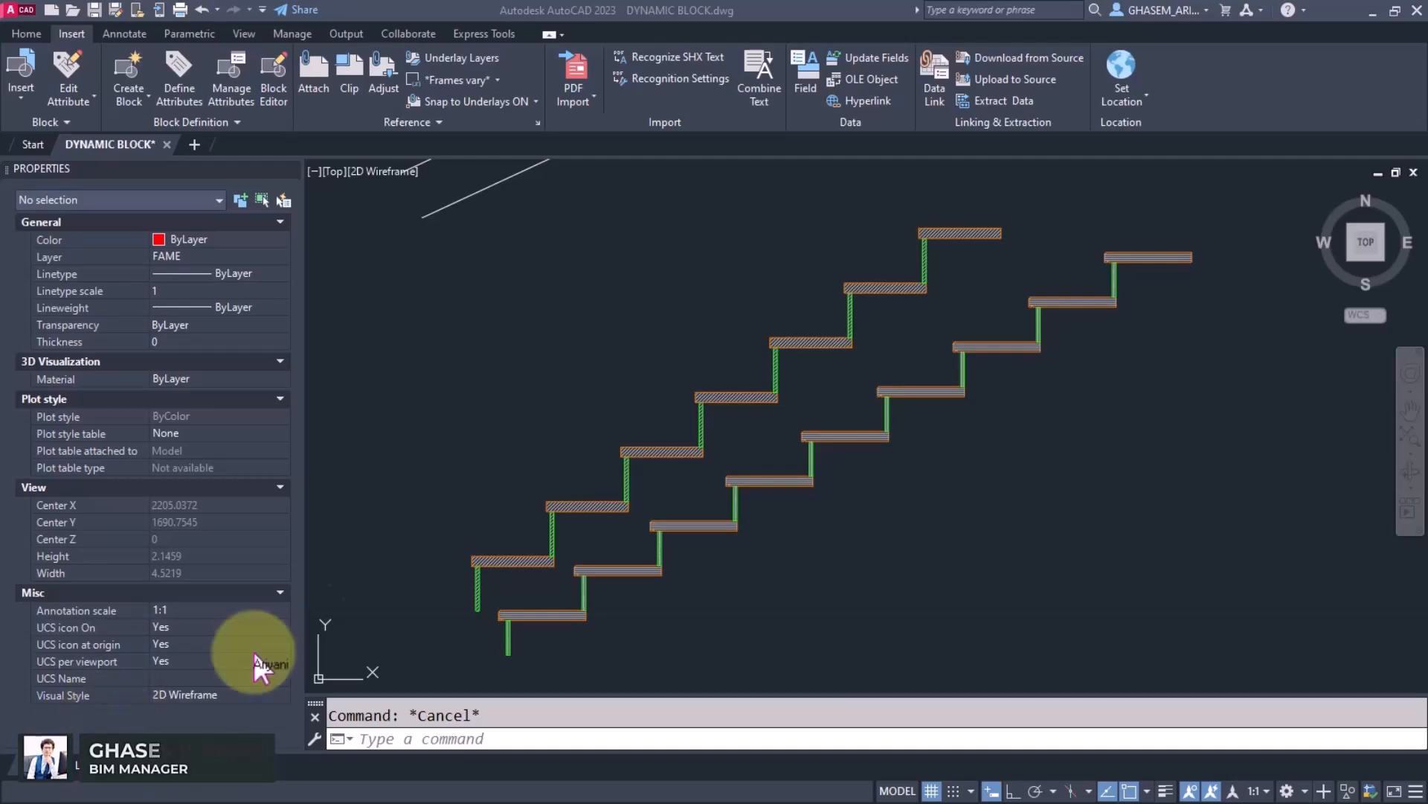
mouse_move(387, 583)
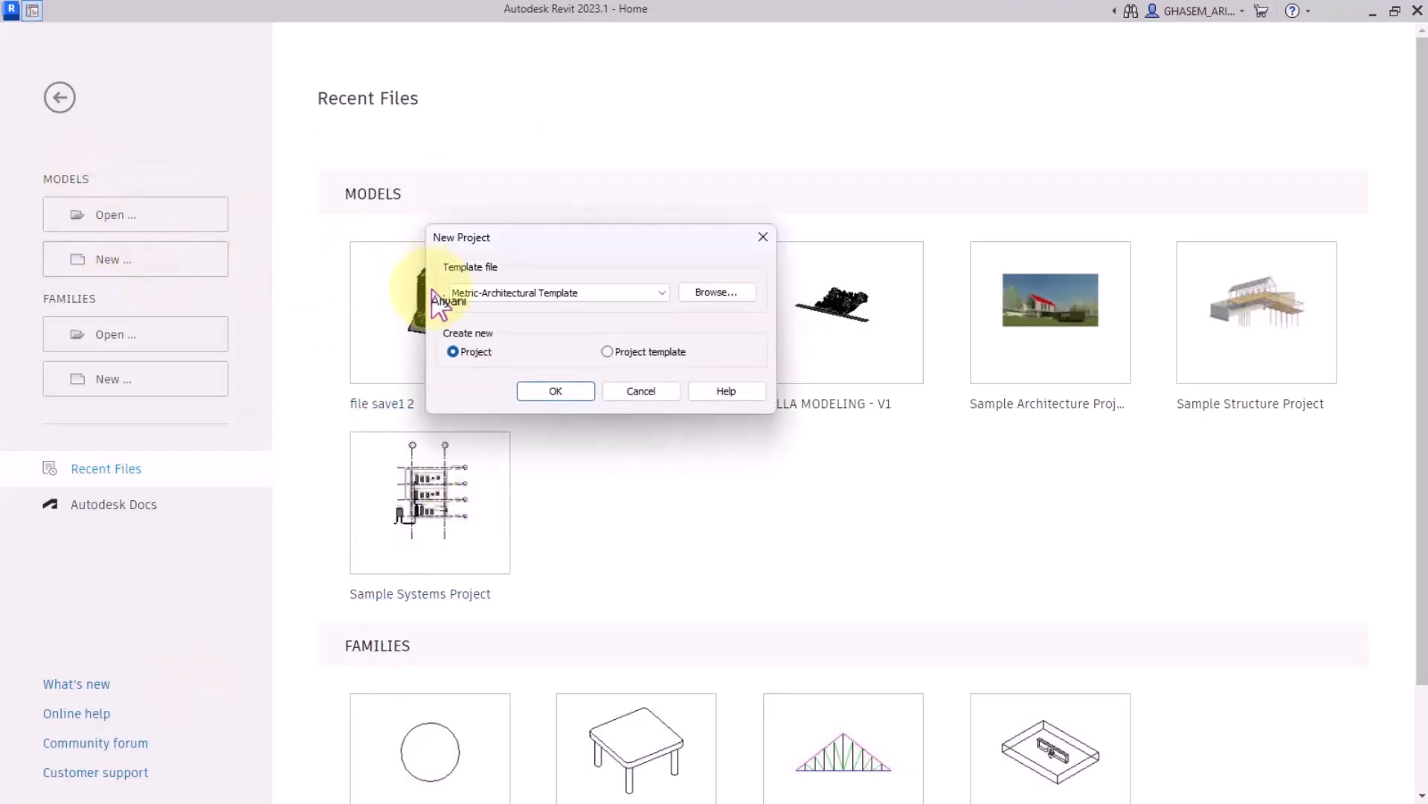
Step: Start a new Revit project from the UK Pipe Template
click(716, 292)
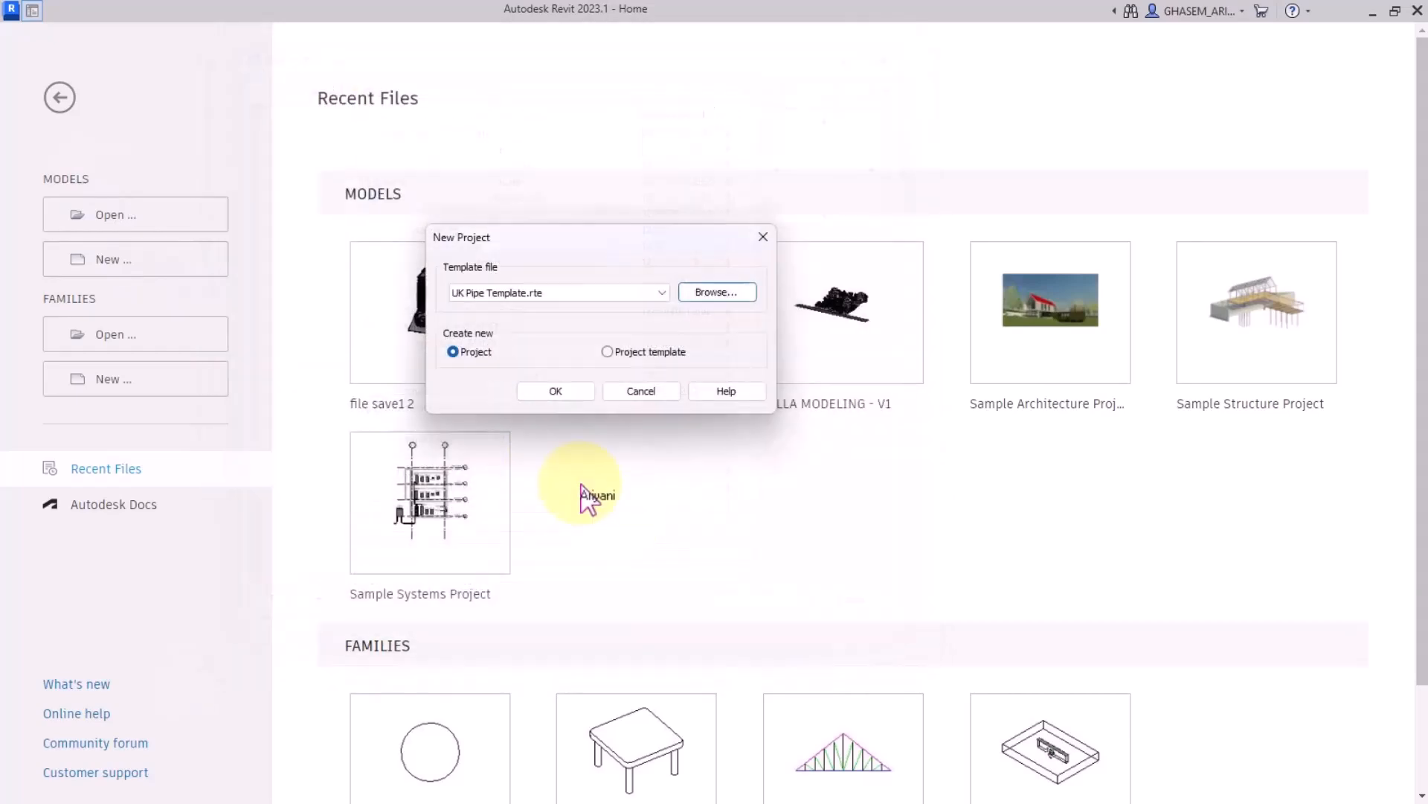
click(555, 389)
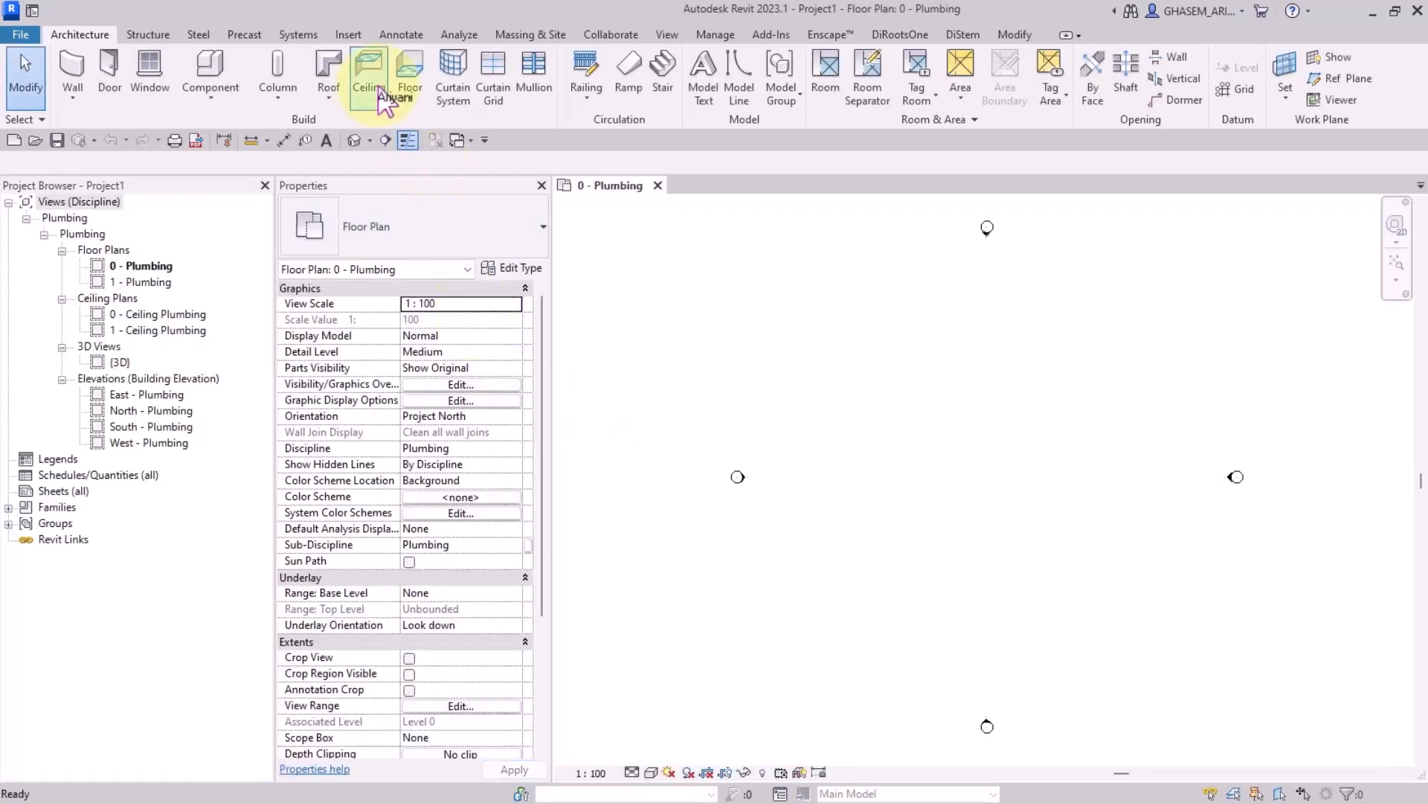
Step: Begin a Stainless Steel - Push-Fit pipe run at 110 mm diameter from its start point
click(298, 34)
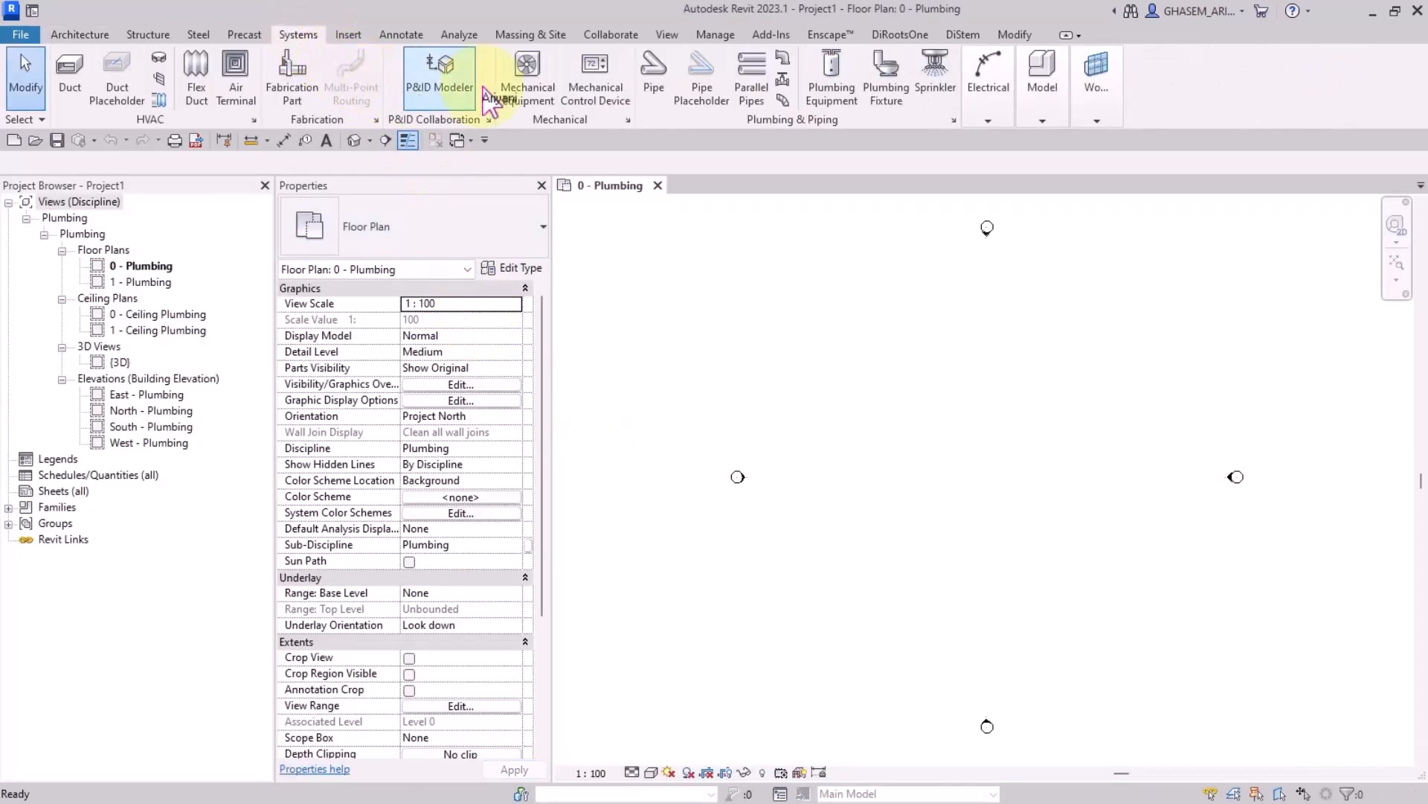
click(653, 77)
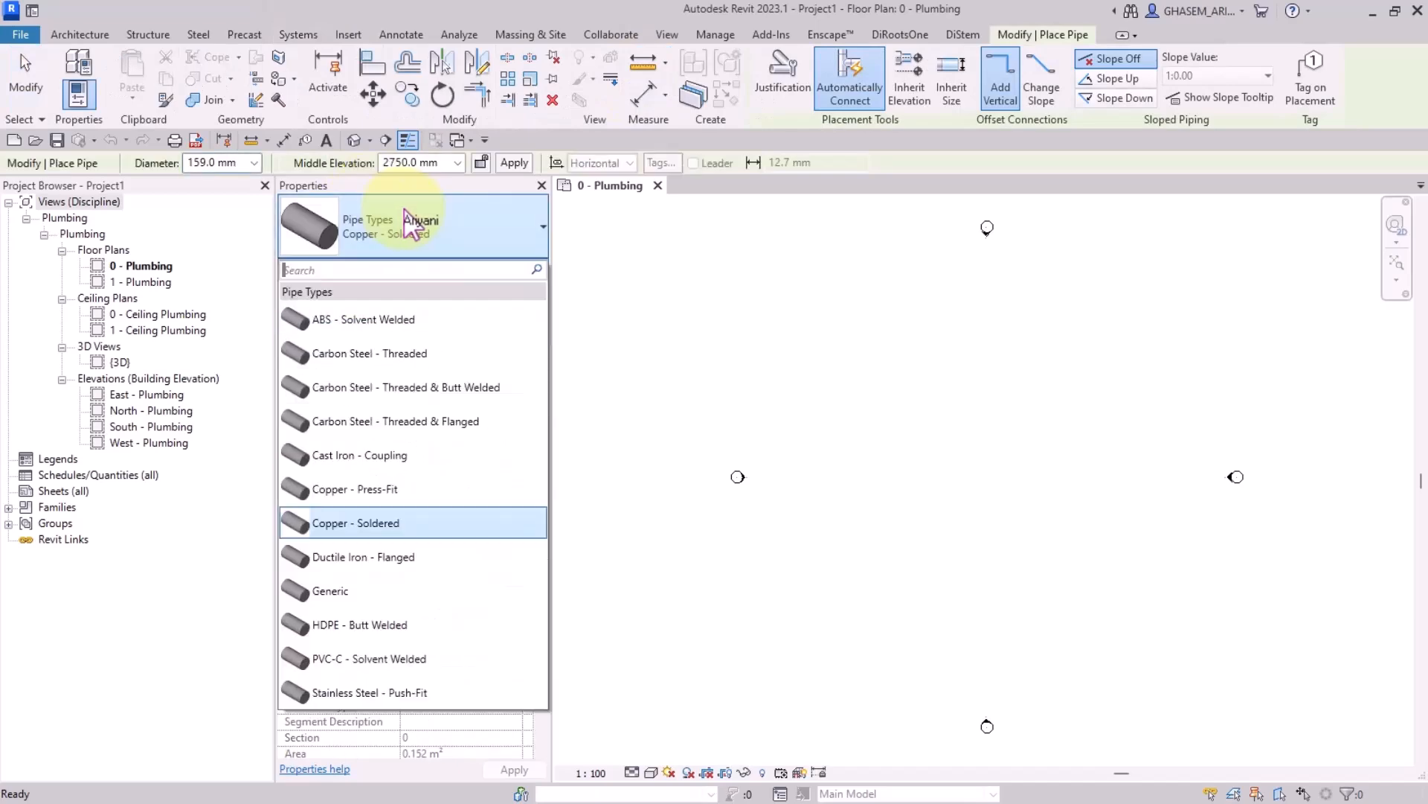
click(356, 692)
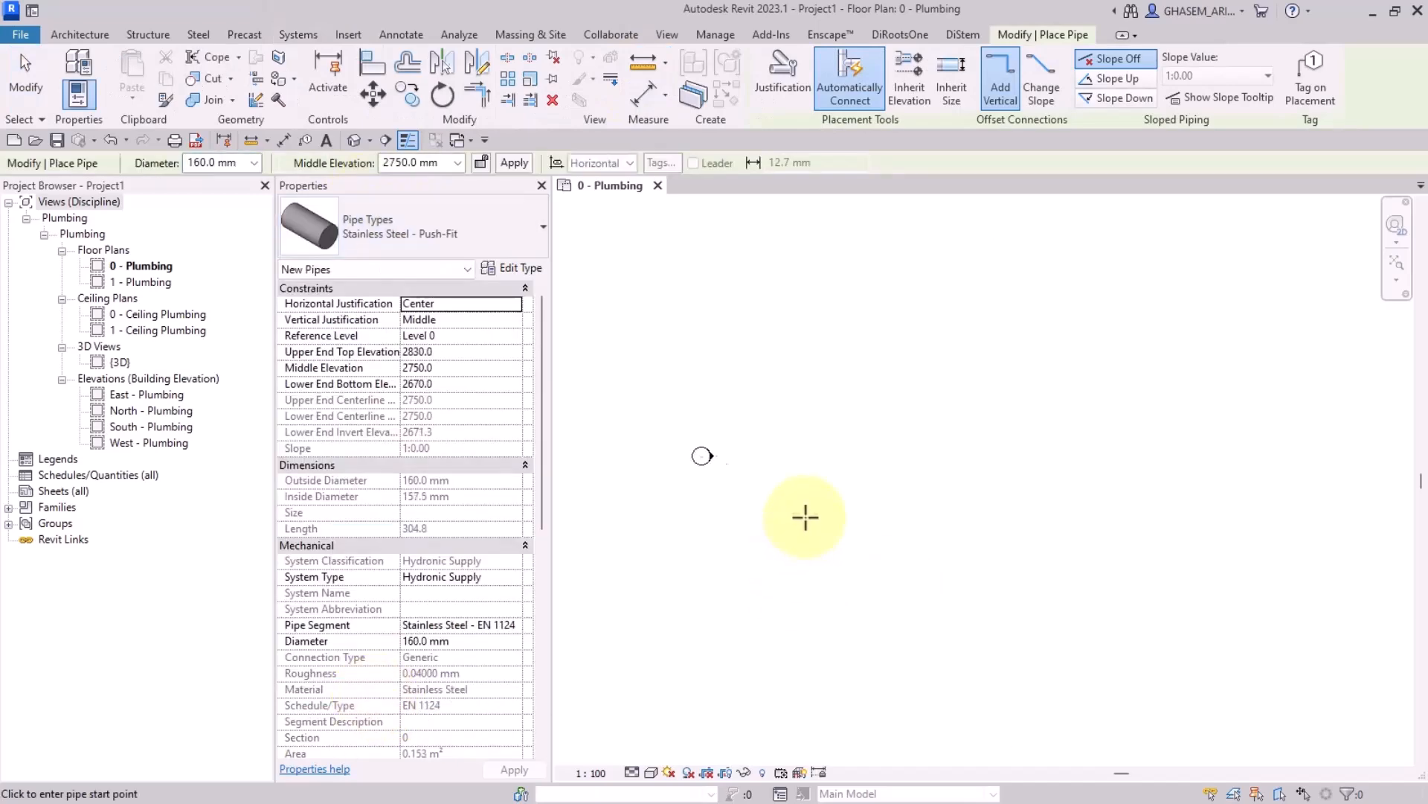
click(253, 162)
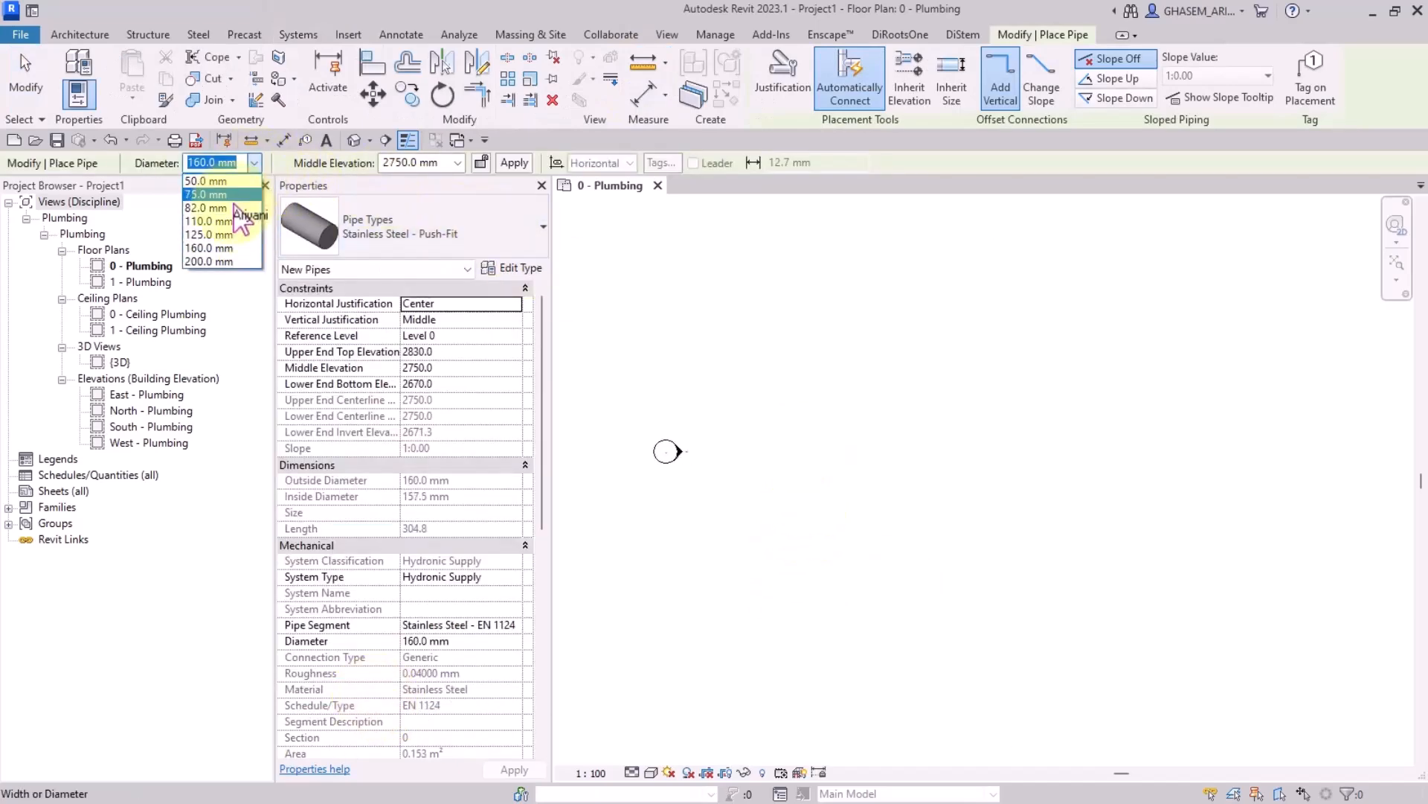
click(210, 221)
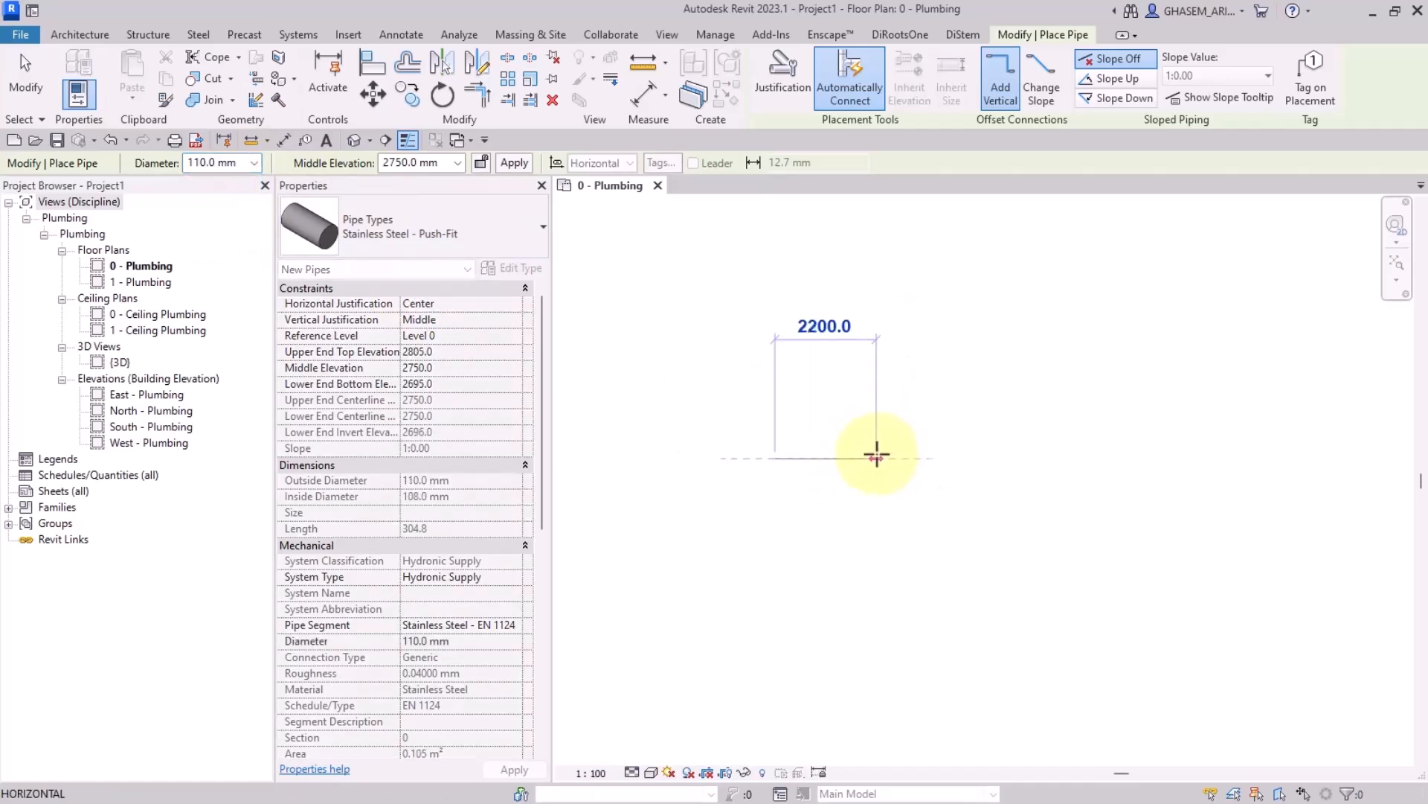
click(789, 369)
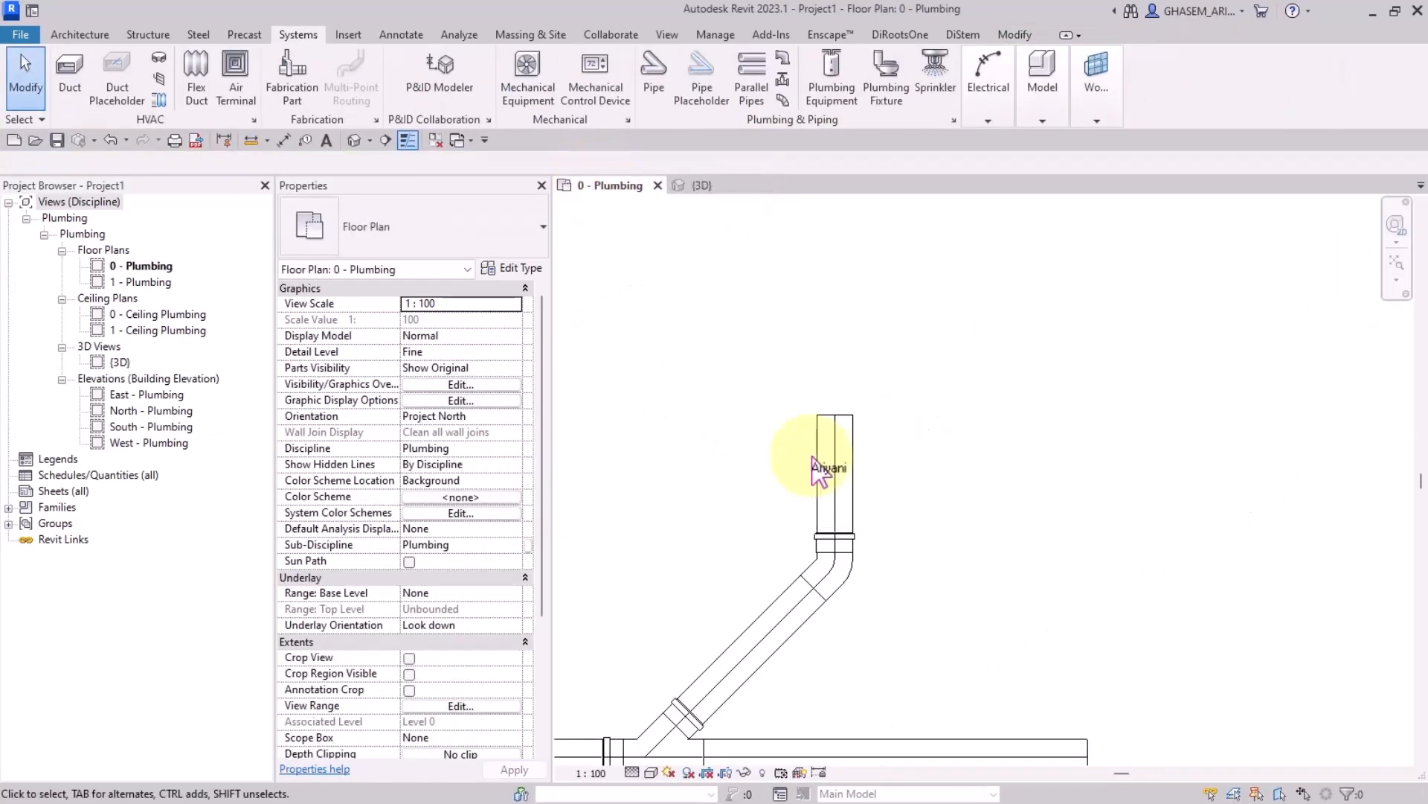
Step: Continue a pipe from the vertical leg's end at a lower Middle Elevation to form a drop
click(652, 73)
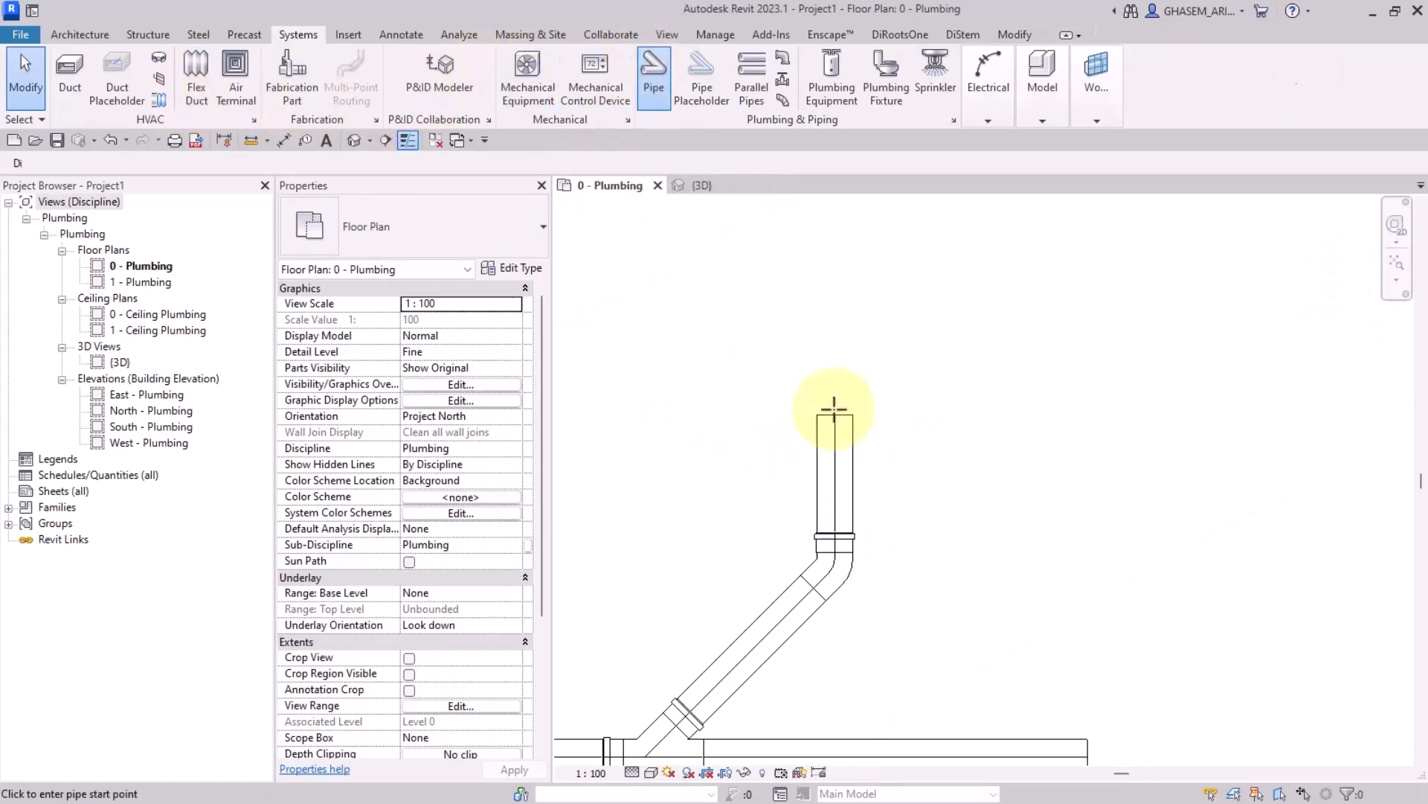
click(832, 411)
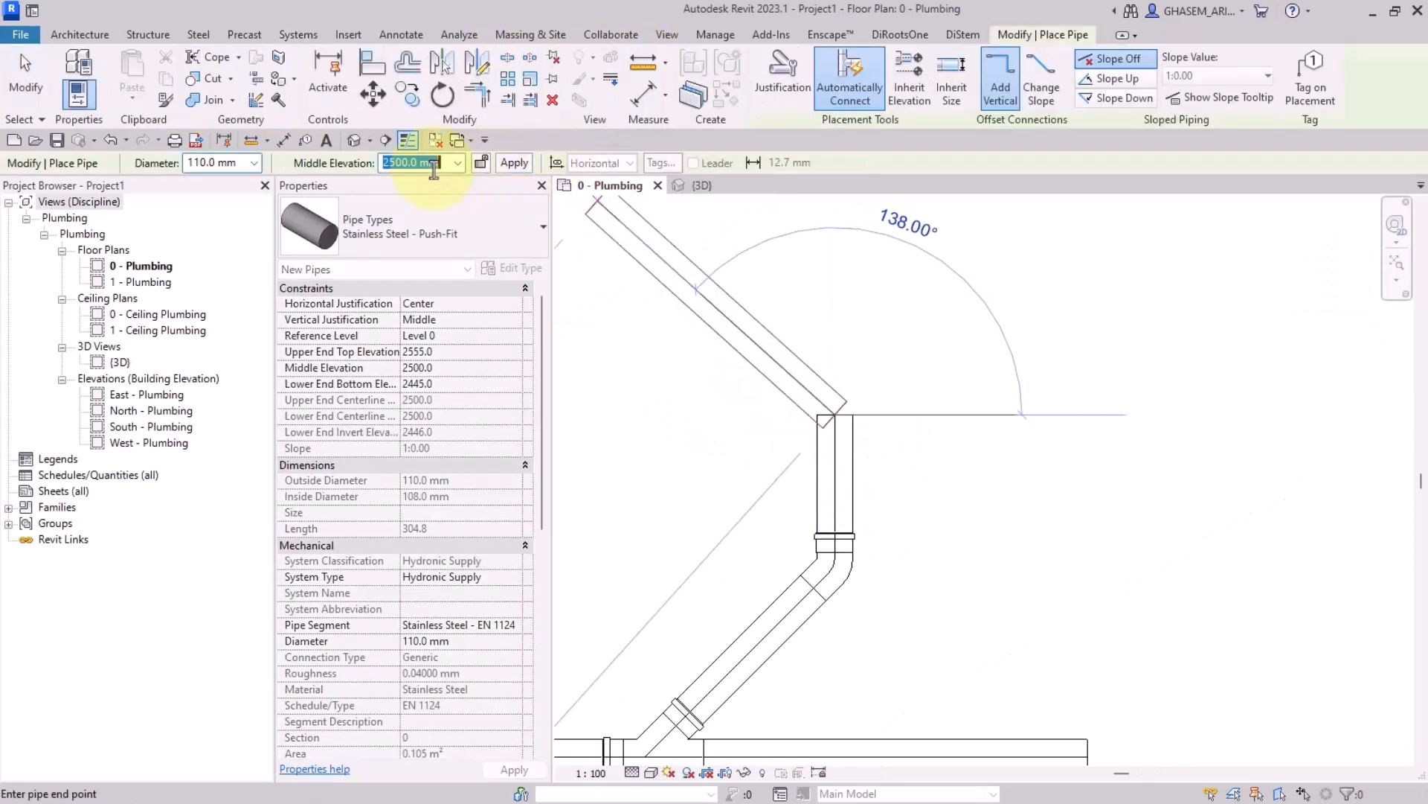
click(513, 162)
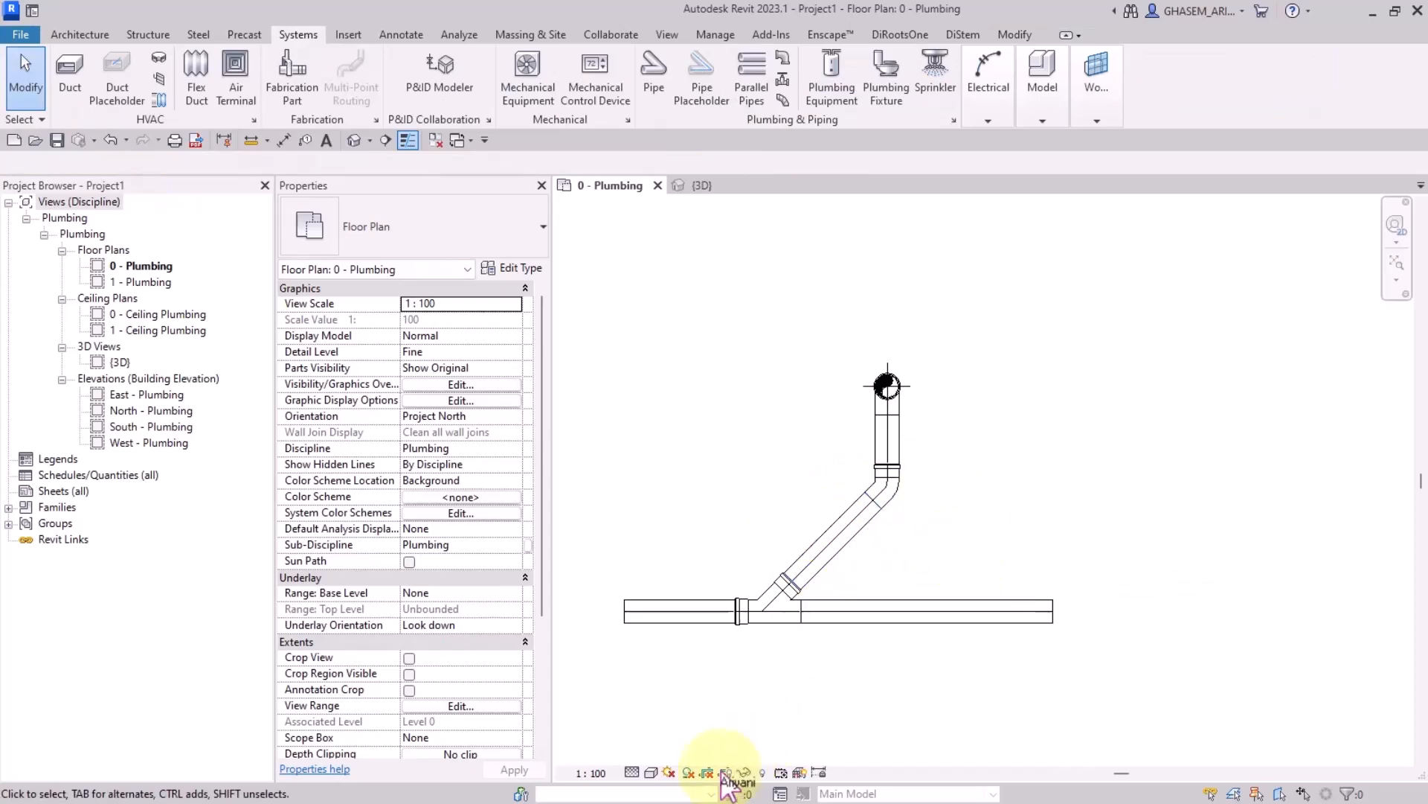
mouse_move(1085, 453)
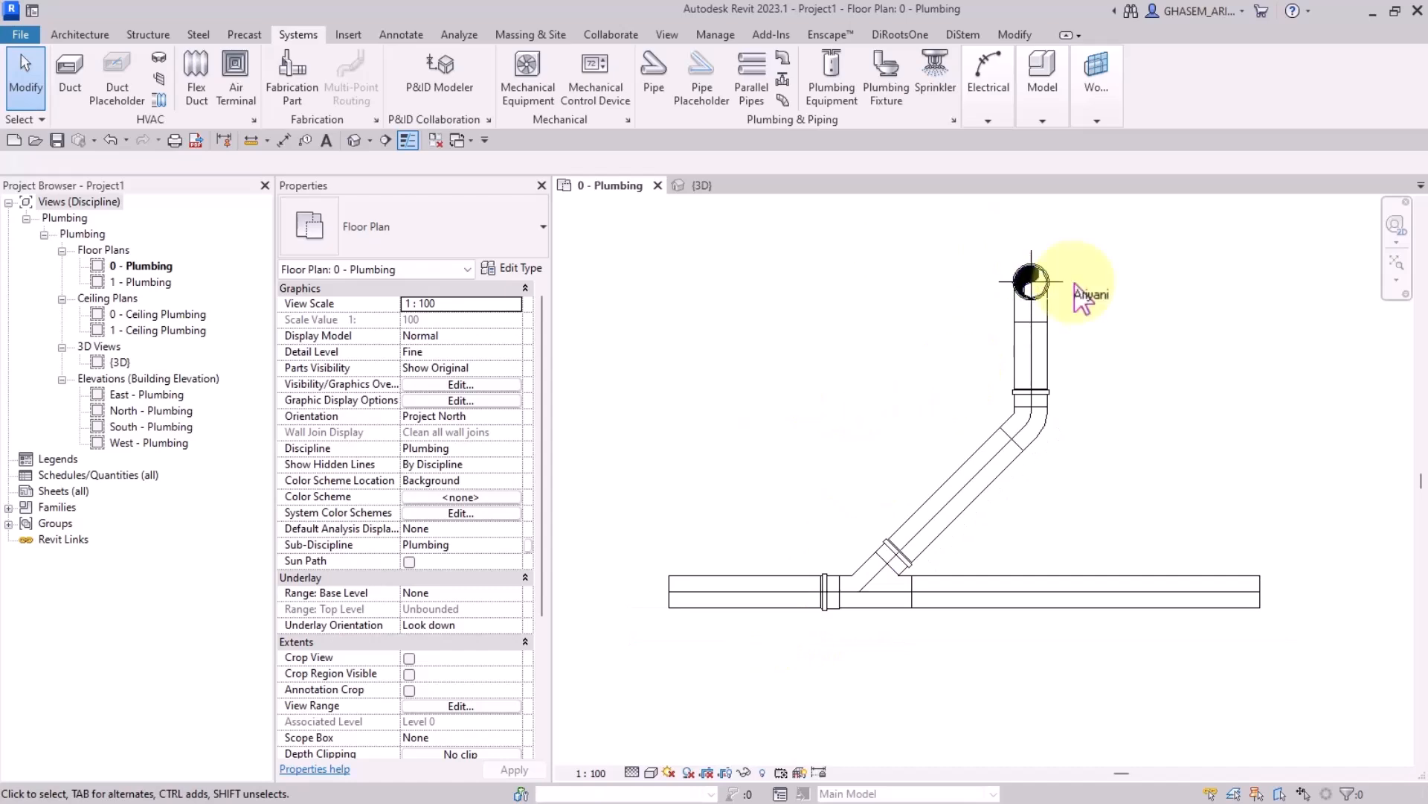
mouse_move(1120, 363)
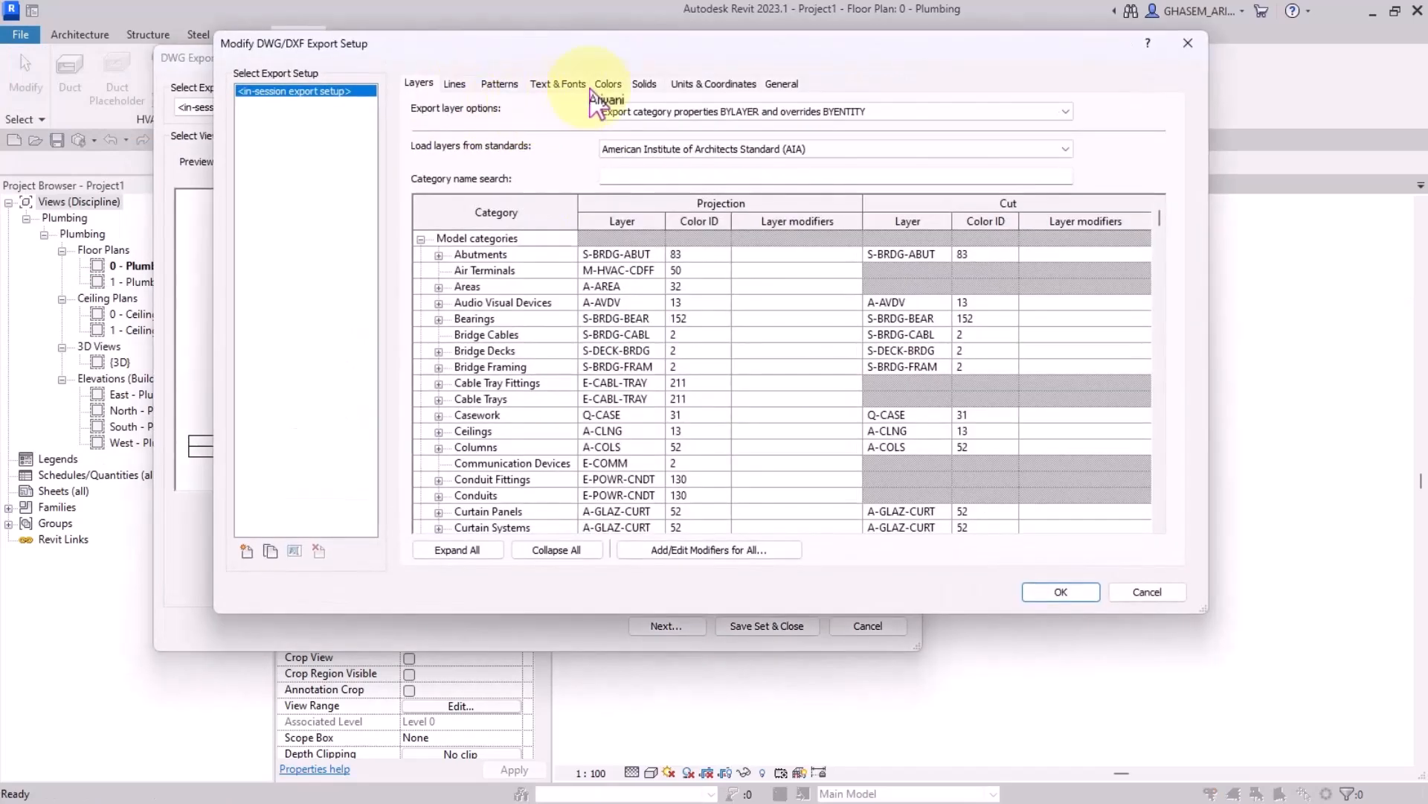
Step: Set the DWG export setup to metre units and accept it
click(715, 84)
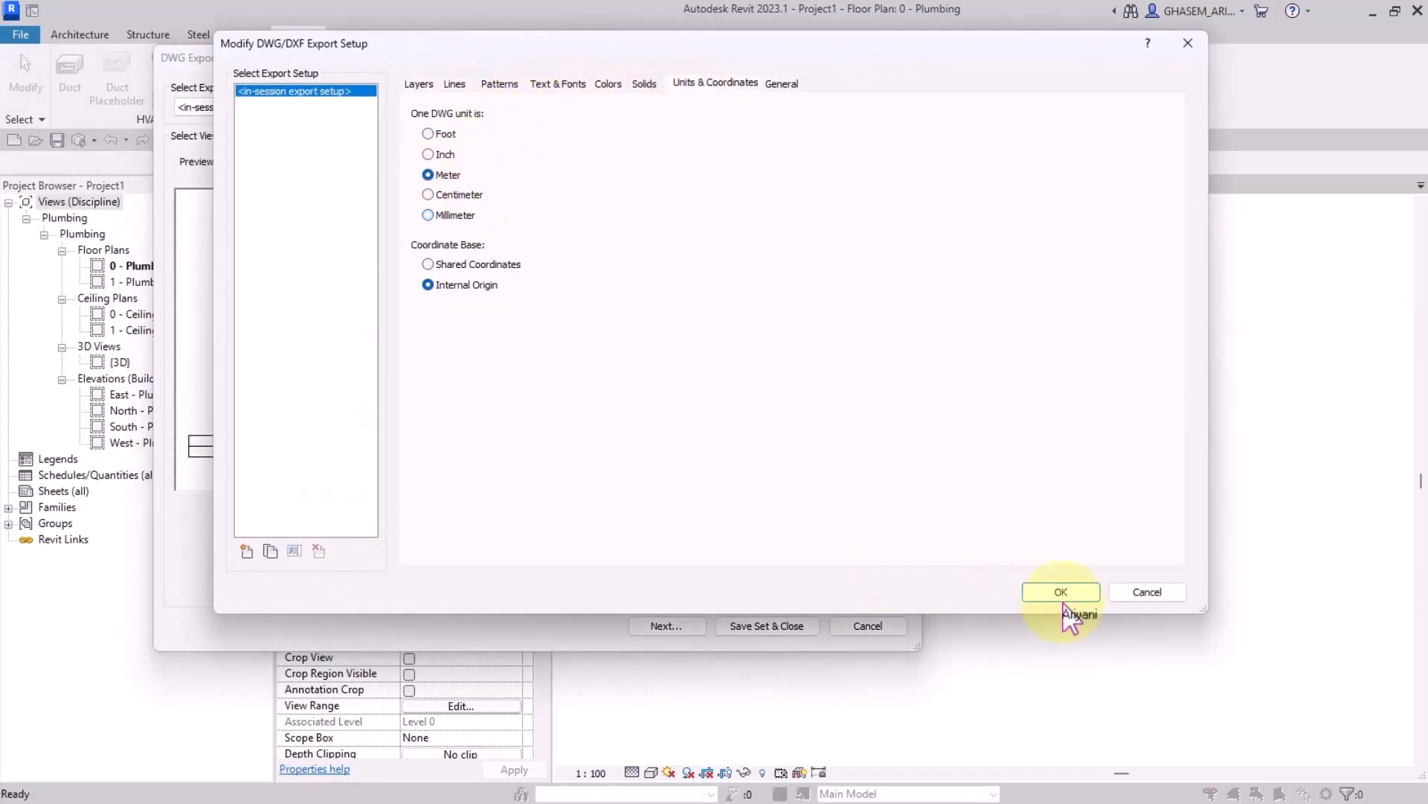
click(1061, 591)
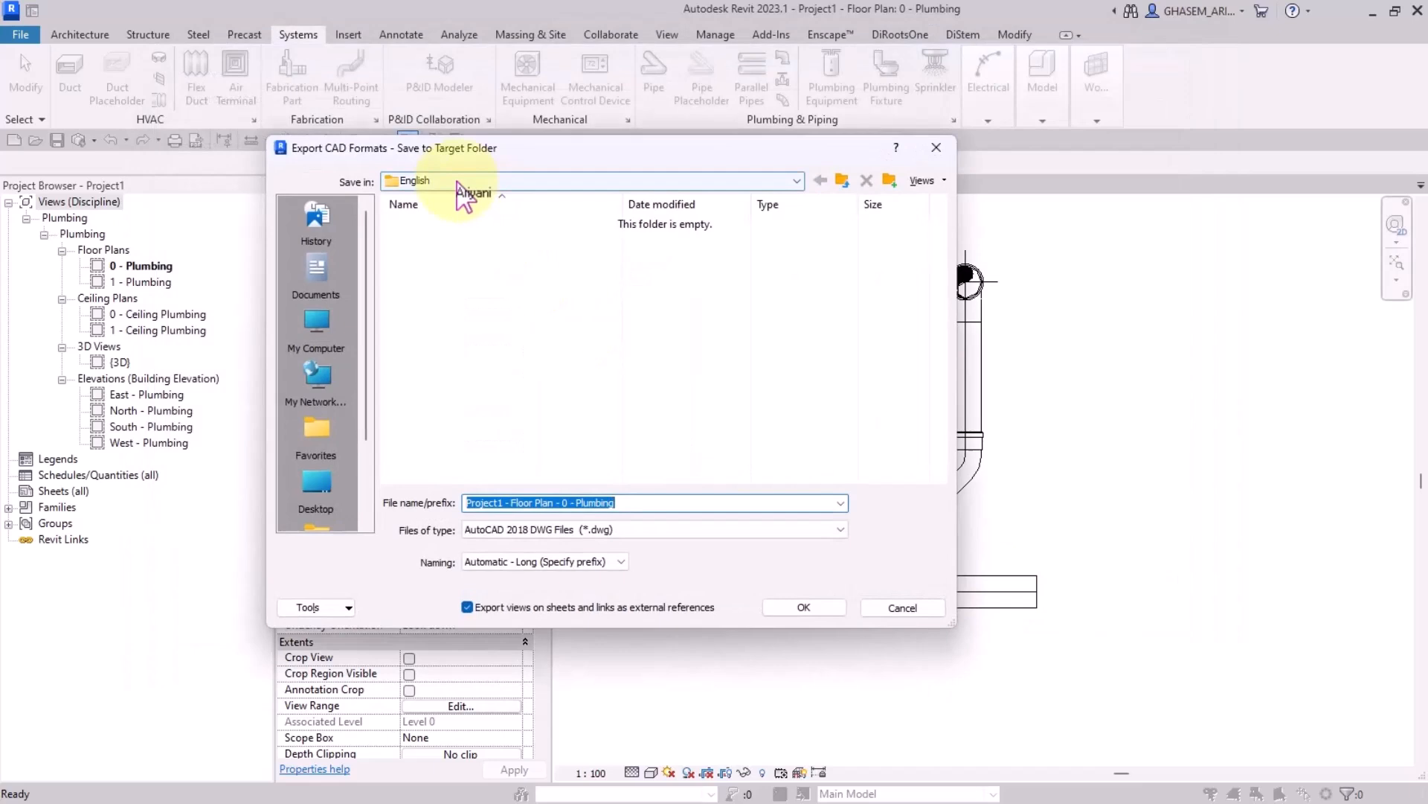
Step: Save the export into the DYNAMIC BLOCK folder as PUSH-FIT PLUMBING
click(795, 180)
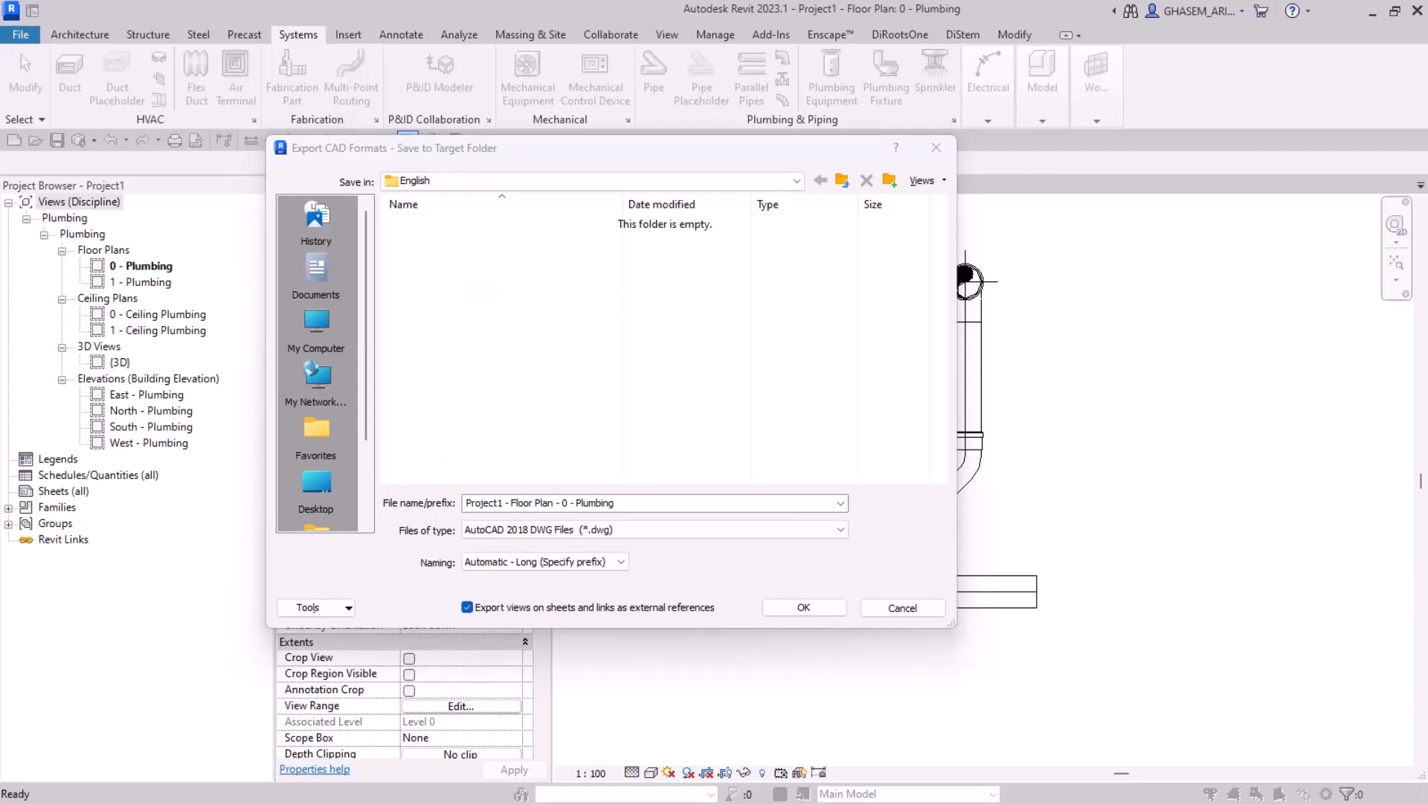
click(838, 501)
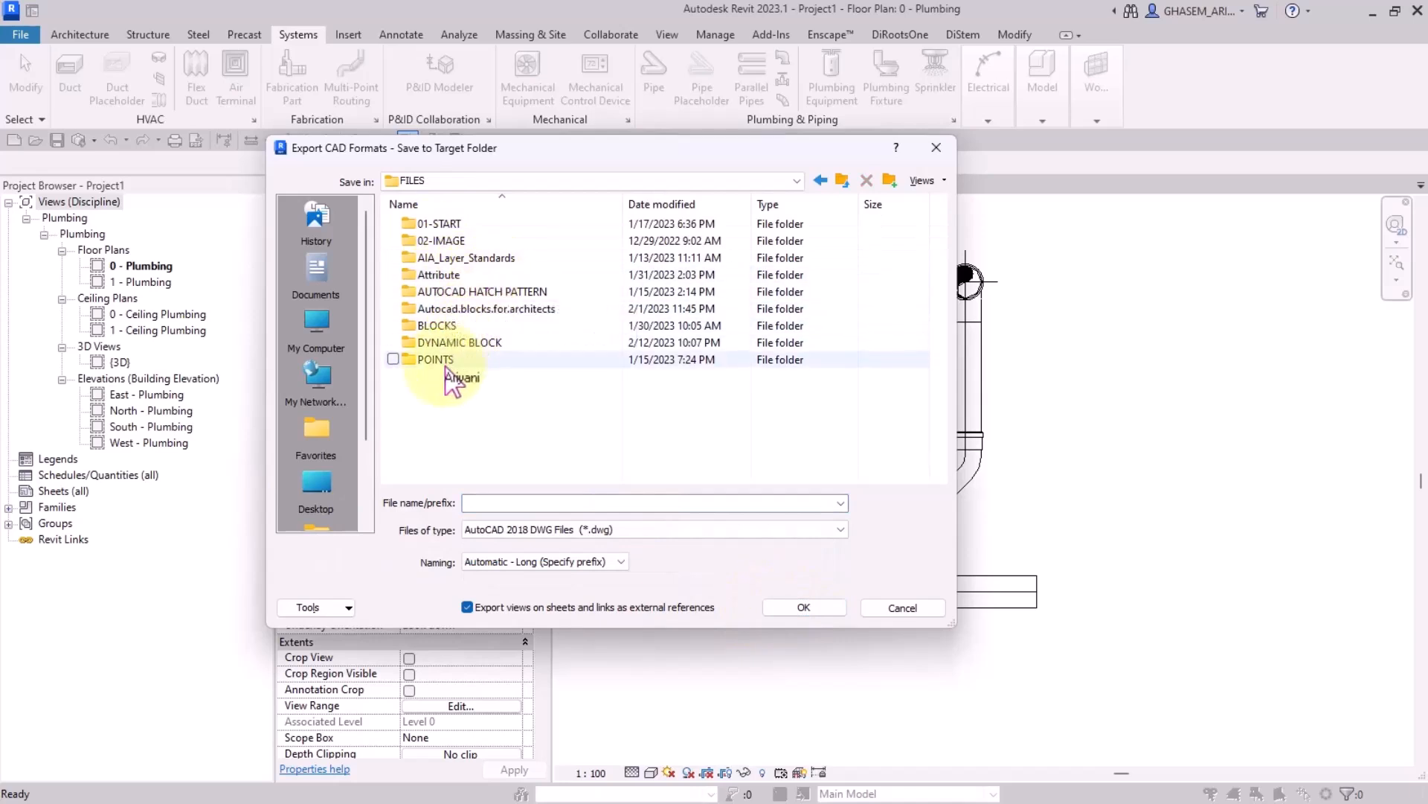
double_click(460, 342)
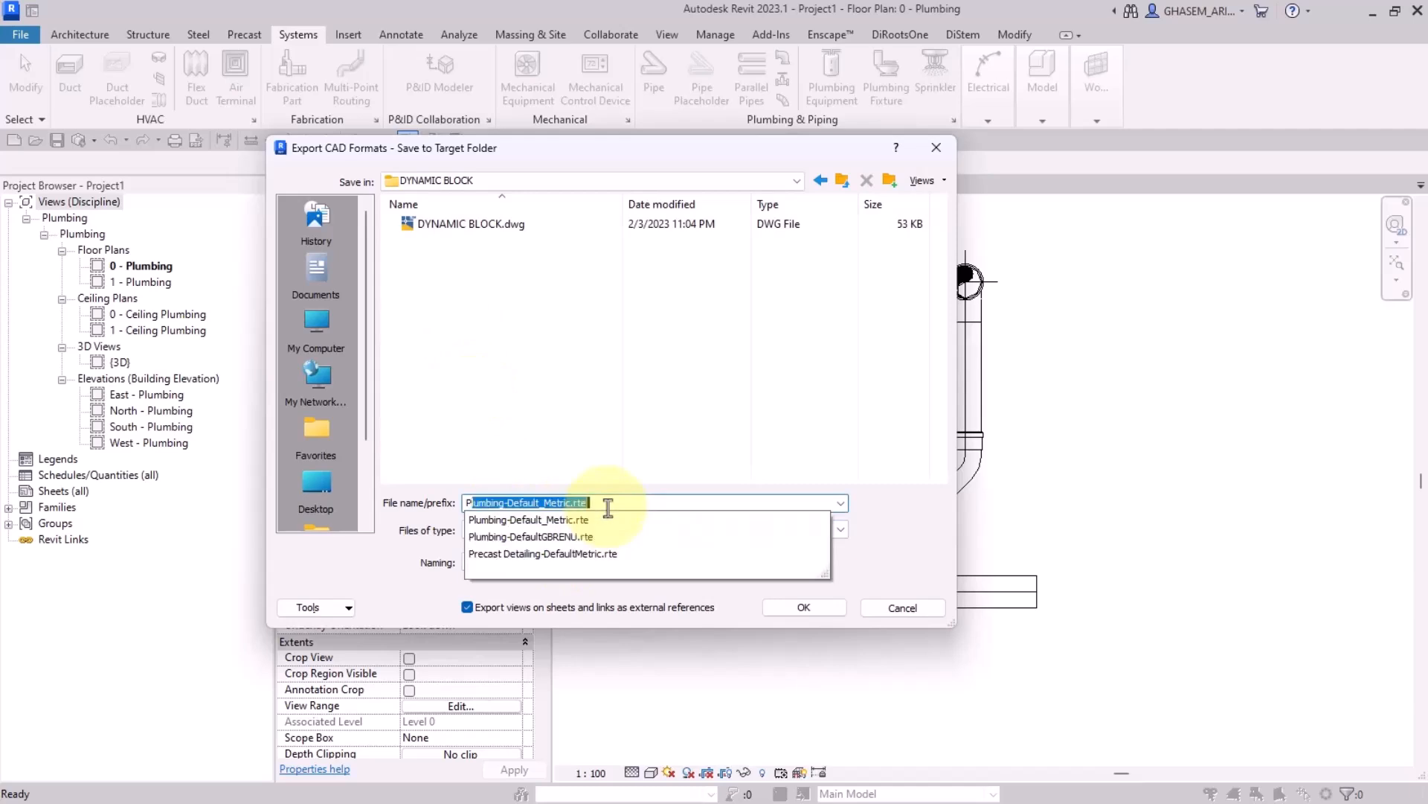
text(PUSH-)
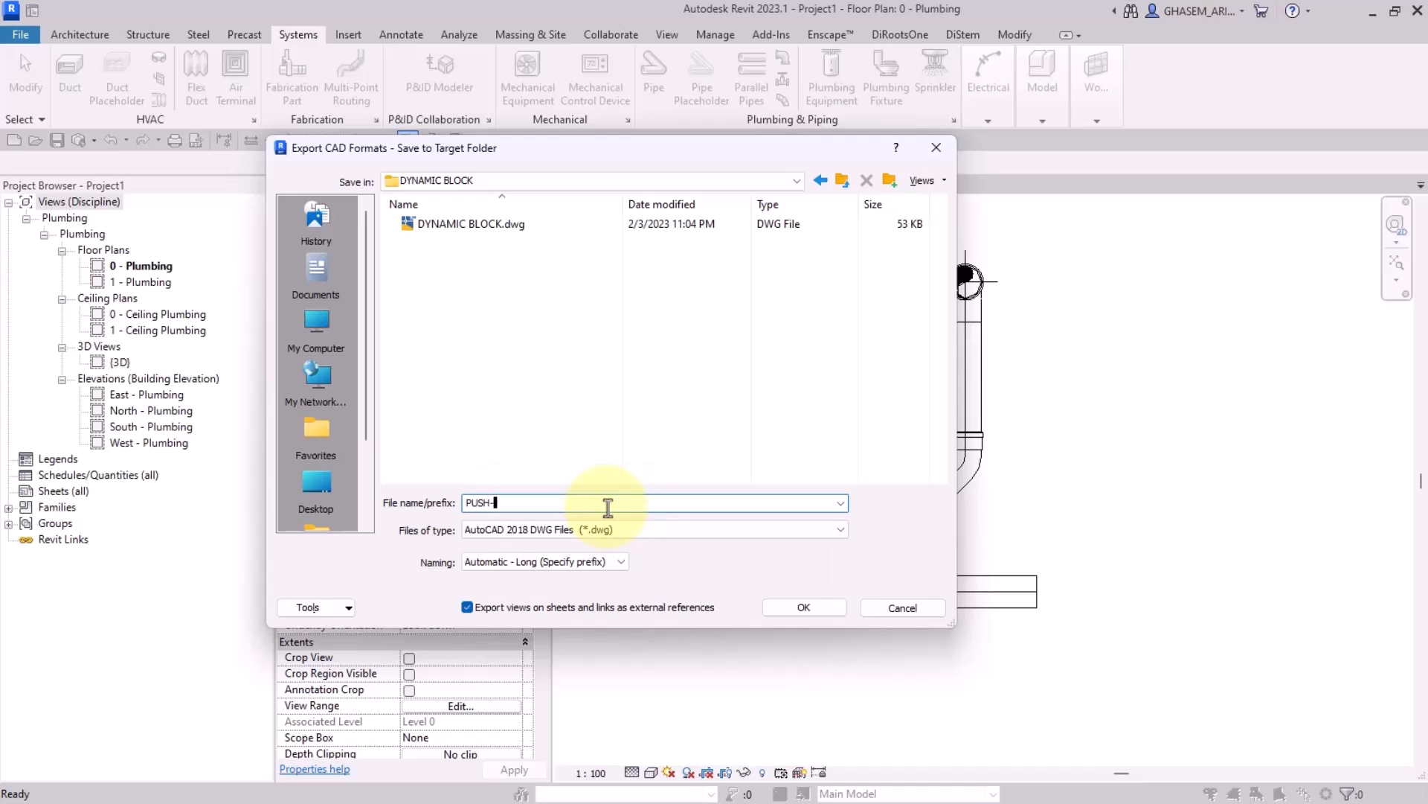
text(FIT PL)
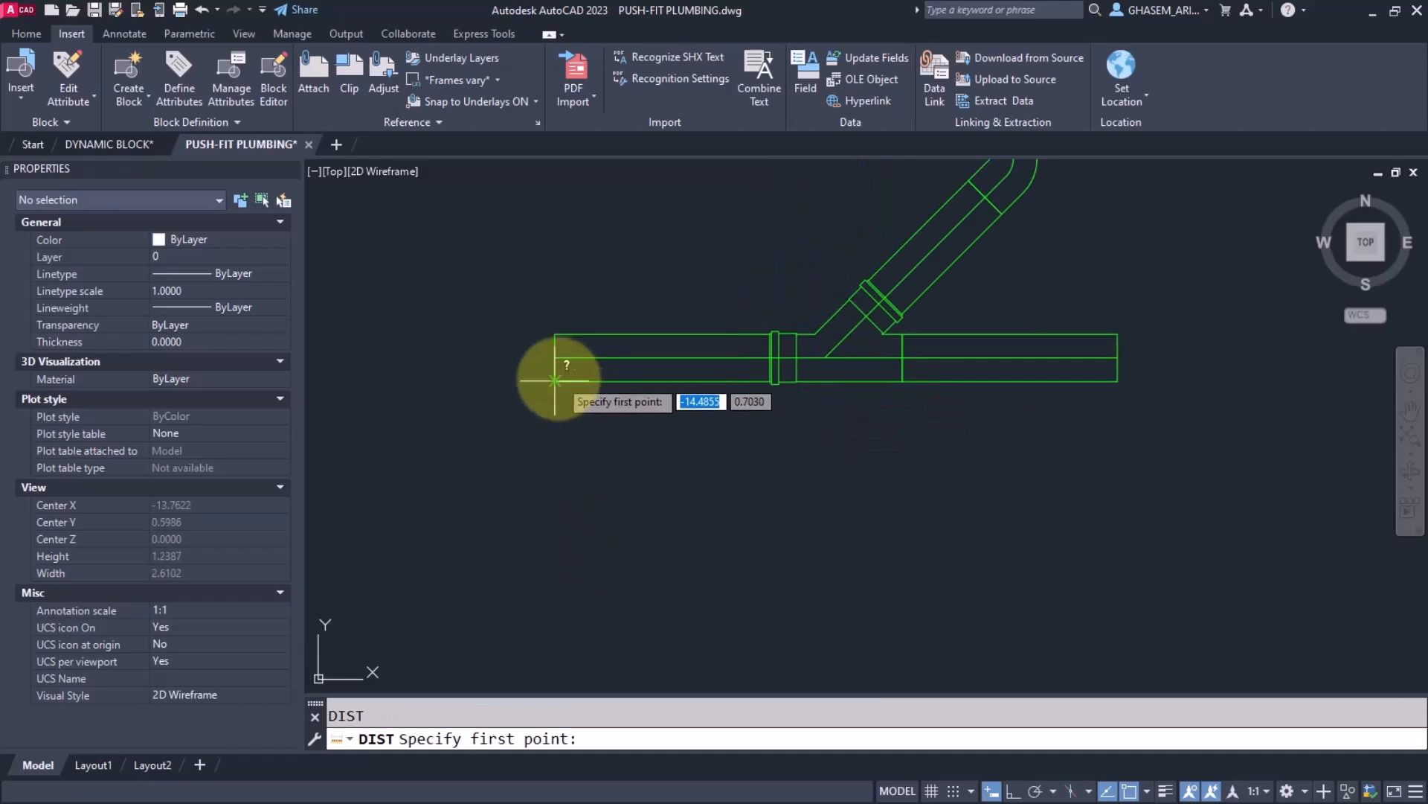
Step: Measure the horizontal pipe width with DIST, then close PUSH-FIT PLUMBING via the save prompt
click(555, 380)
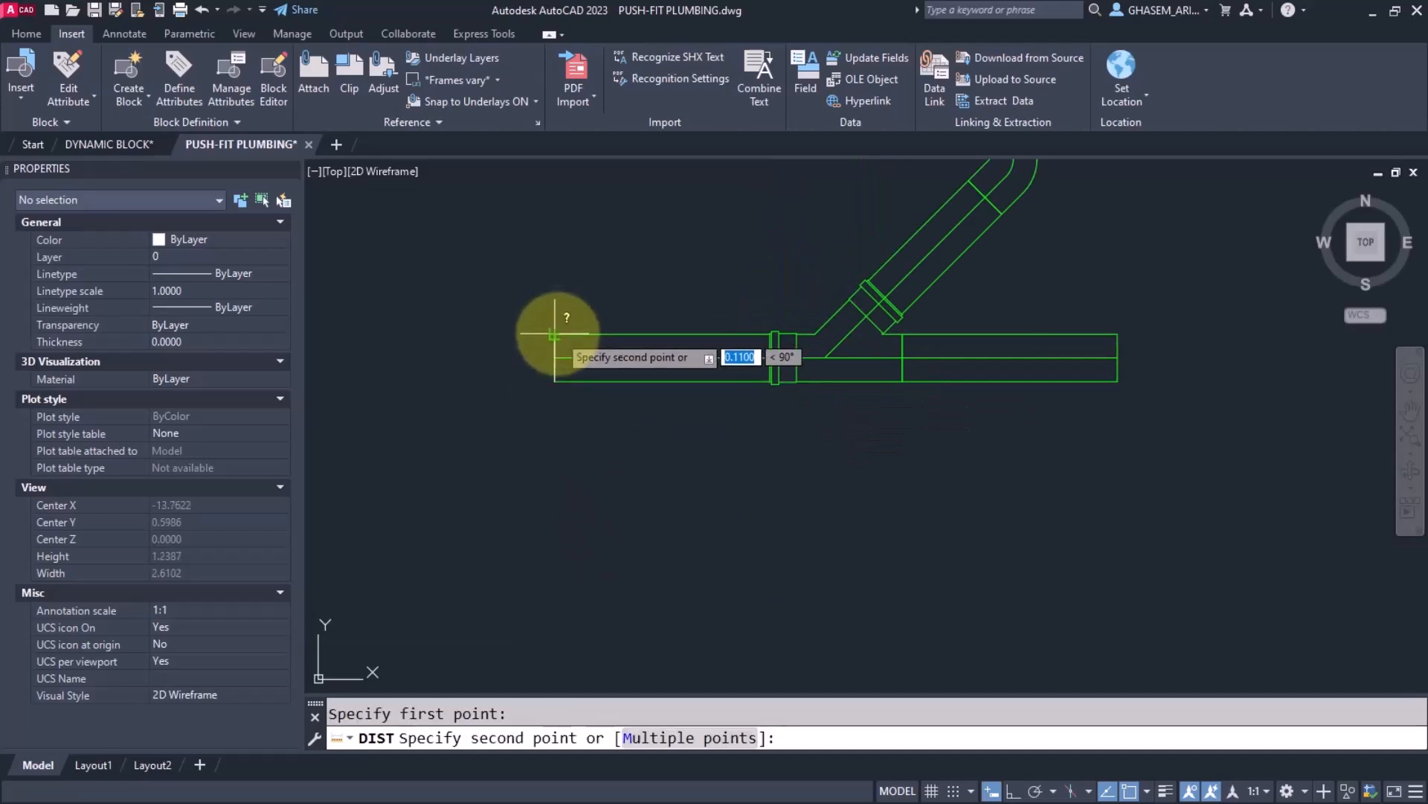
click(769, 416)
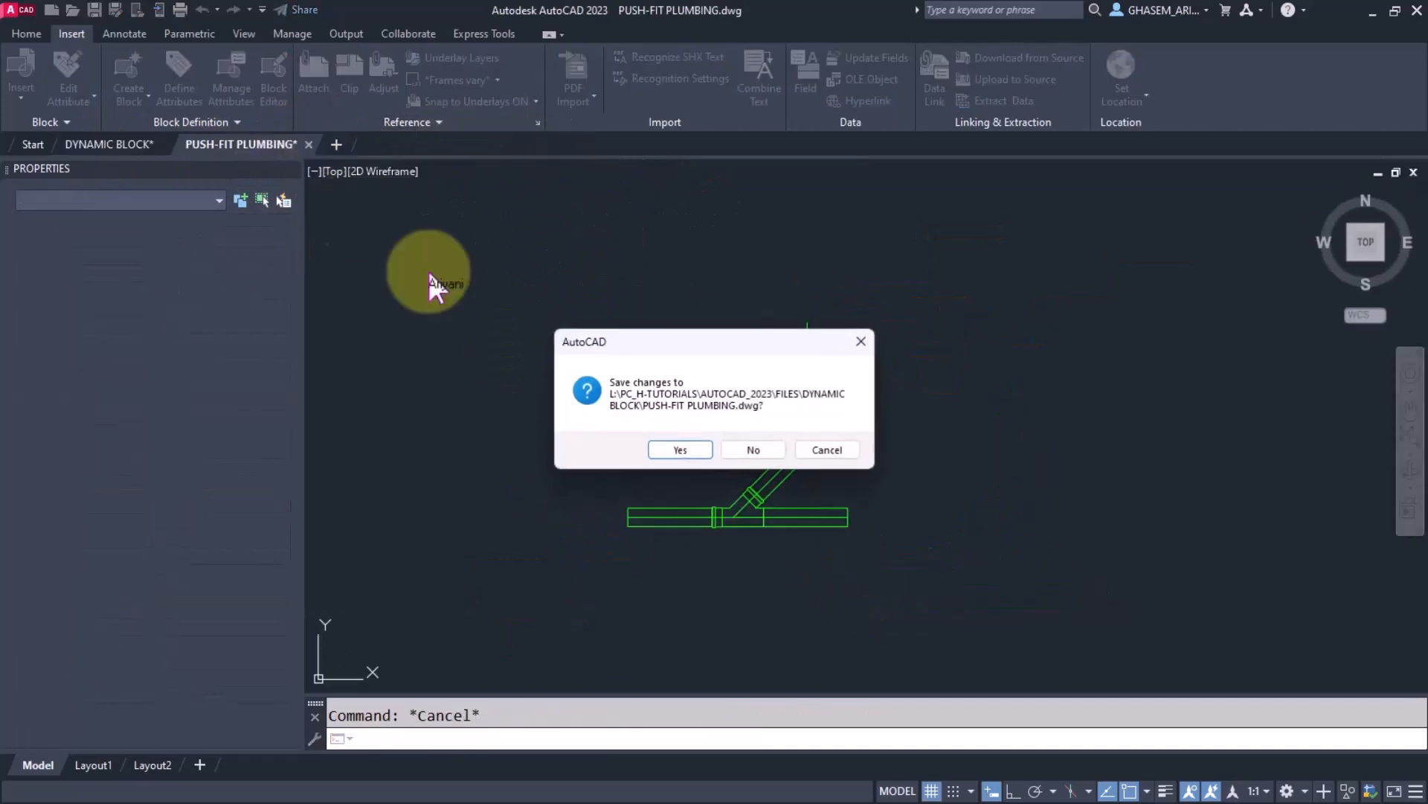
click(753, 449)
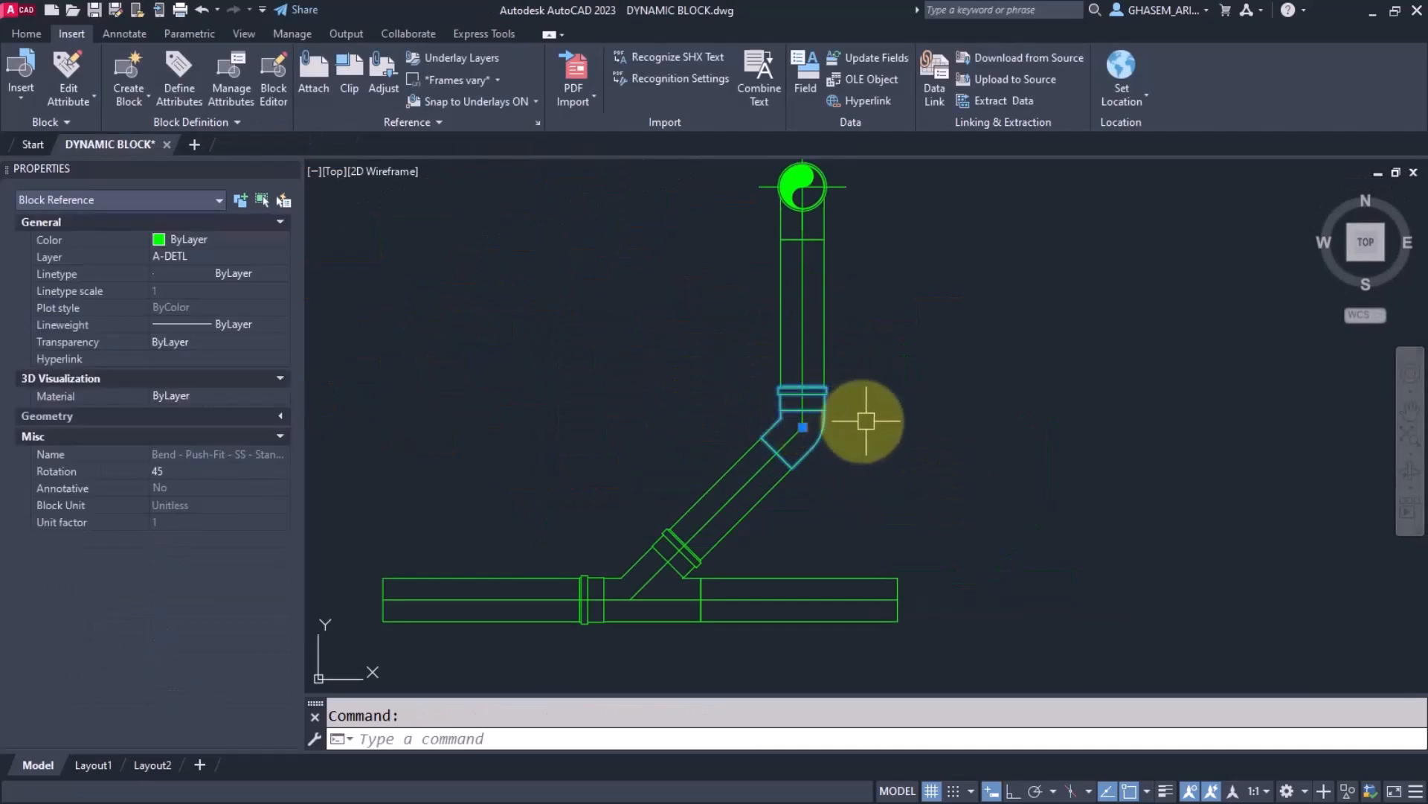
mouse_move(858, 424)
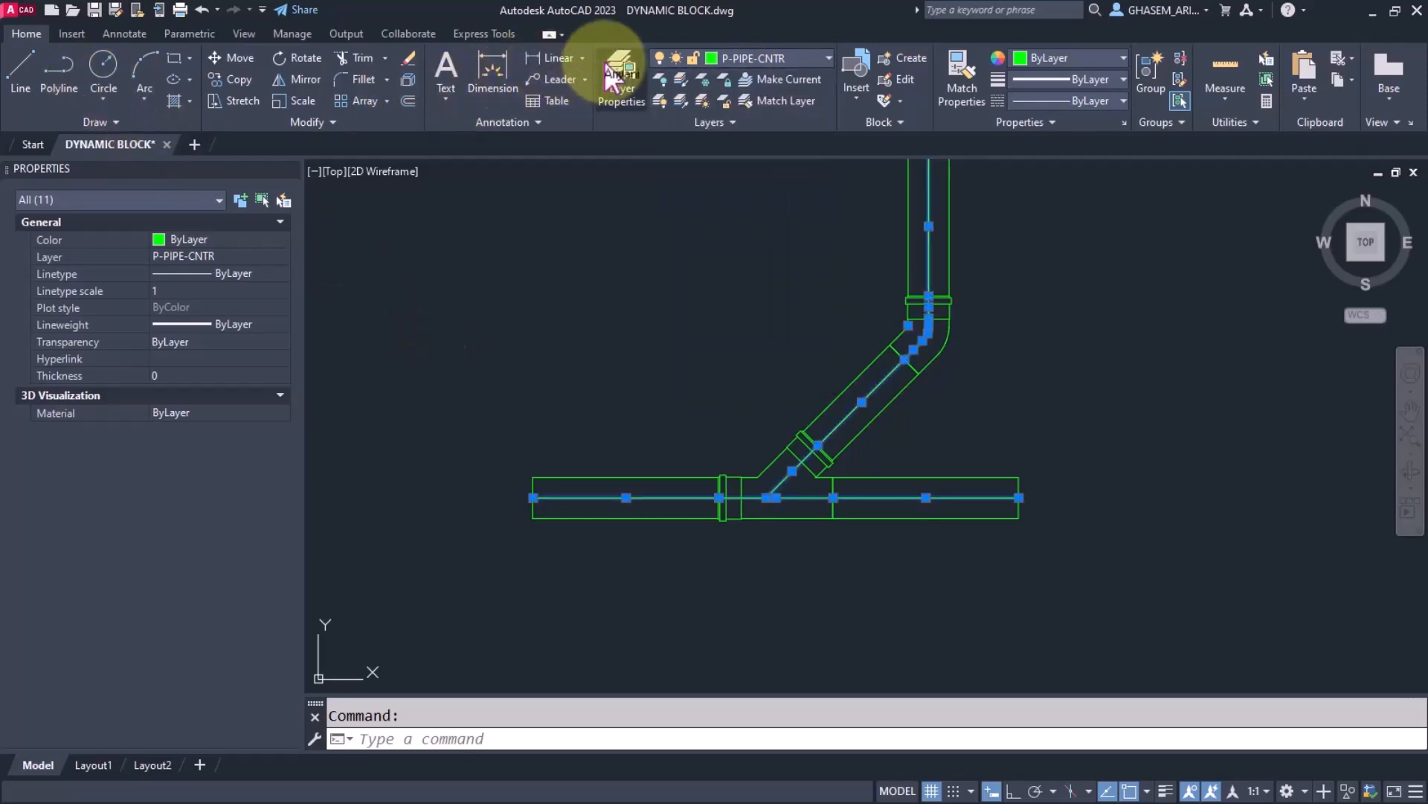
Step: Create a new MEP - P layer with cyan colour and a chosen linetype
click(622, 77)
text(M)
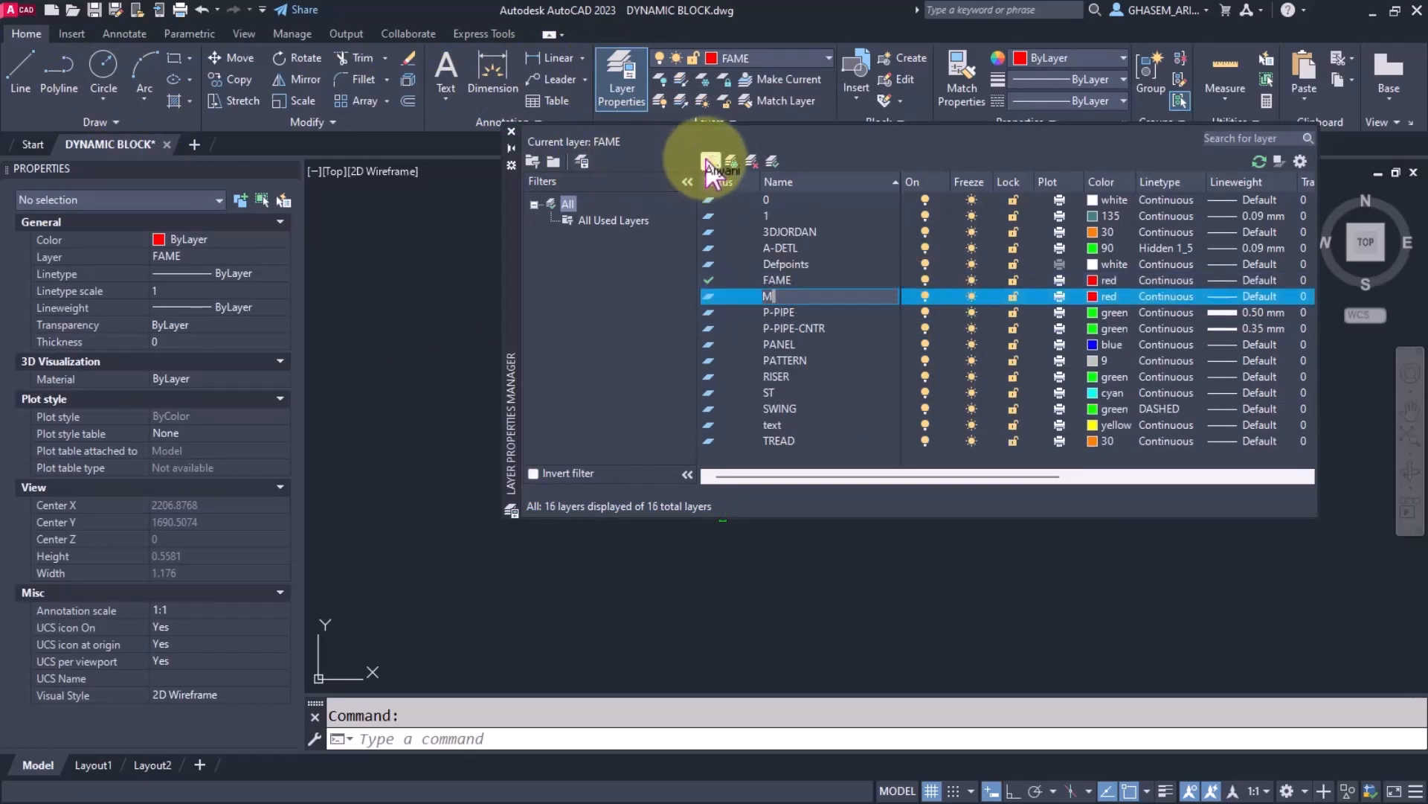
text(EP -)
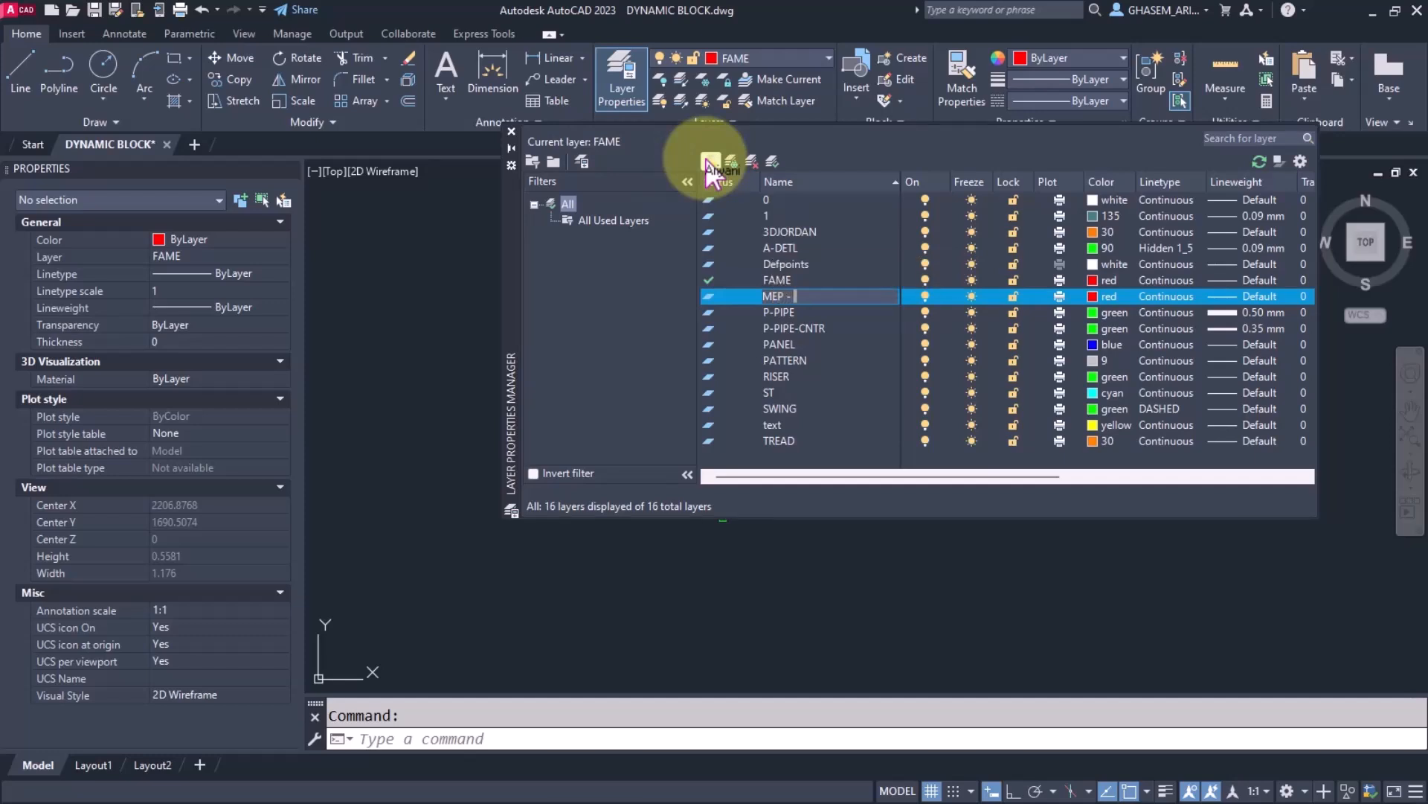
text(P)
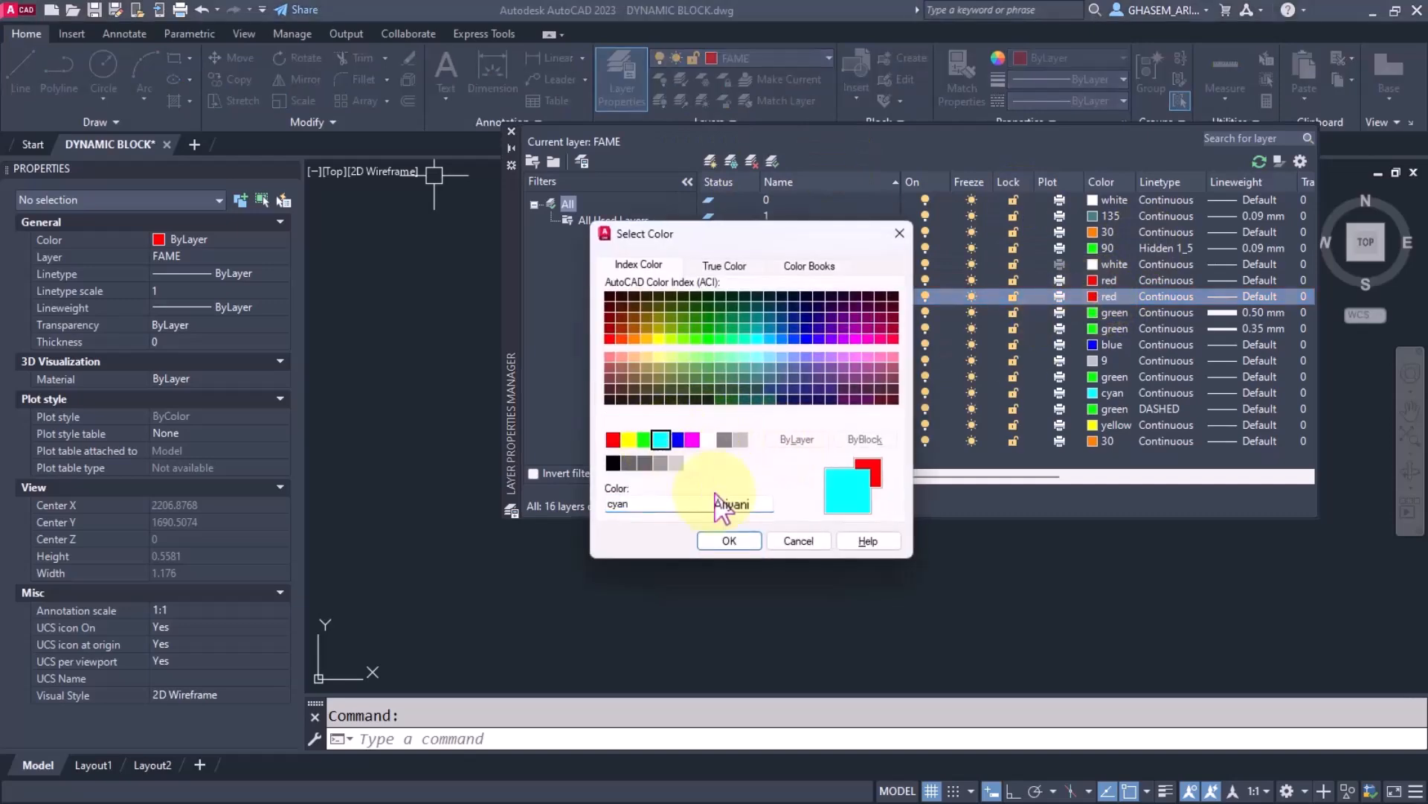
click(728, 541)
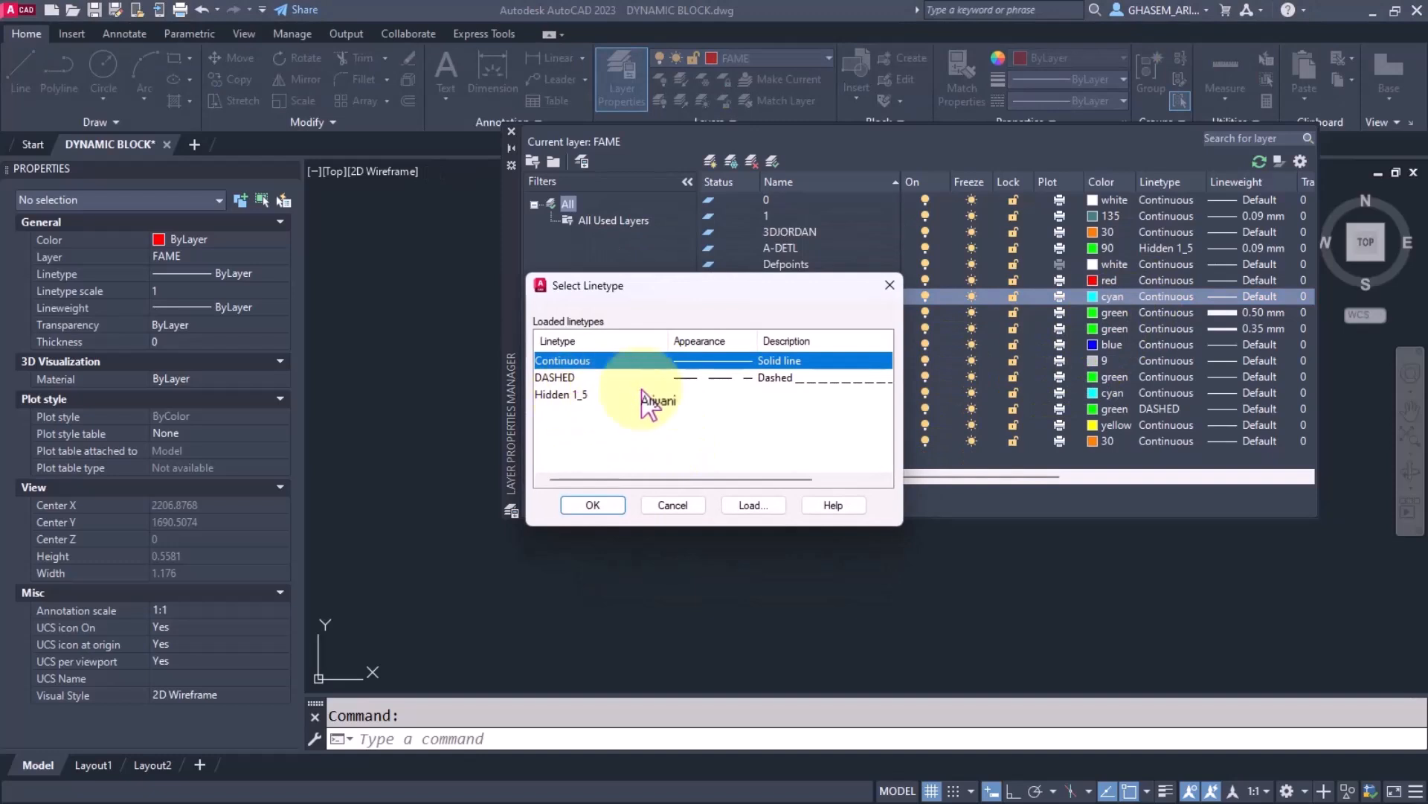
click(592, 505)
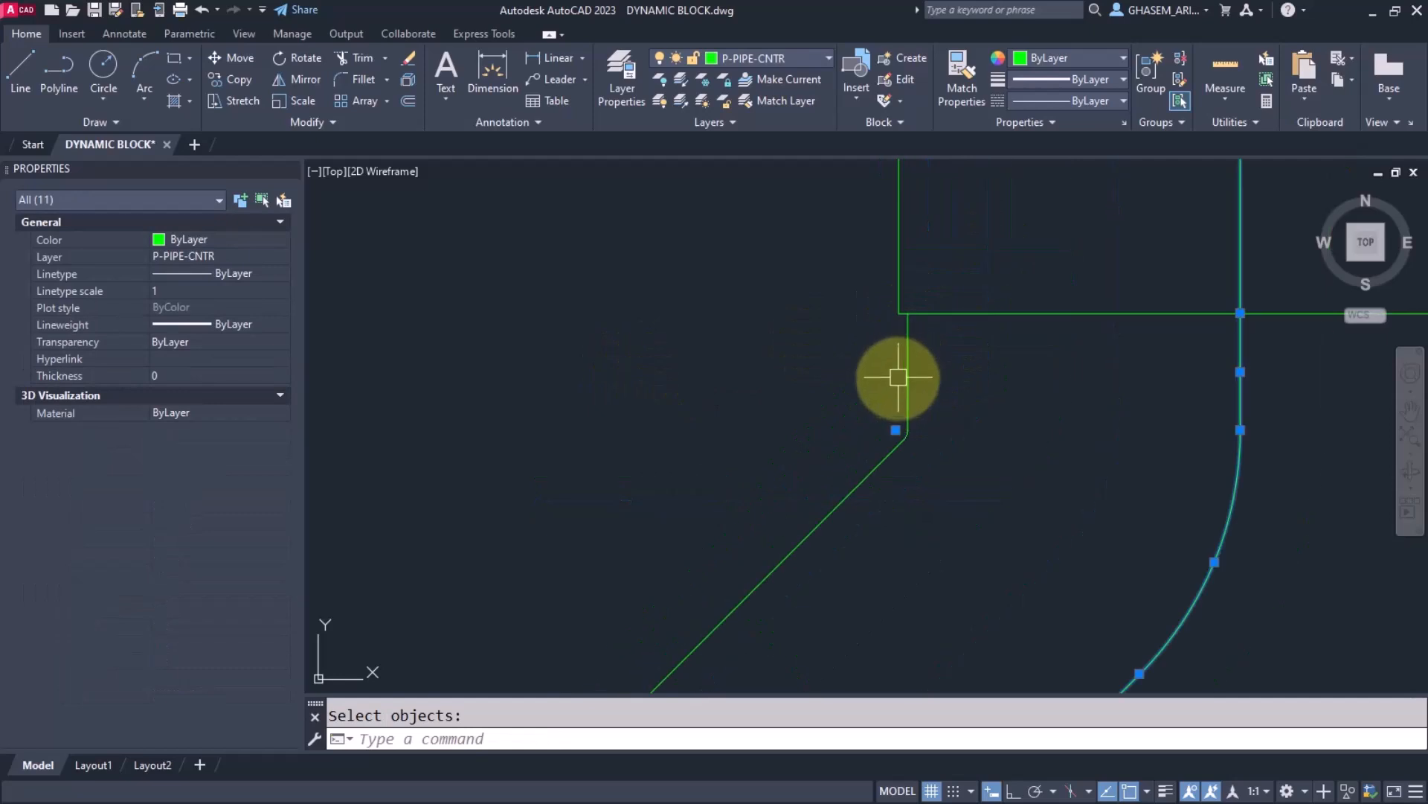
Step: Select the 77 pipe objects for a new block definition
click(827, 58)
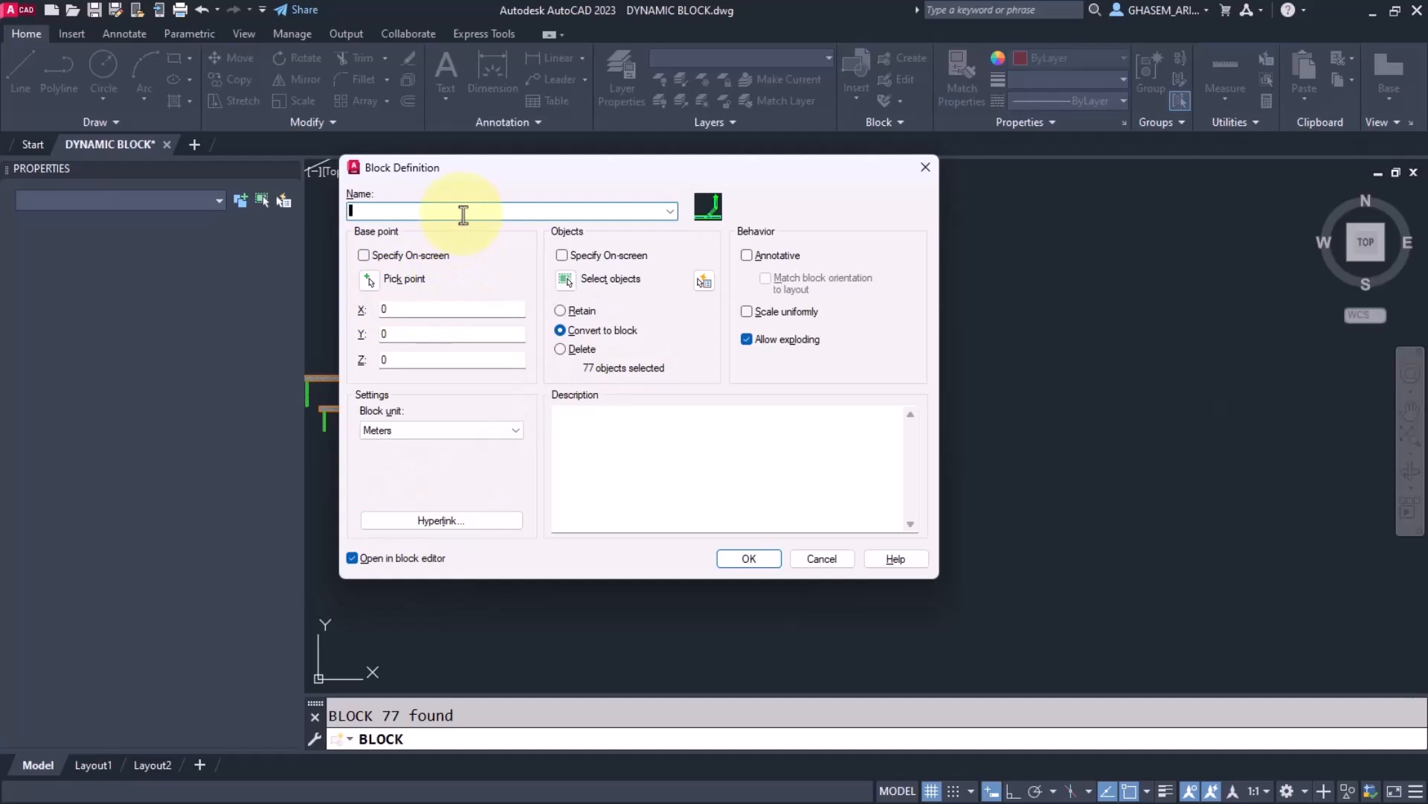
Step: Name the block Sanitary Pipe and open it in the Block Editor
text(Sanitary pIPE)
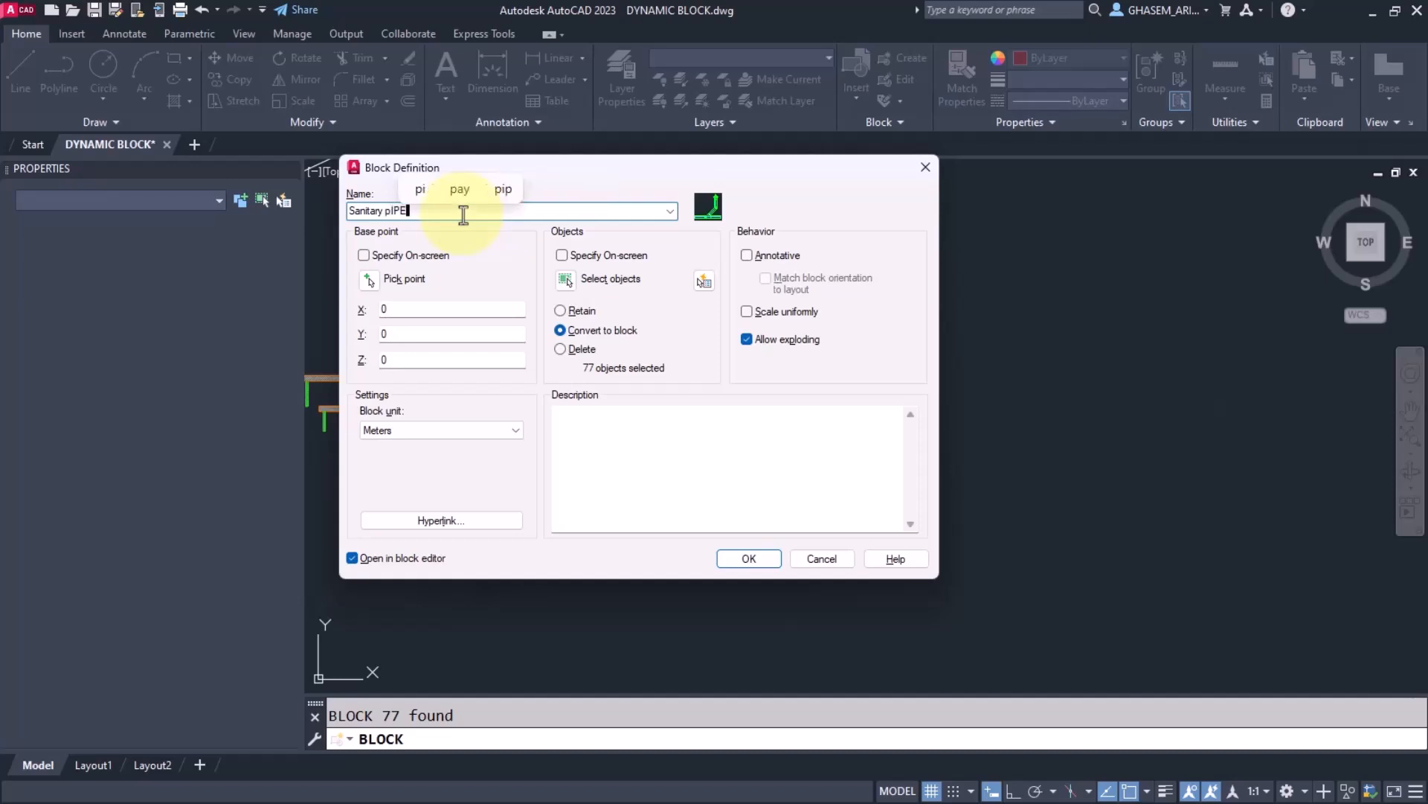
key(BackSpace)
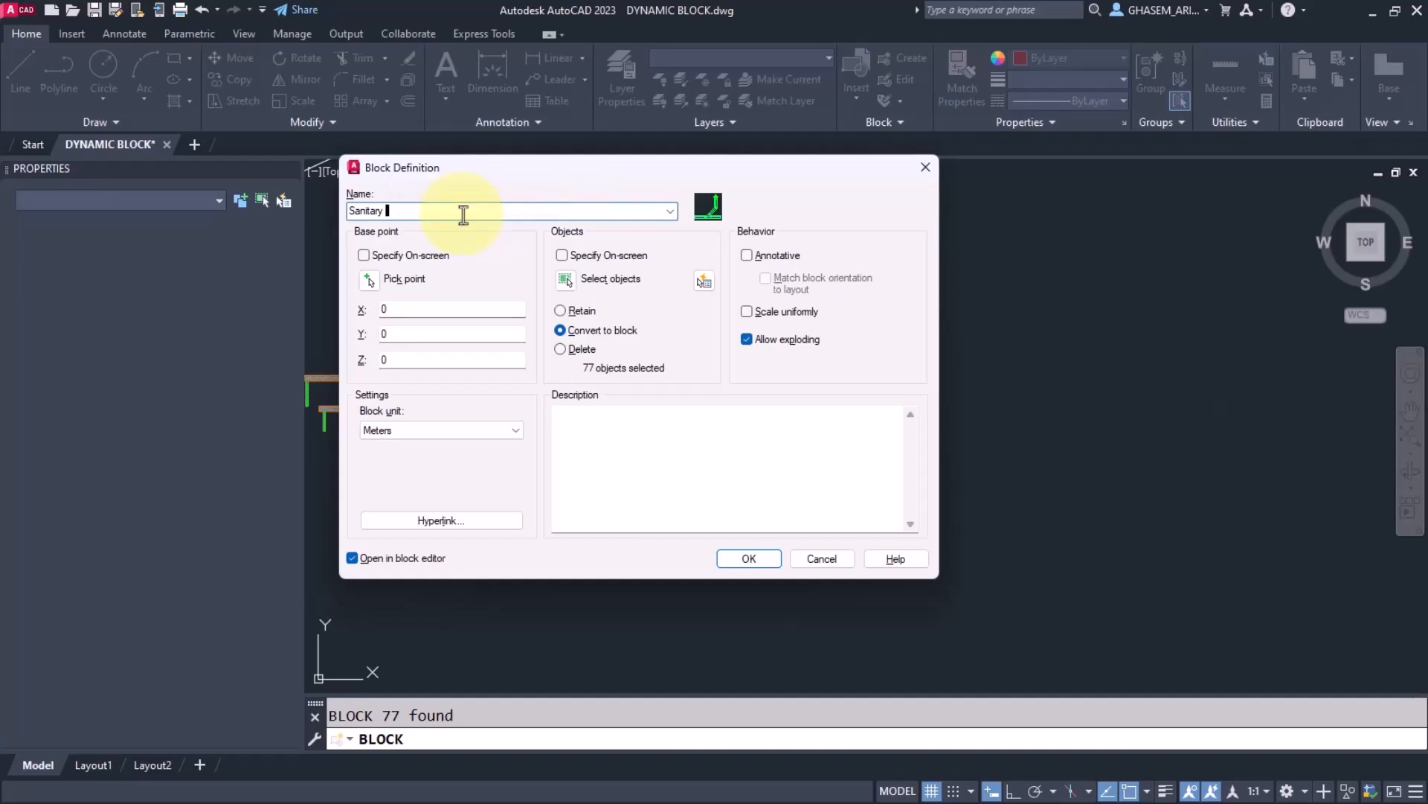
text(Pipe)
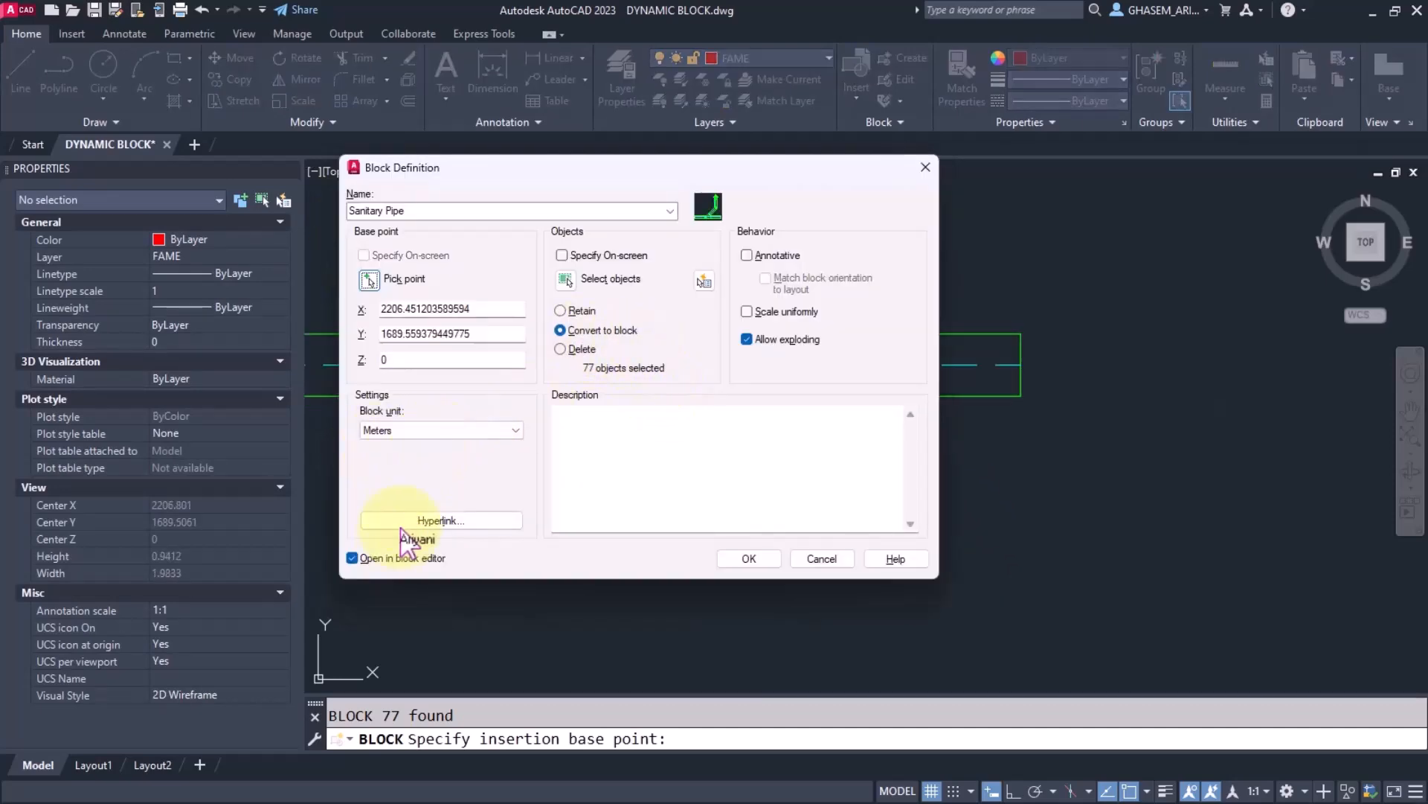
click(748, 558)
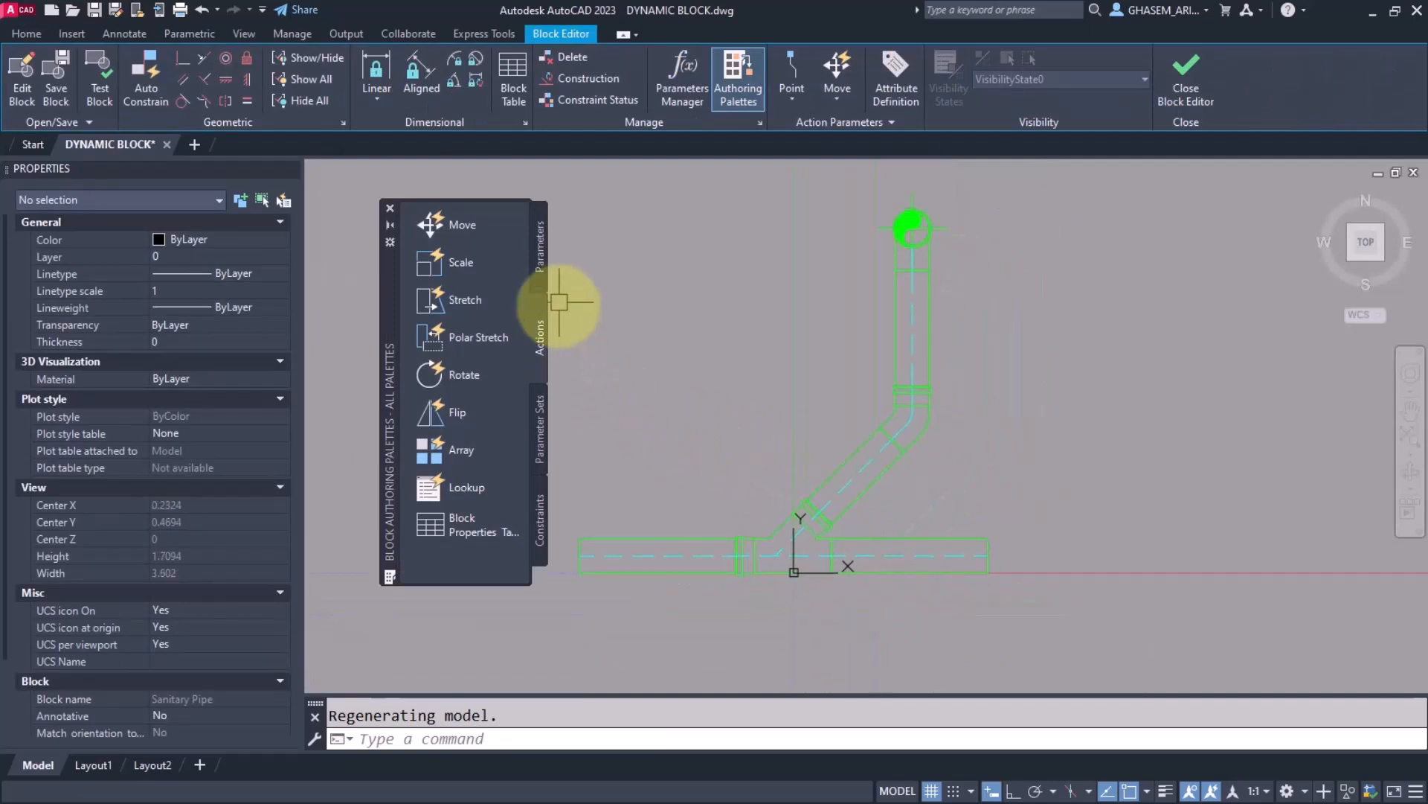
Step: Add a Distance1 linear parameter along the vertical leg
click(542, 254)
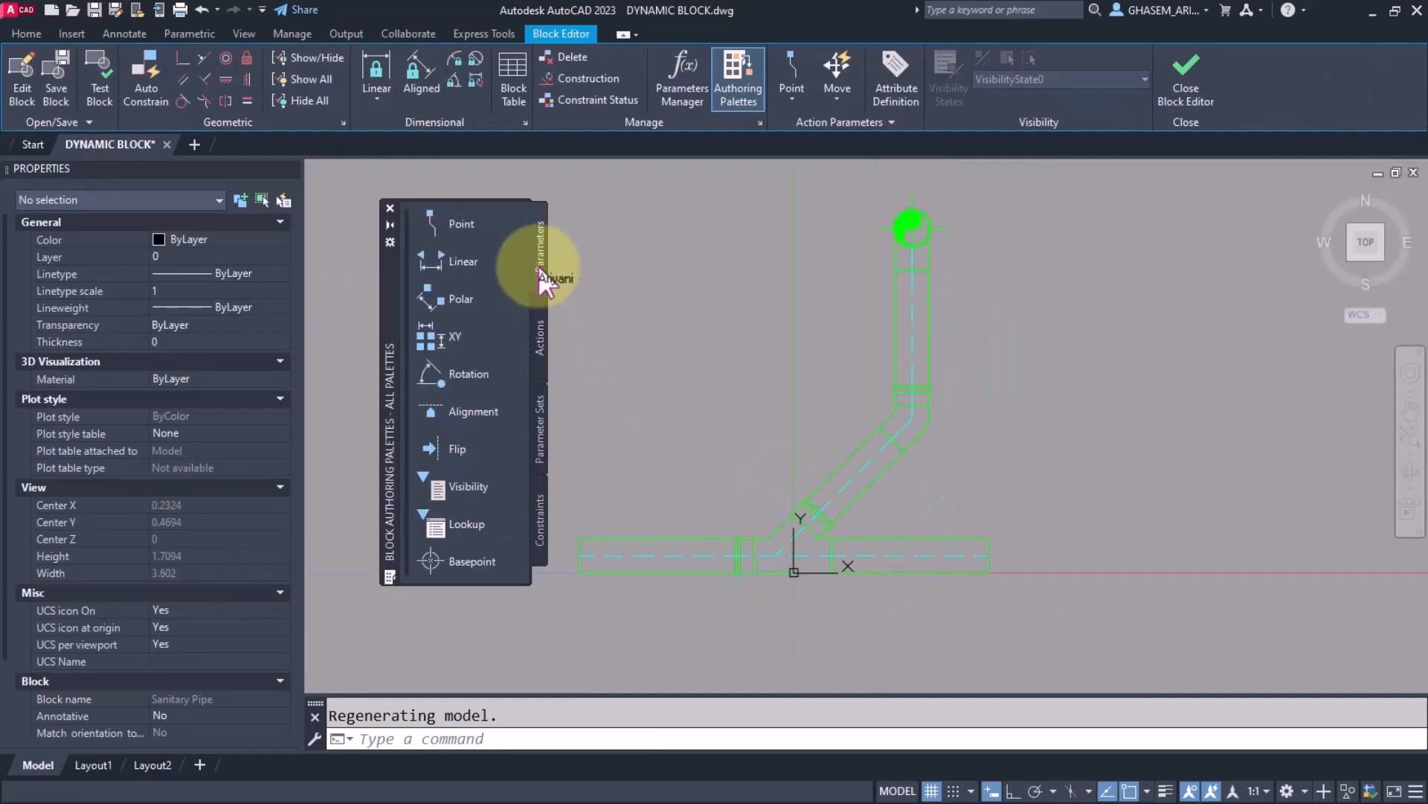
click(463, 262)
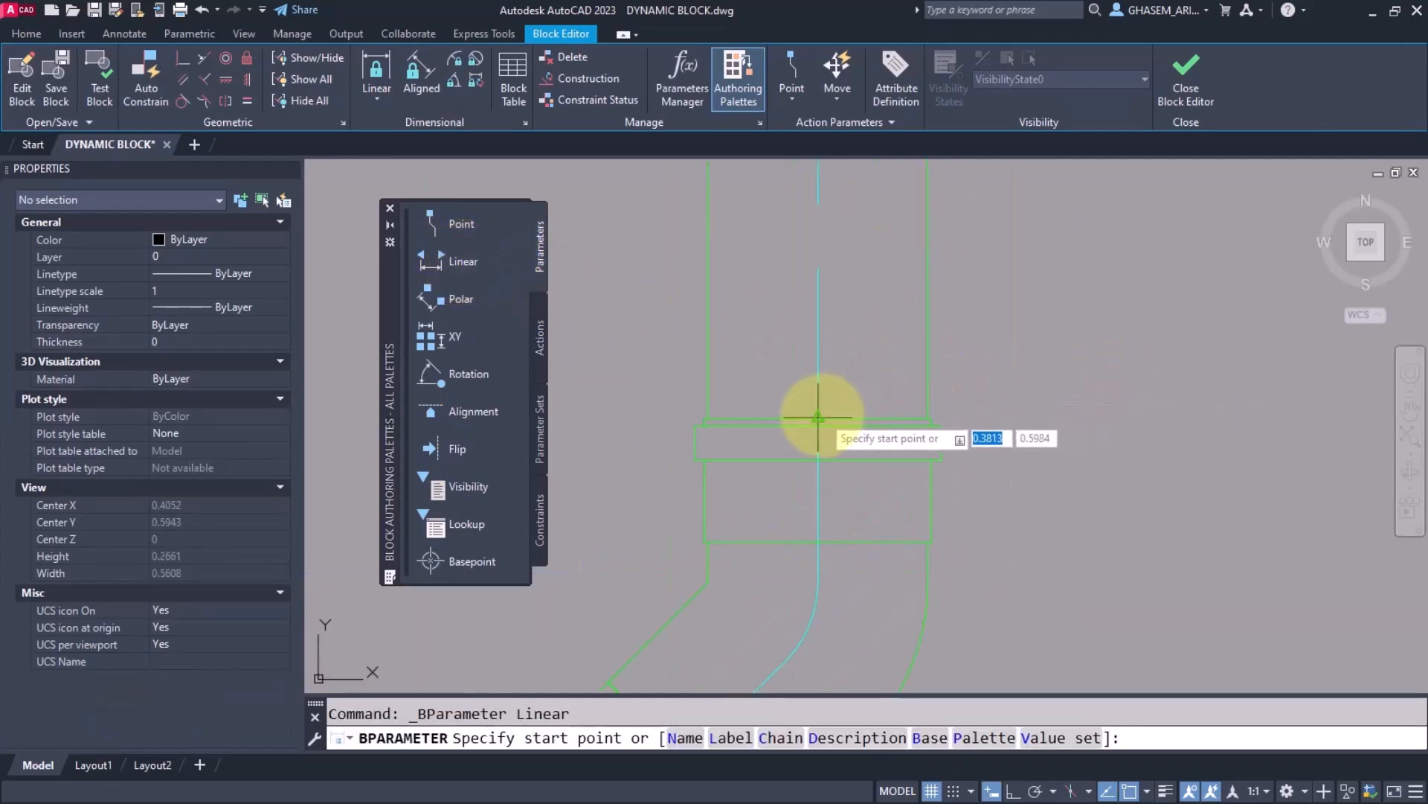
click(818, 420)
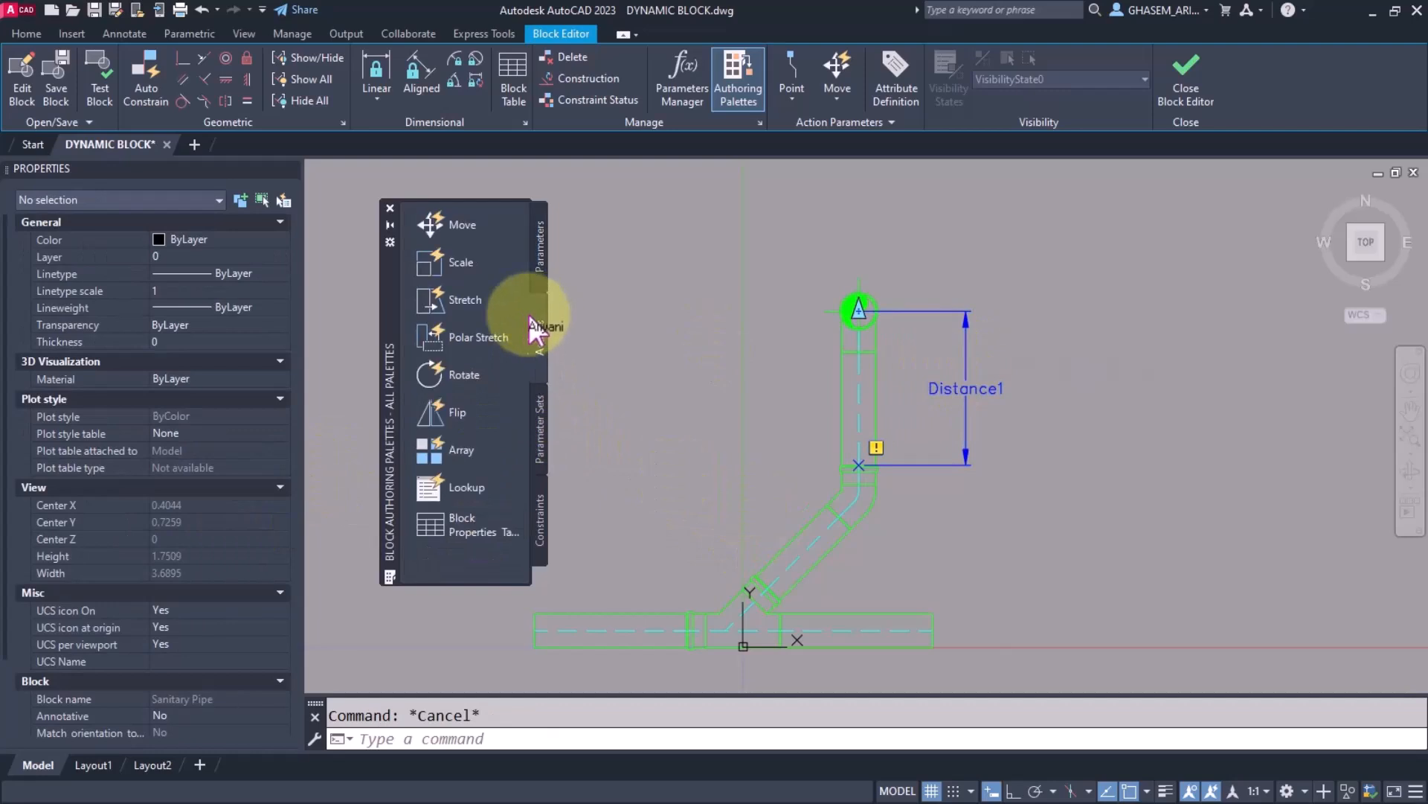
Step: Attach a stretch action to Distance1's top end, adjust its selection, and test the block
click(464, 299)
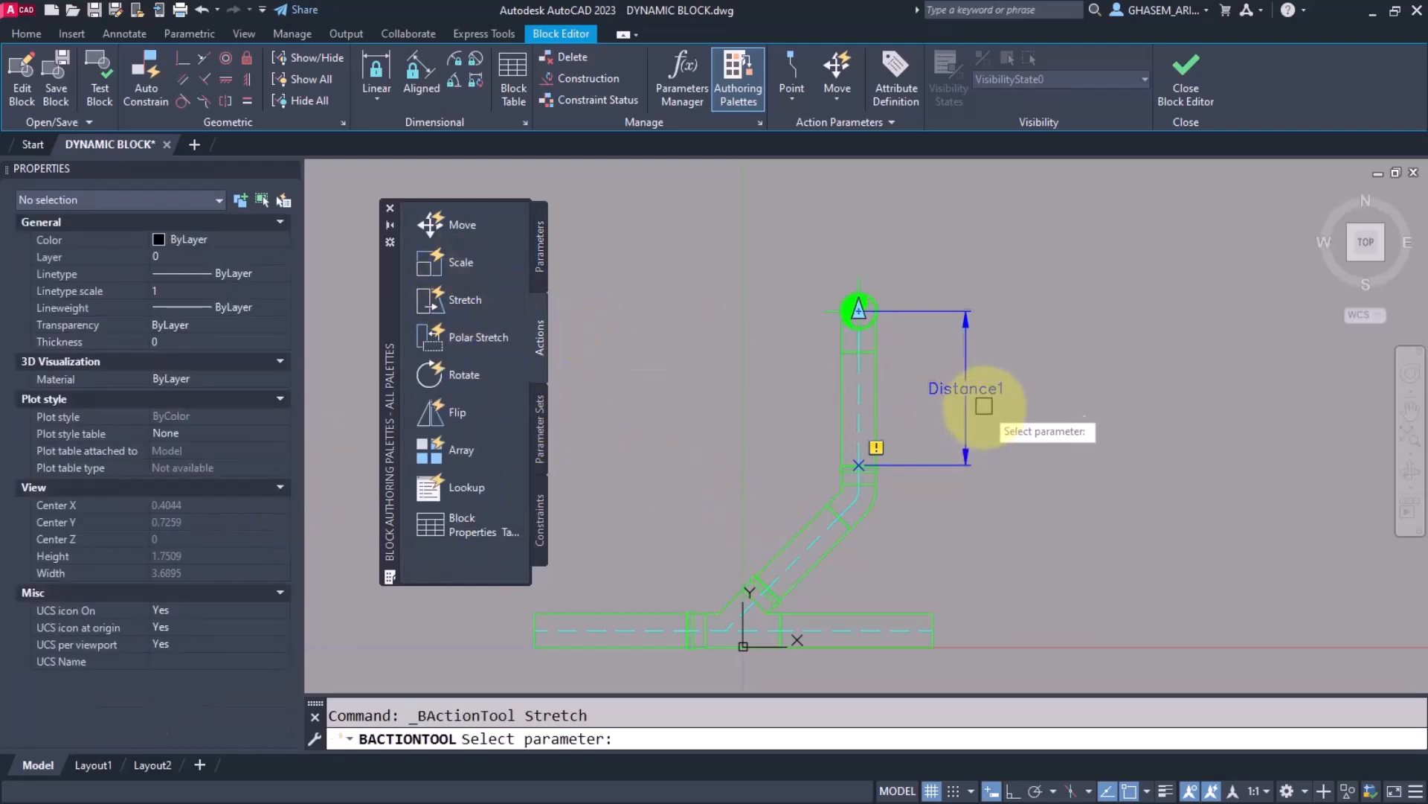
click(857, 310)
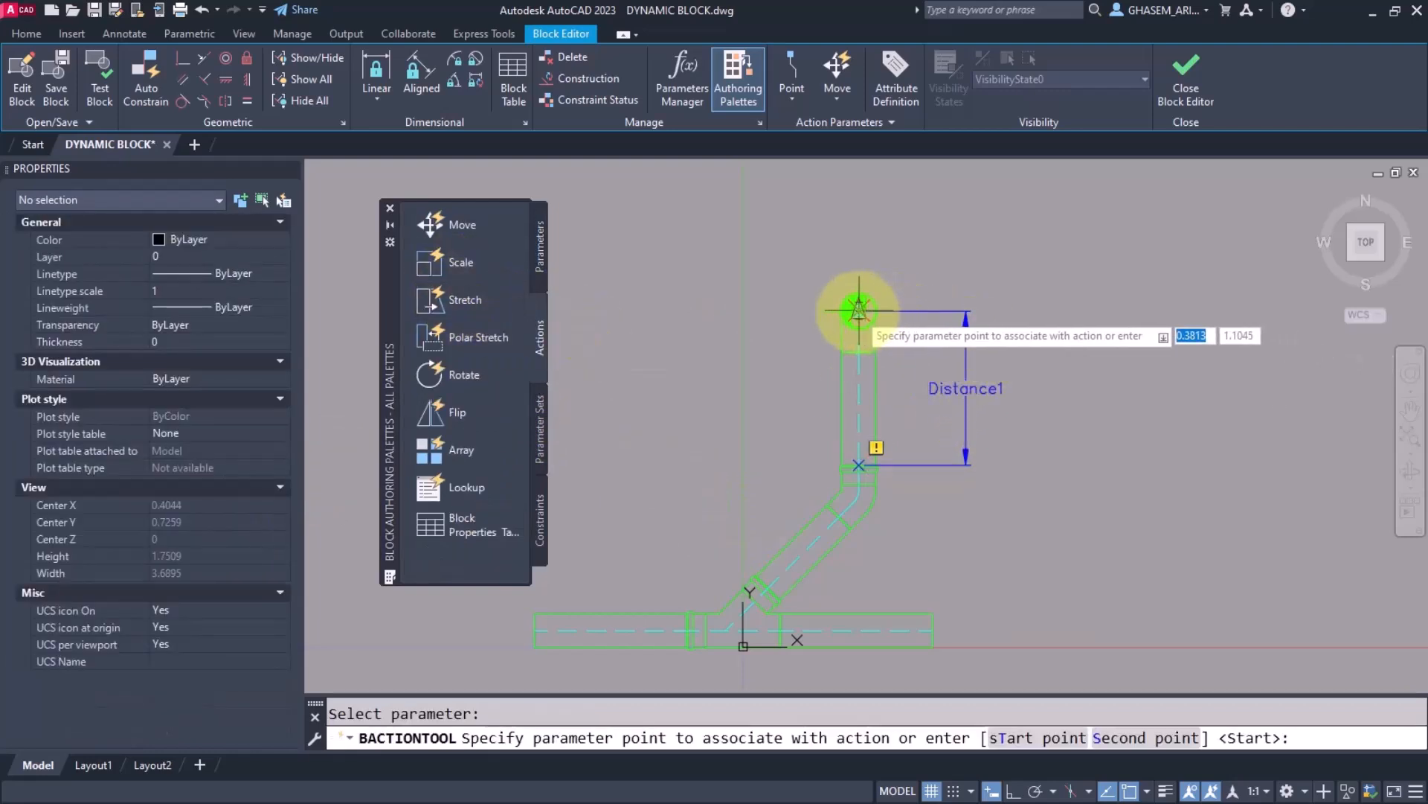
click(859, 313)
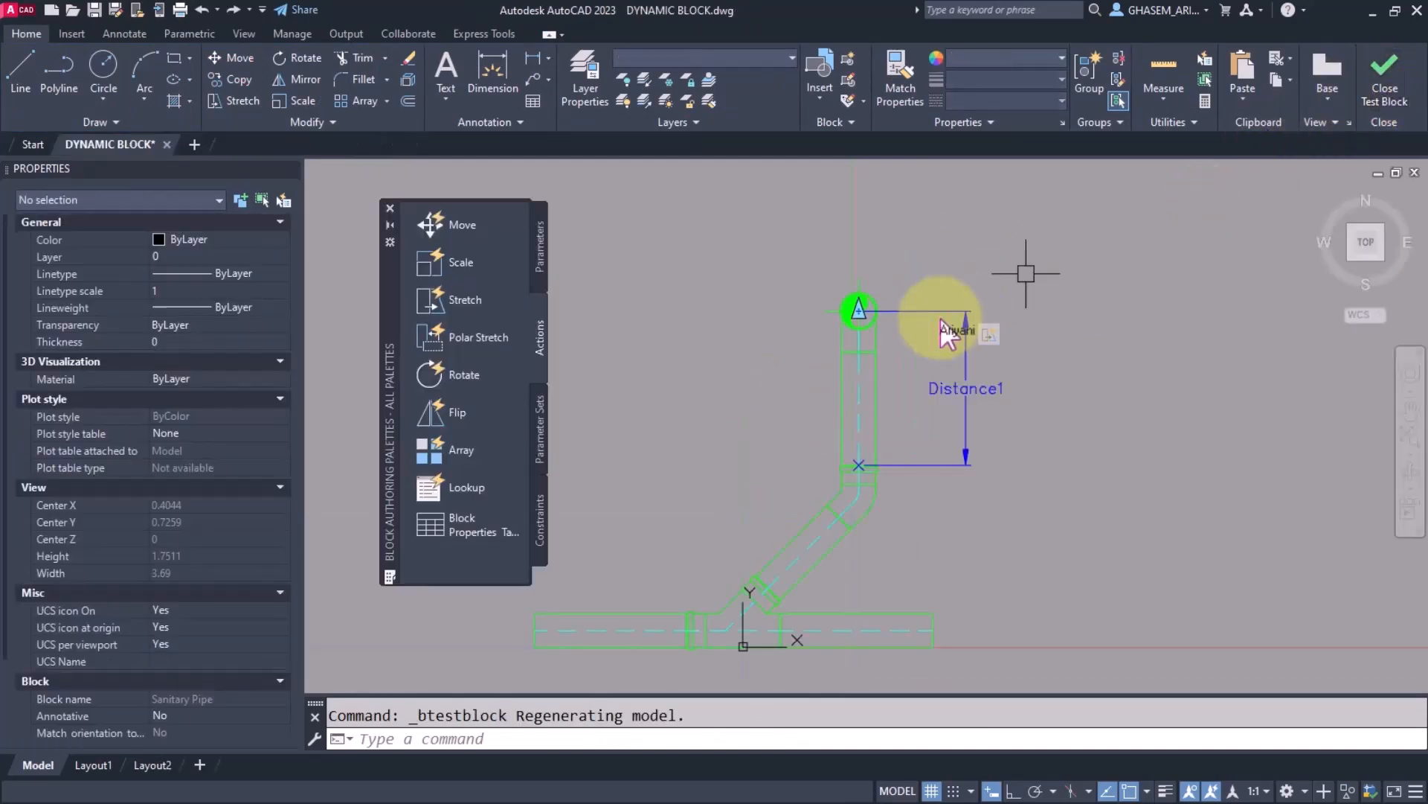
right_click(957, 330)
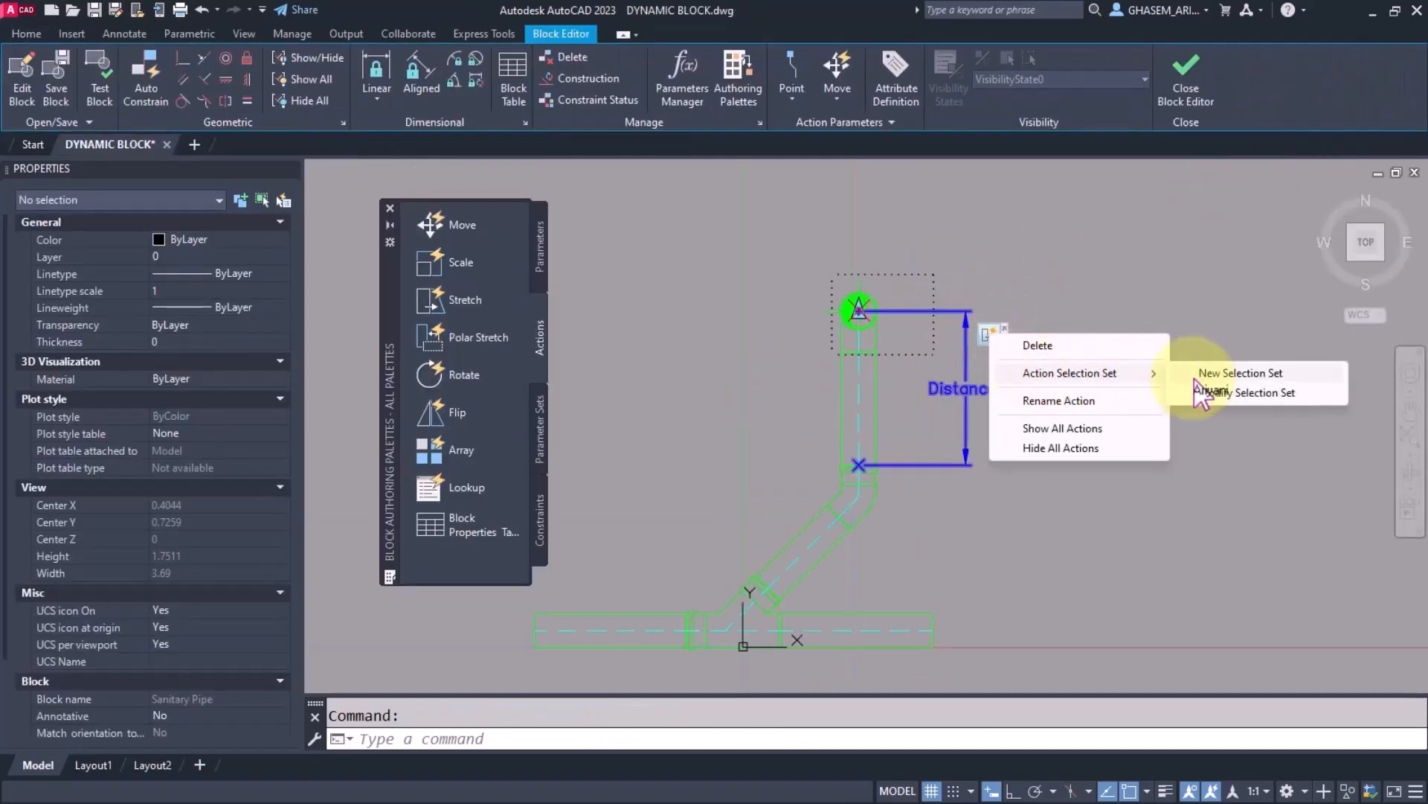
click(1241, 372)
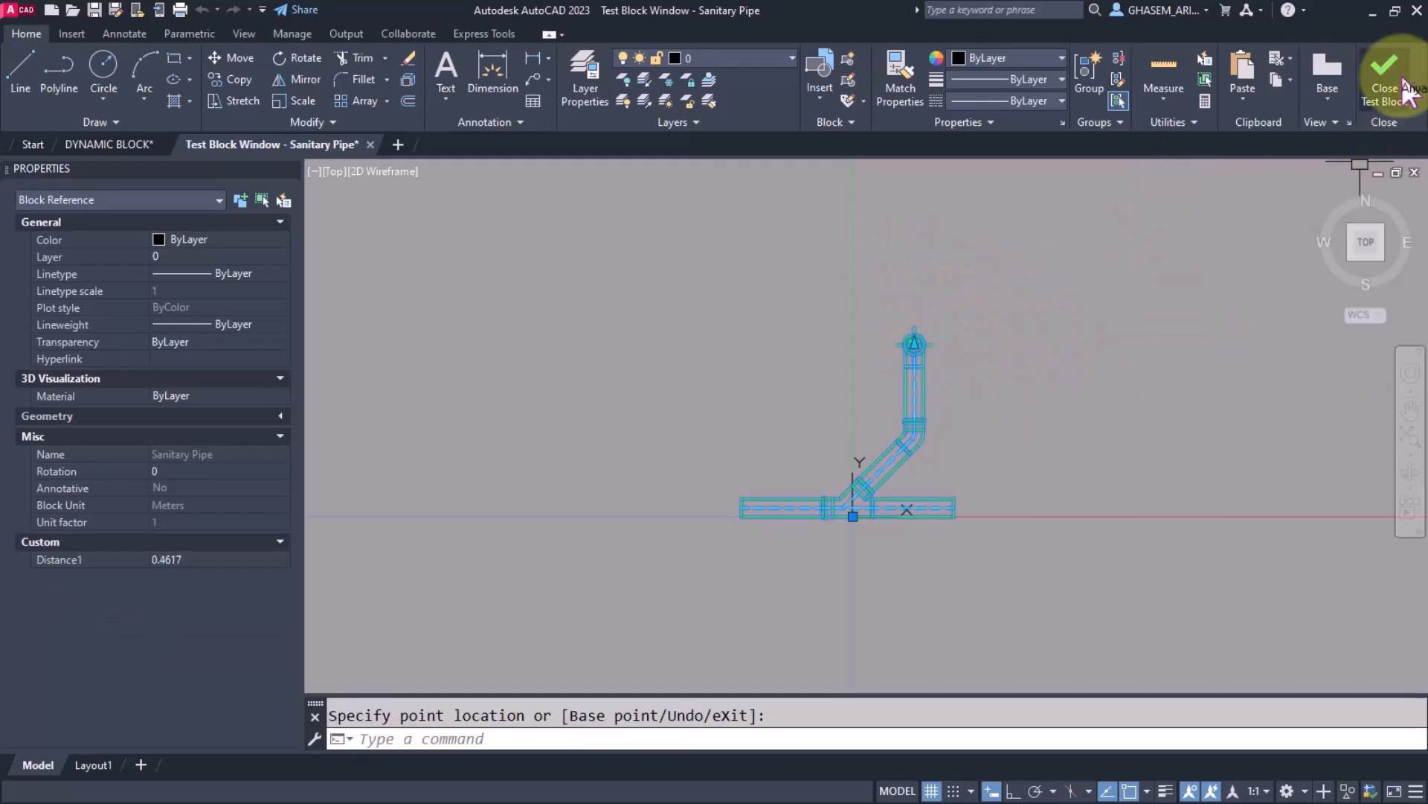
click(1386, 73)
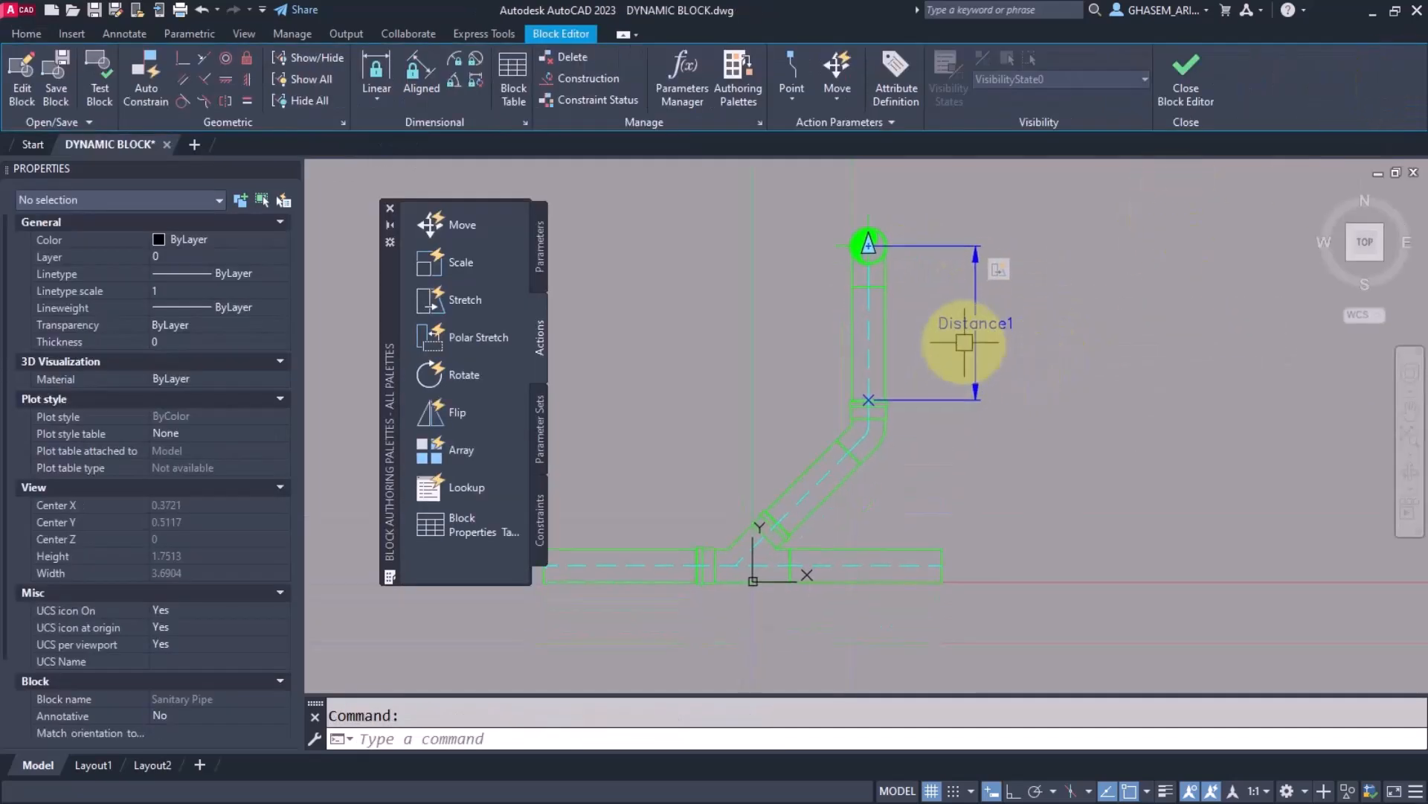
Step: Add a Distance2 linear parameter along the 45° diagonal leg
click(542, 245)
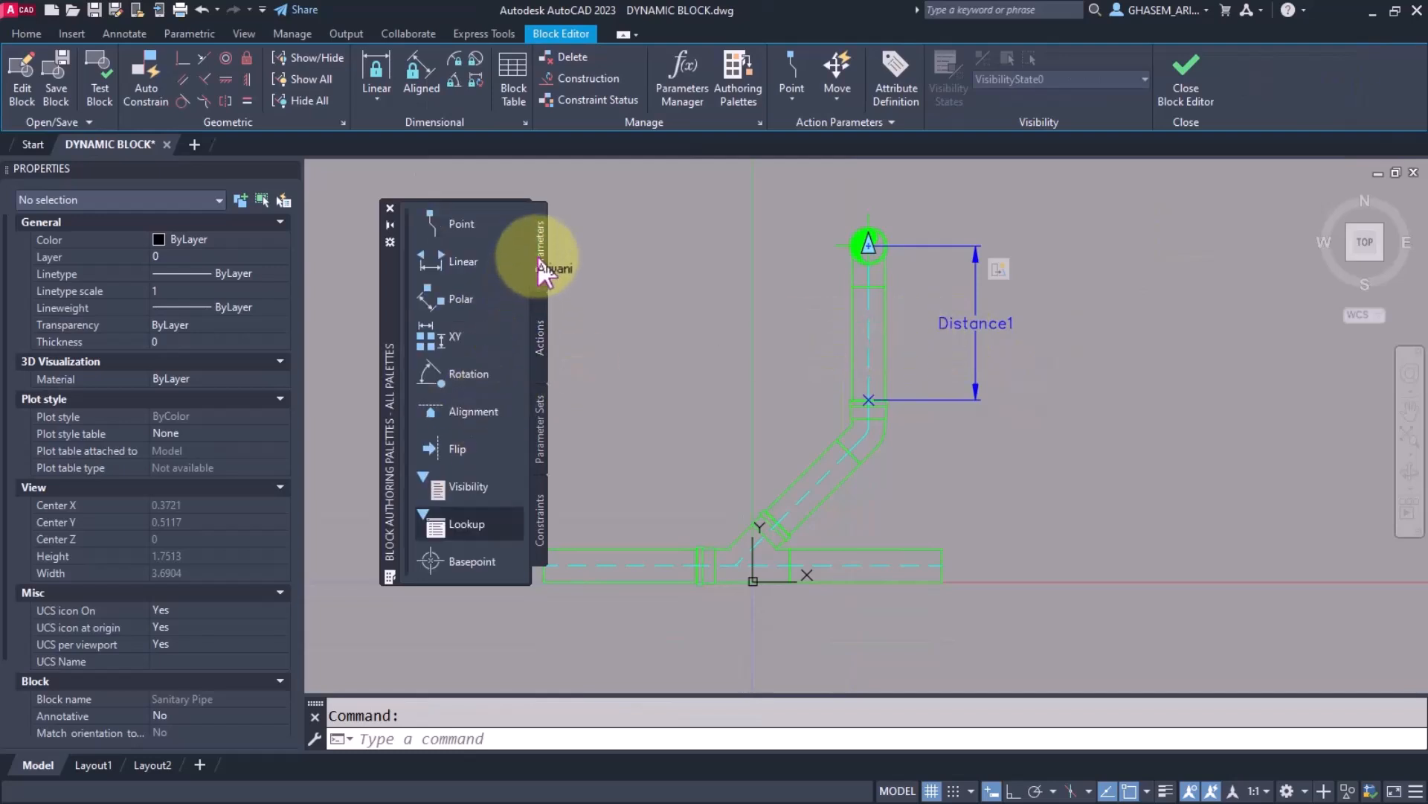
click(463, 262)
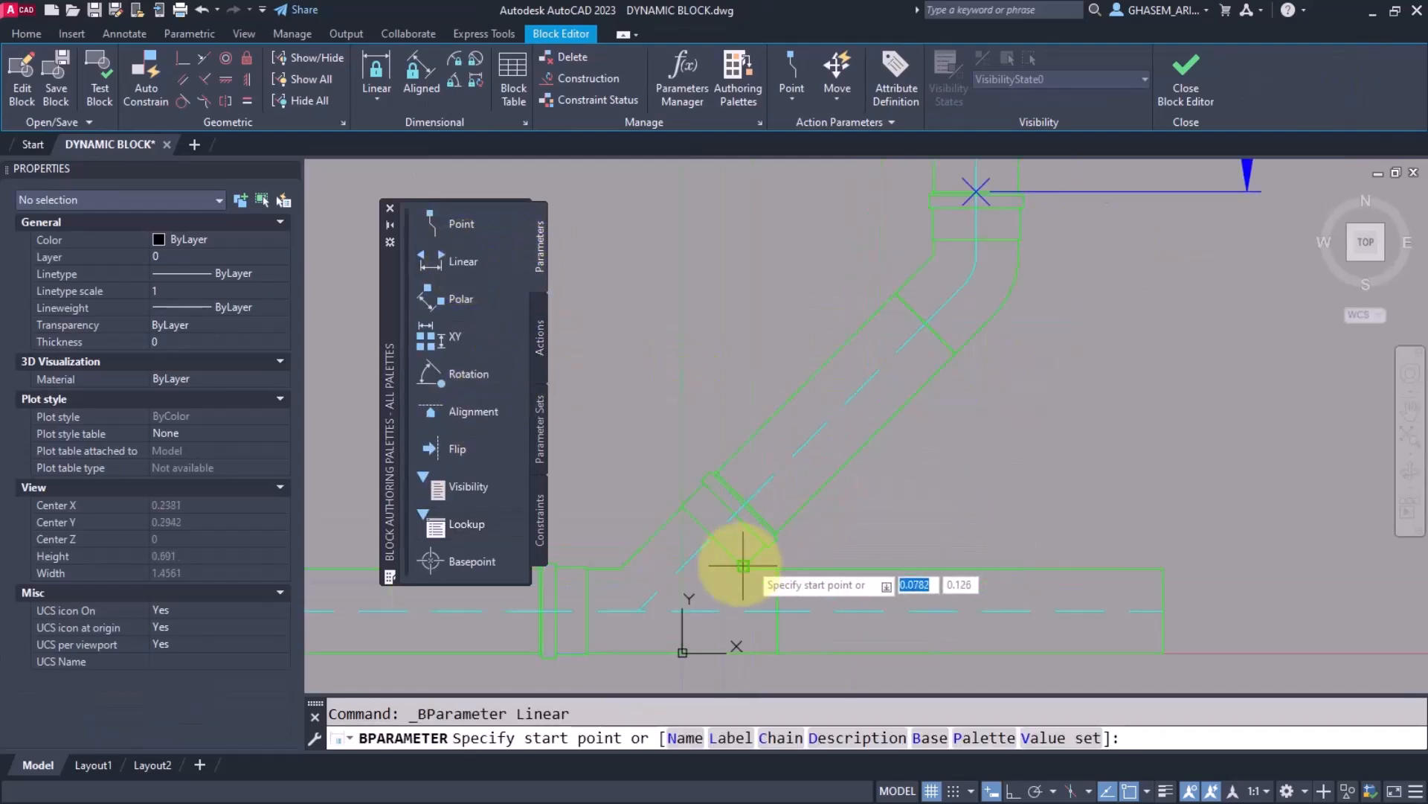
click(744, 566)
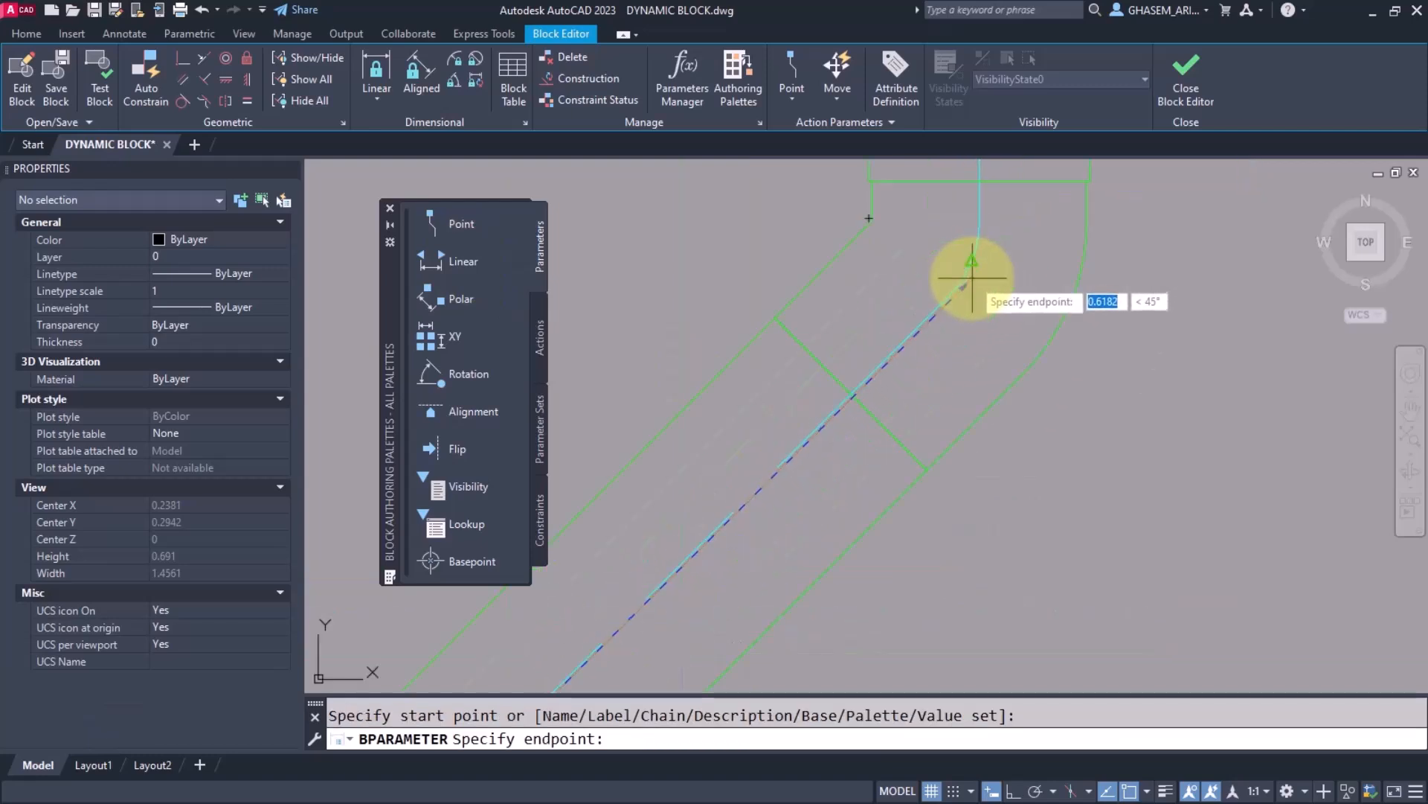
click(971, 264)
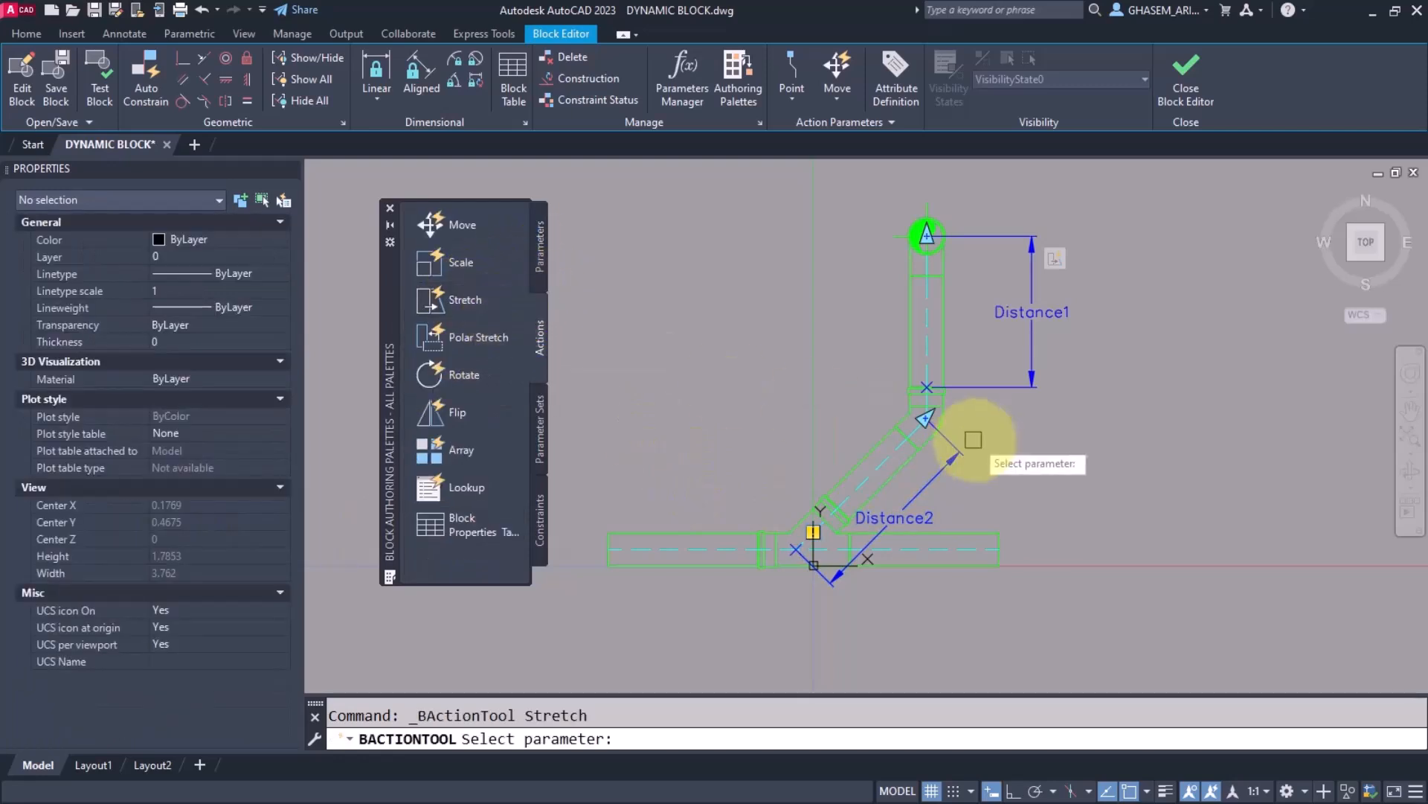
Step: Attach a stretch action to Distance2's upper end and test the block
click(924, 415)
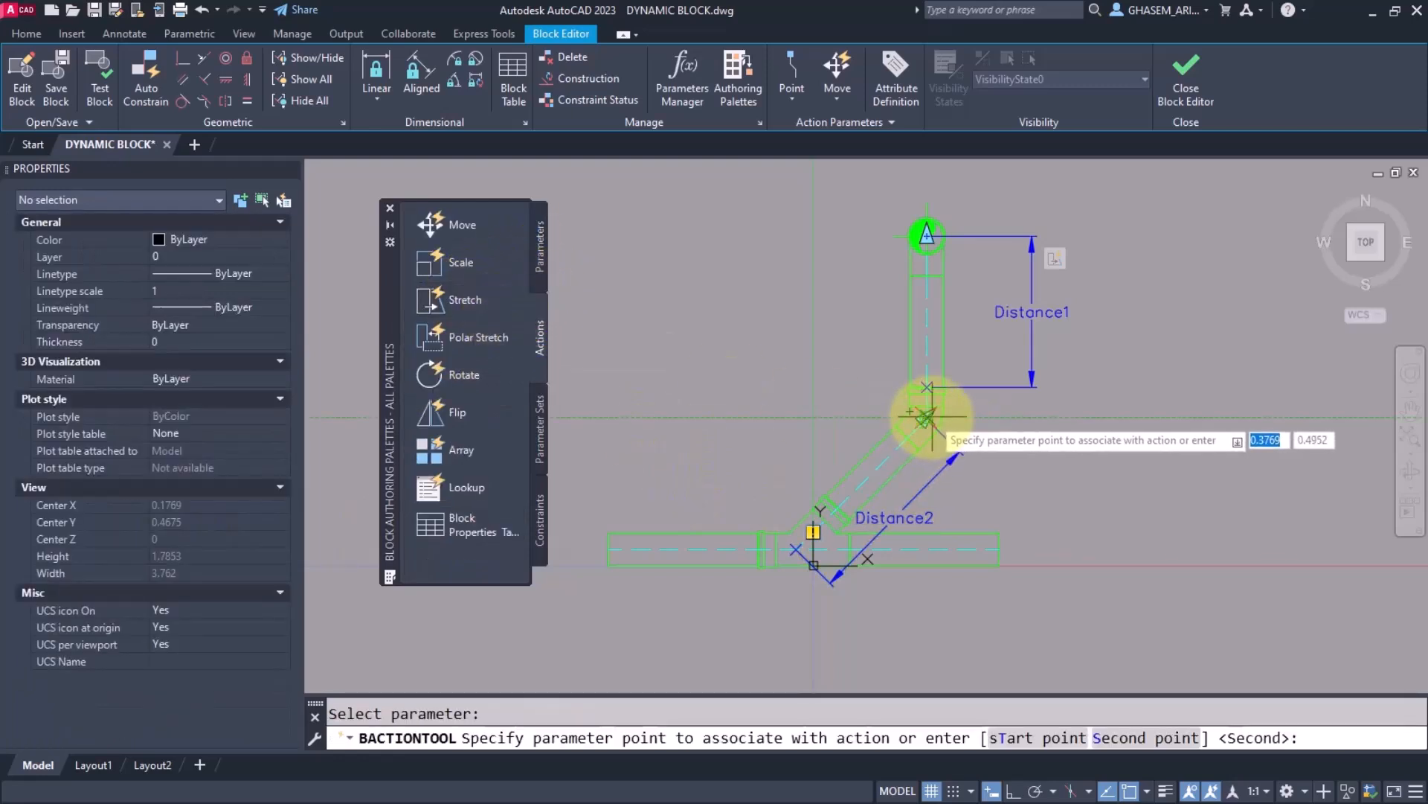
click(922, 420)
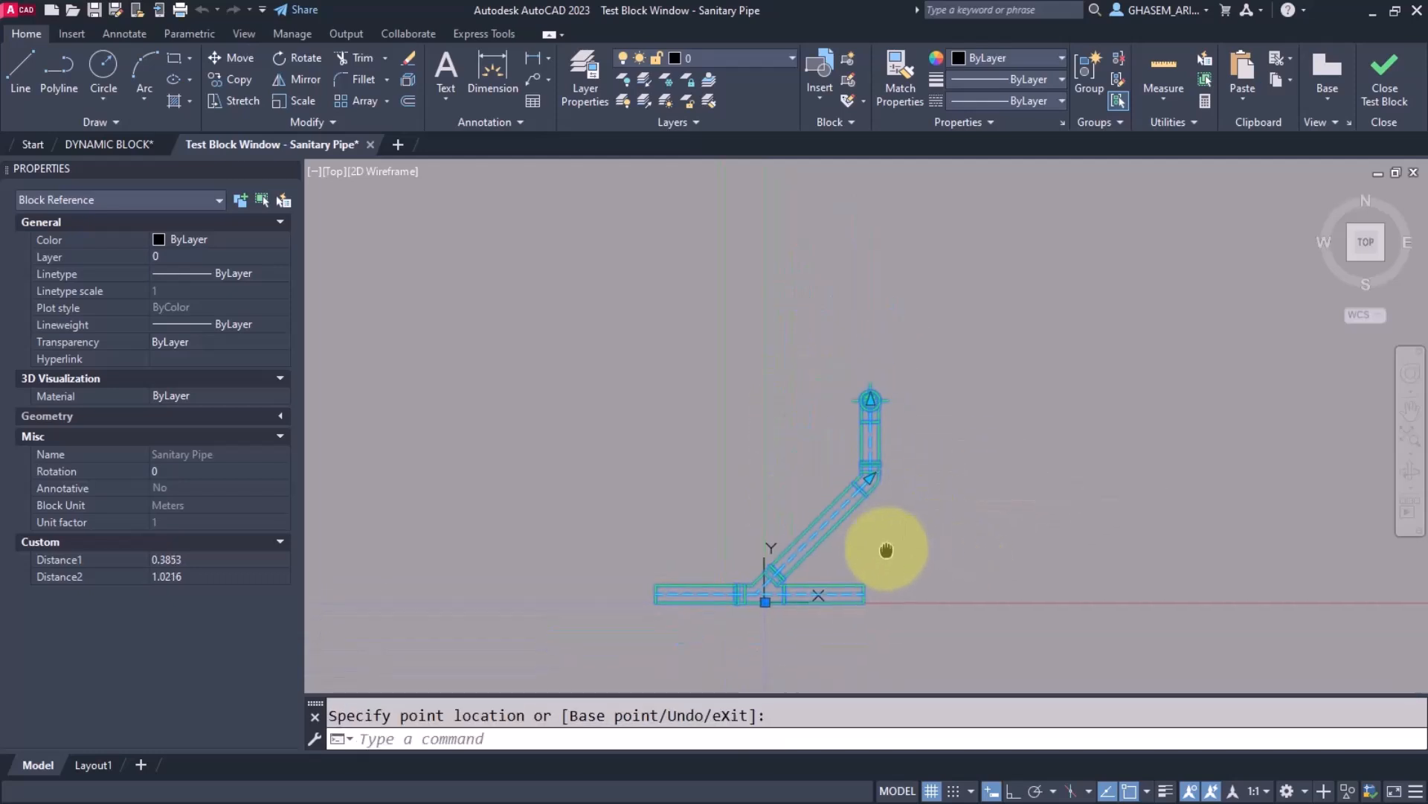
click(1384, 77)
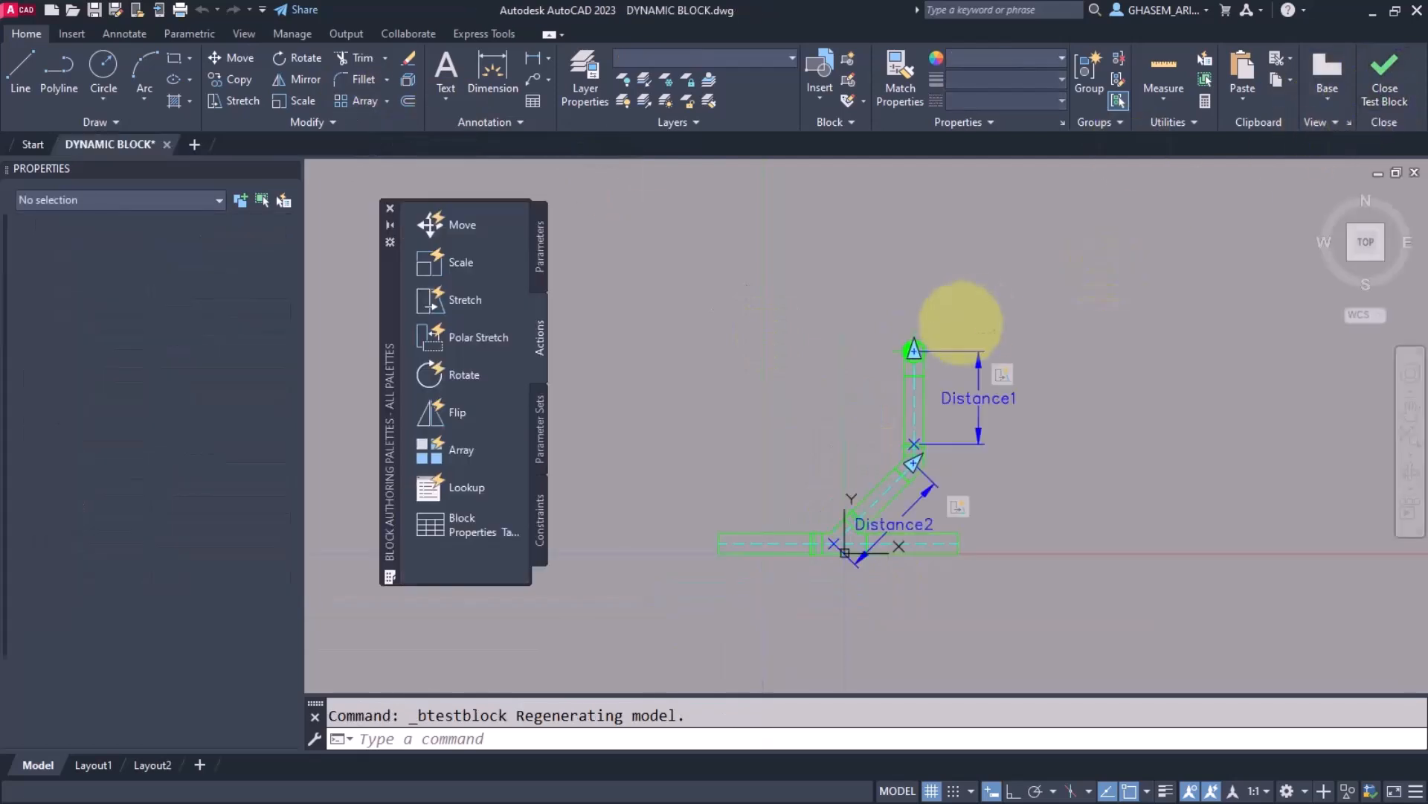
Step: Add linear parameter Distance3 along the left pipe leg from its end to the block origin
click(1385, 75)
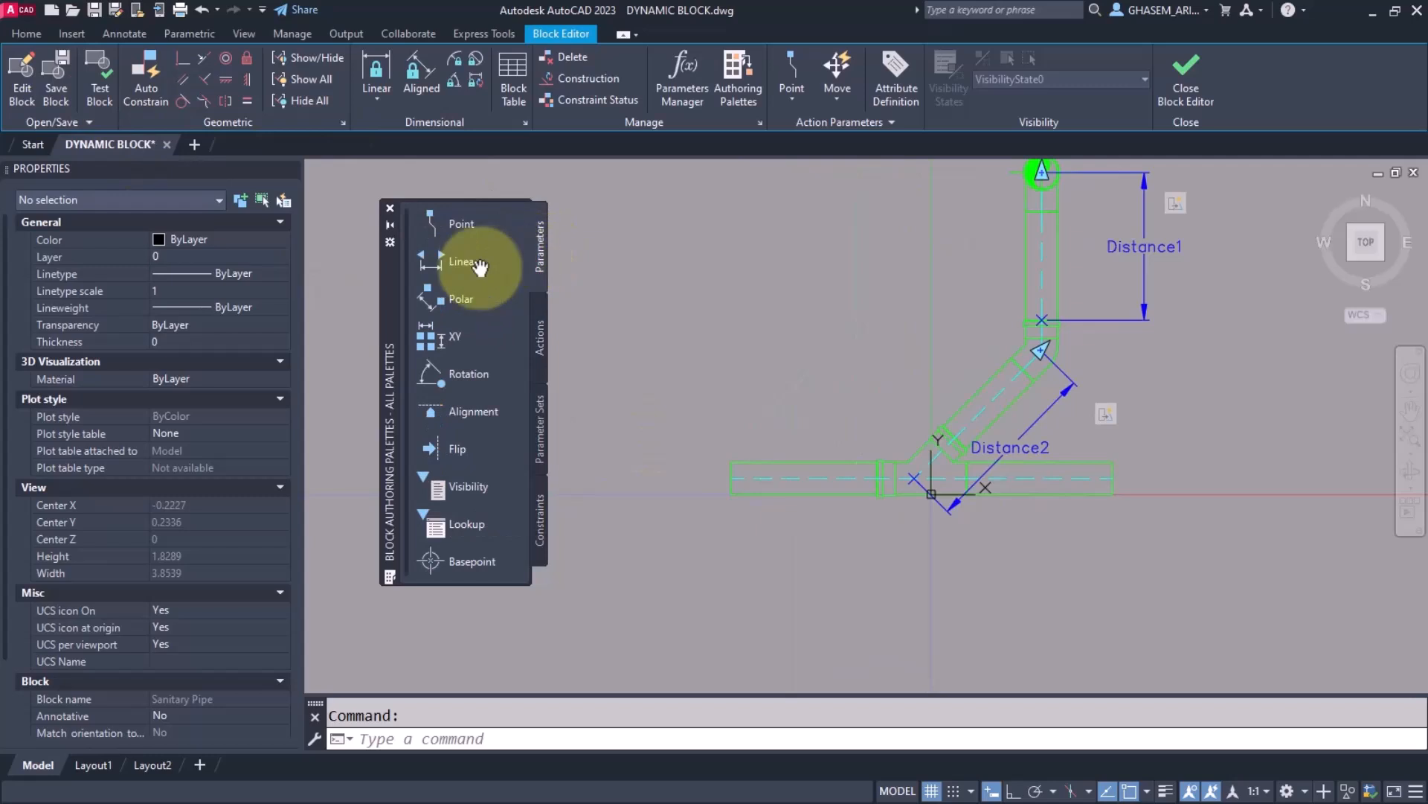
click(463, 262)
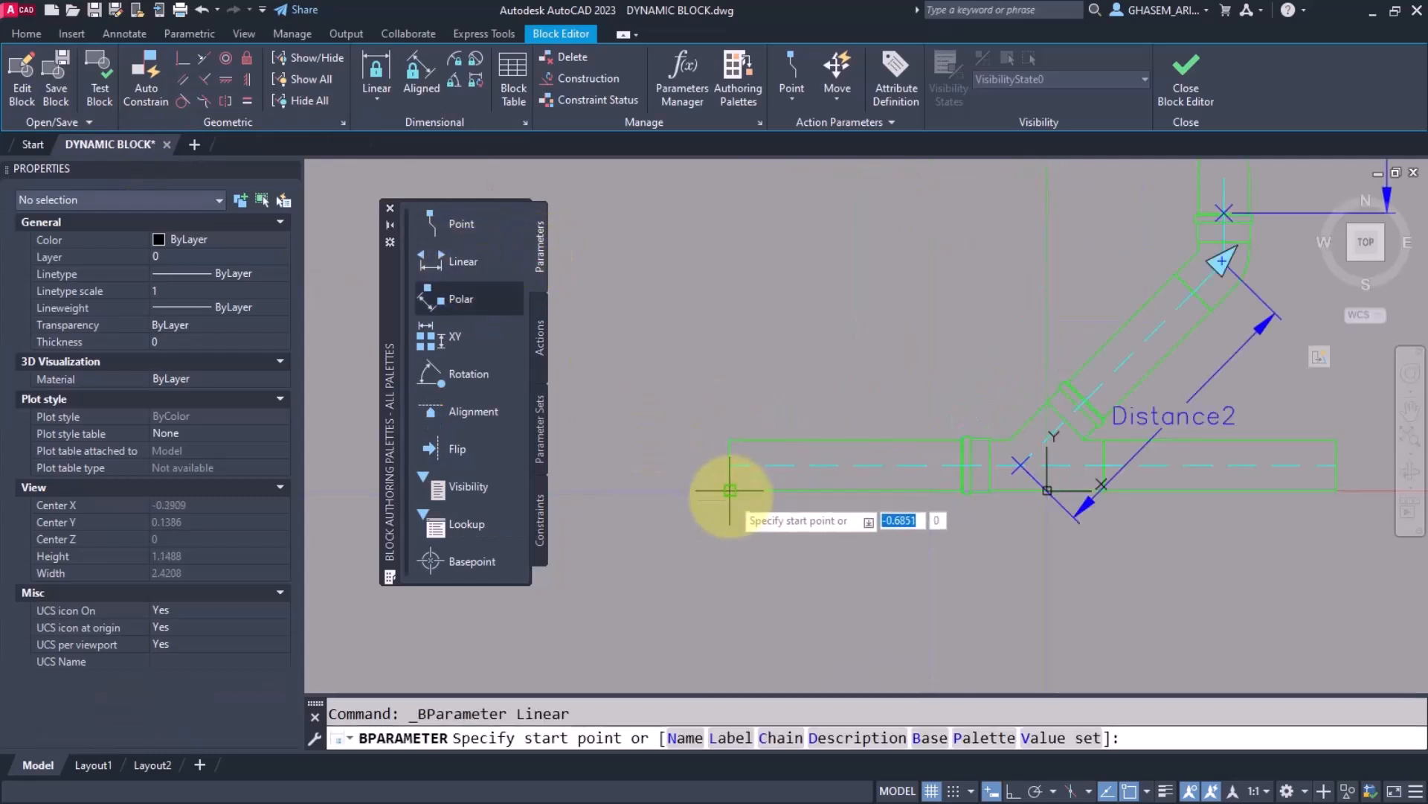
click(730, 489)
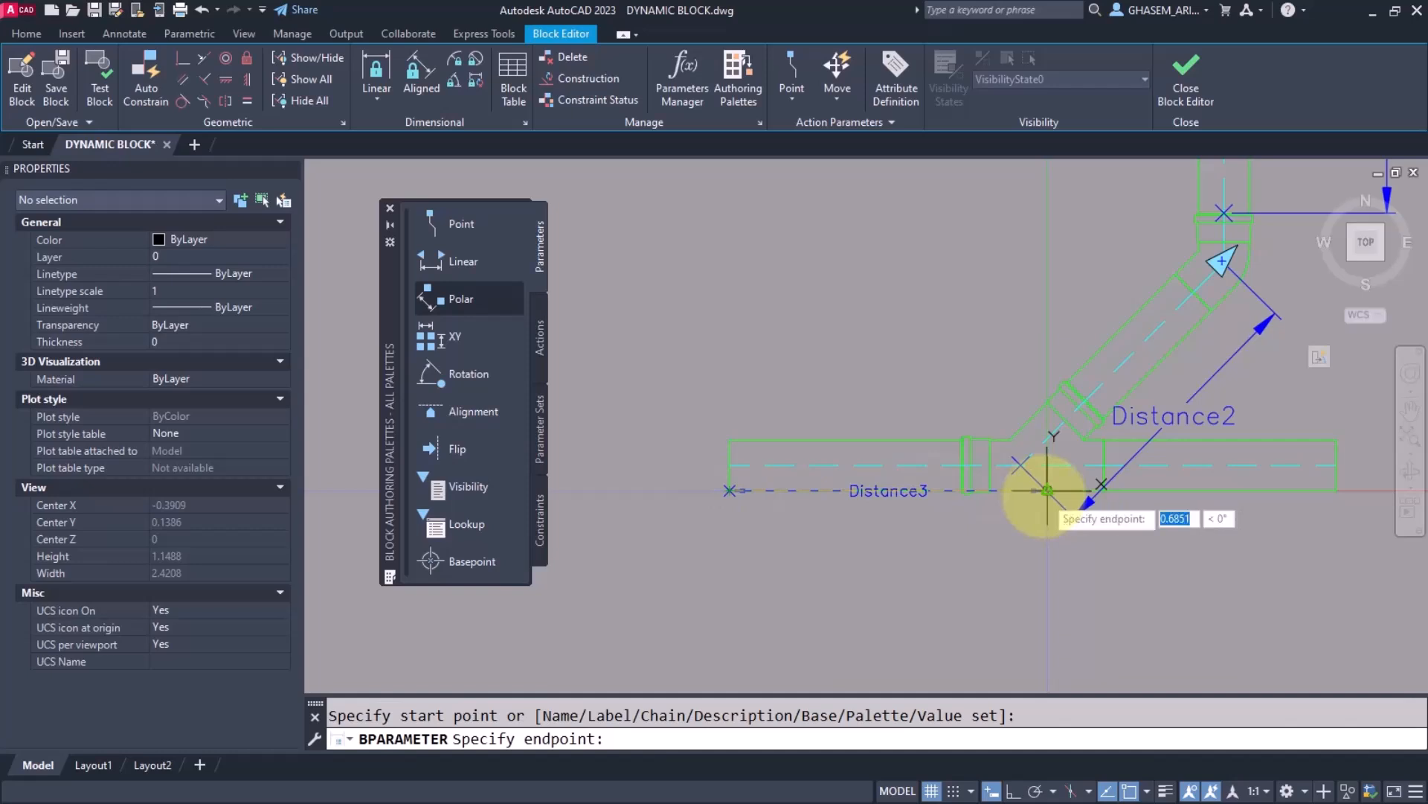
click(1047, 493)
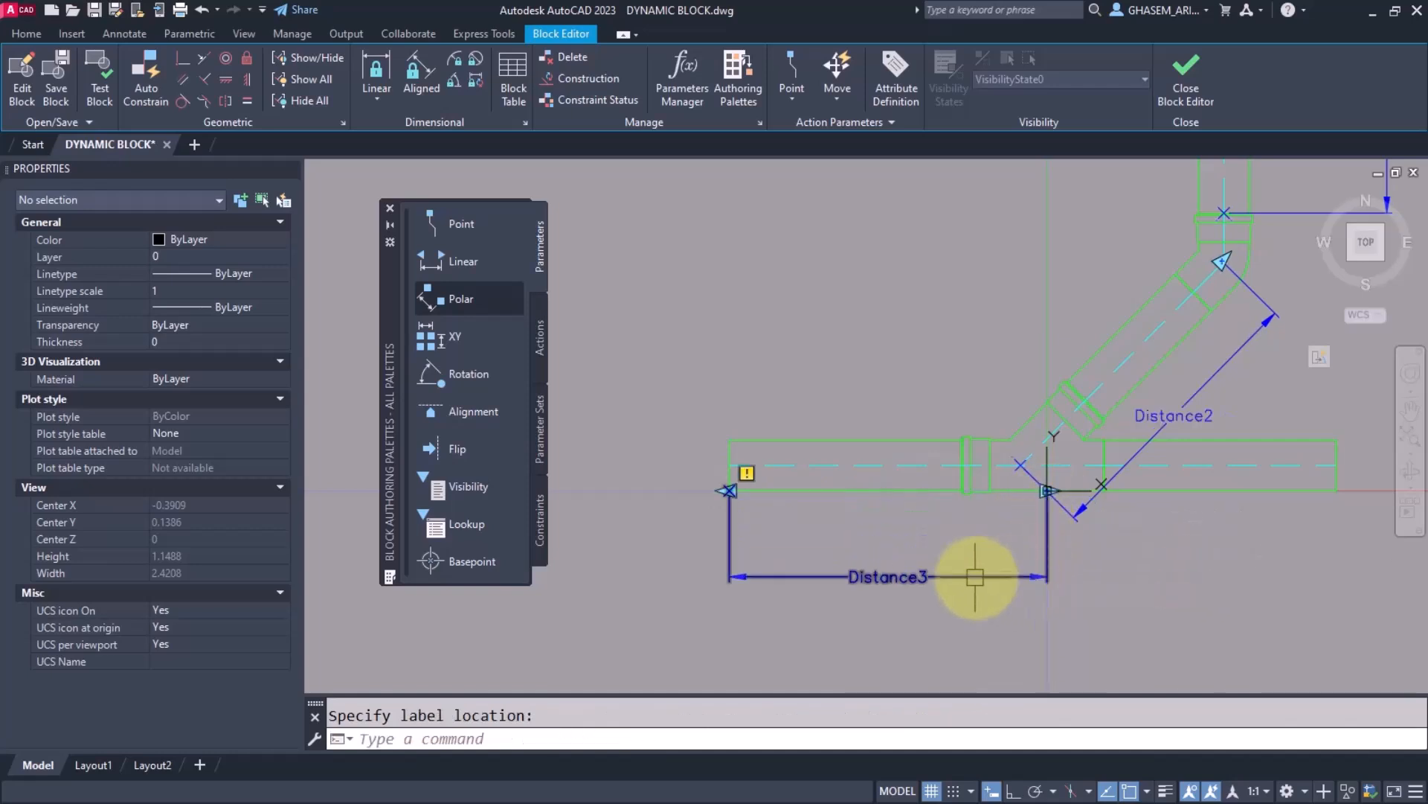
click(974, 575)
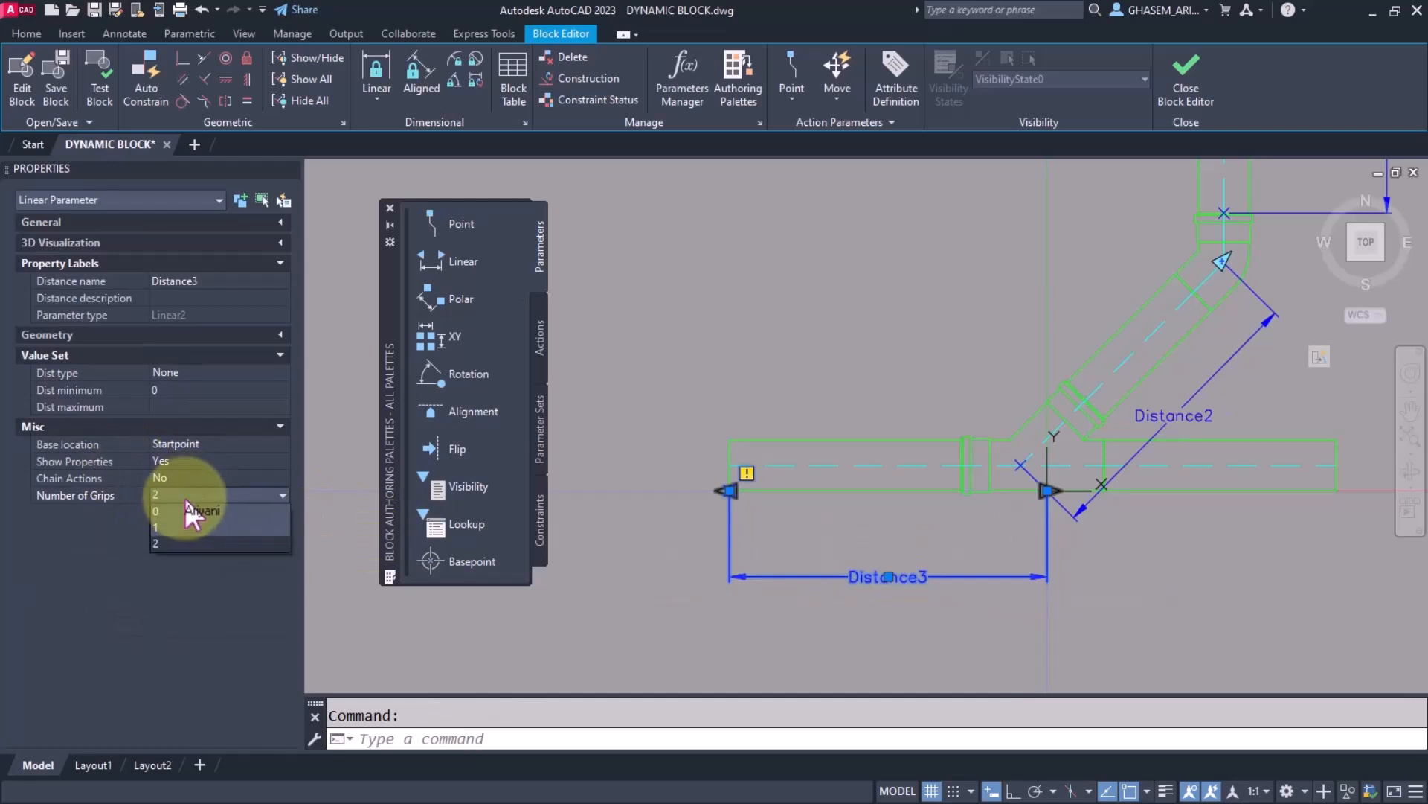
click(156, 526)
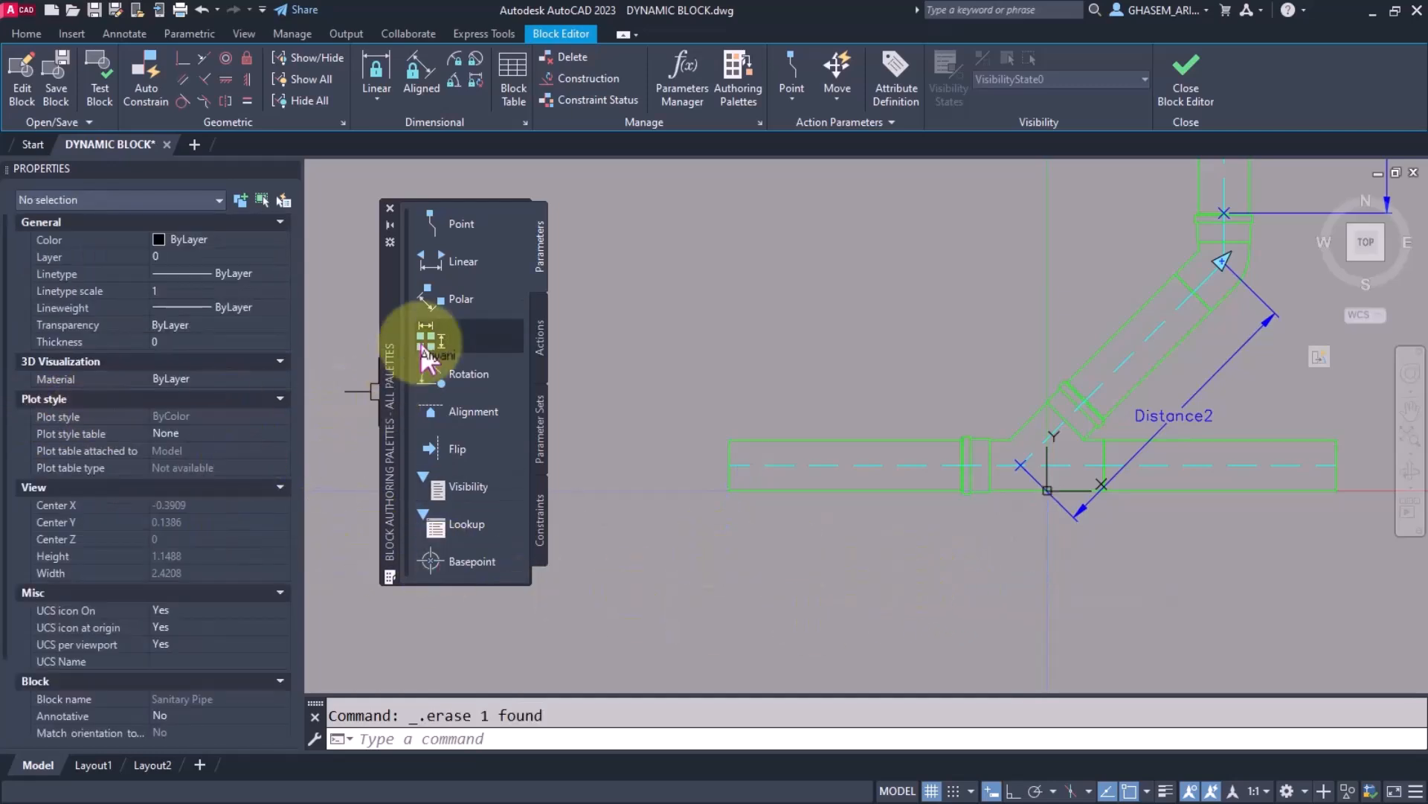
Step: Attach a Stretch action to Distance3 tied to the left leg's end
click(463, 262)
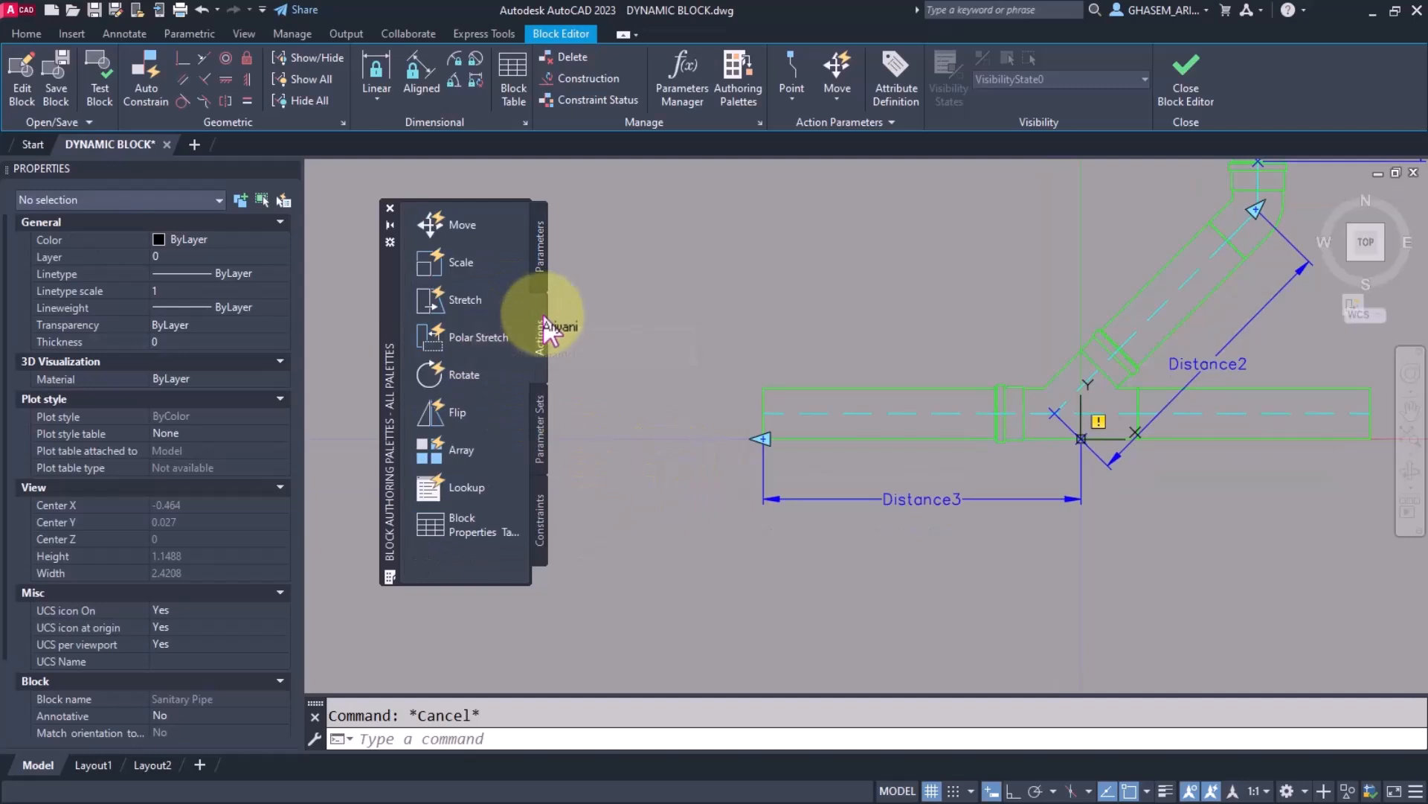
mouse_move(464, 309)
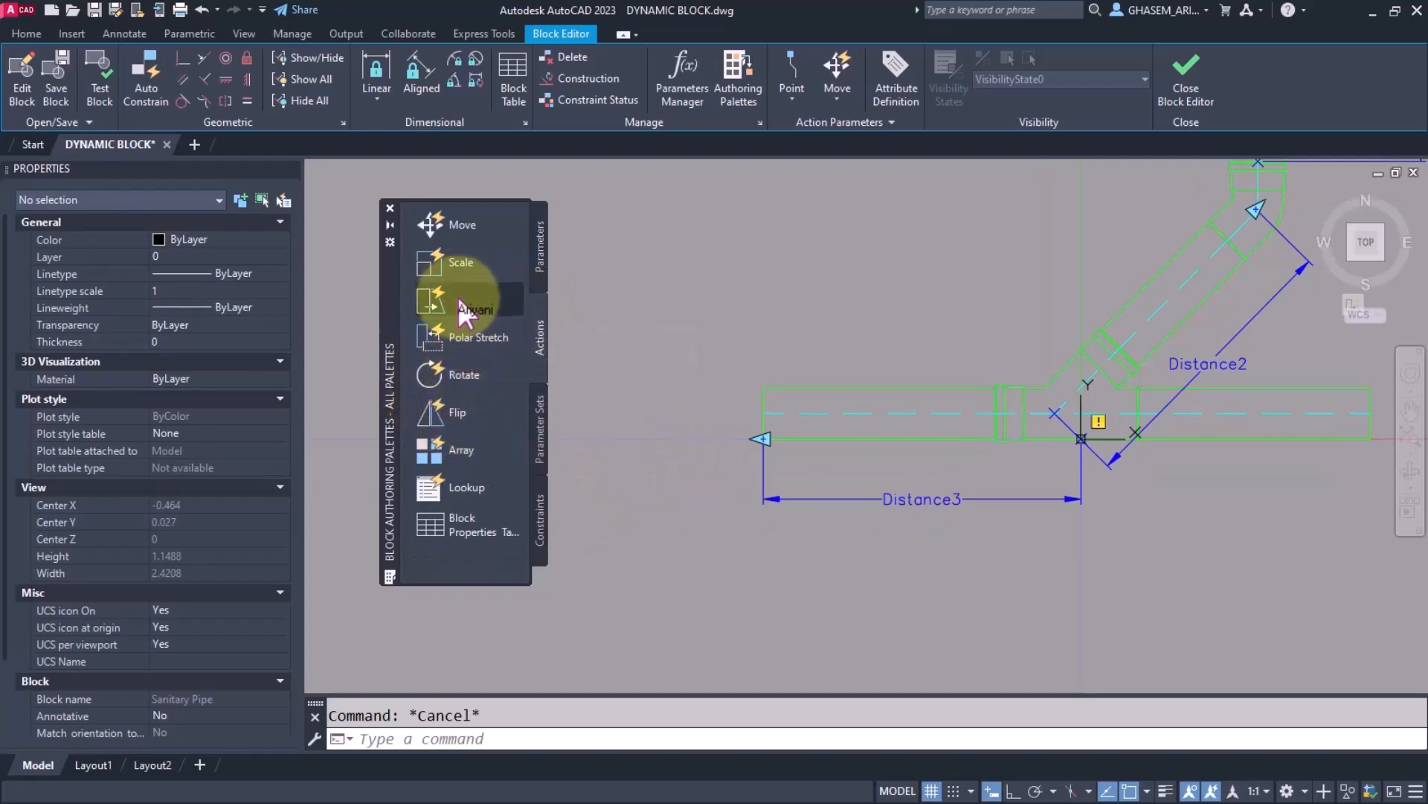
click(464, 301)
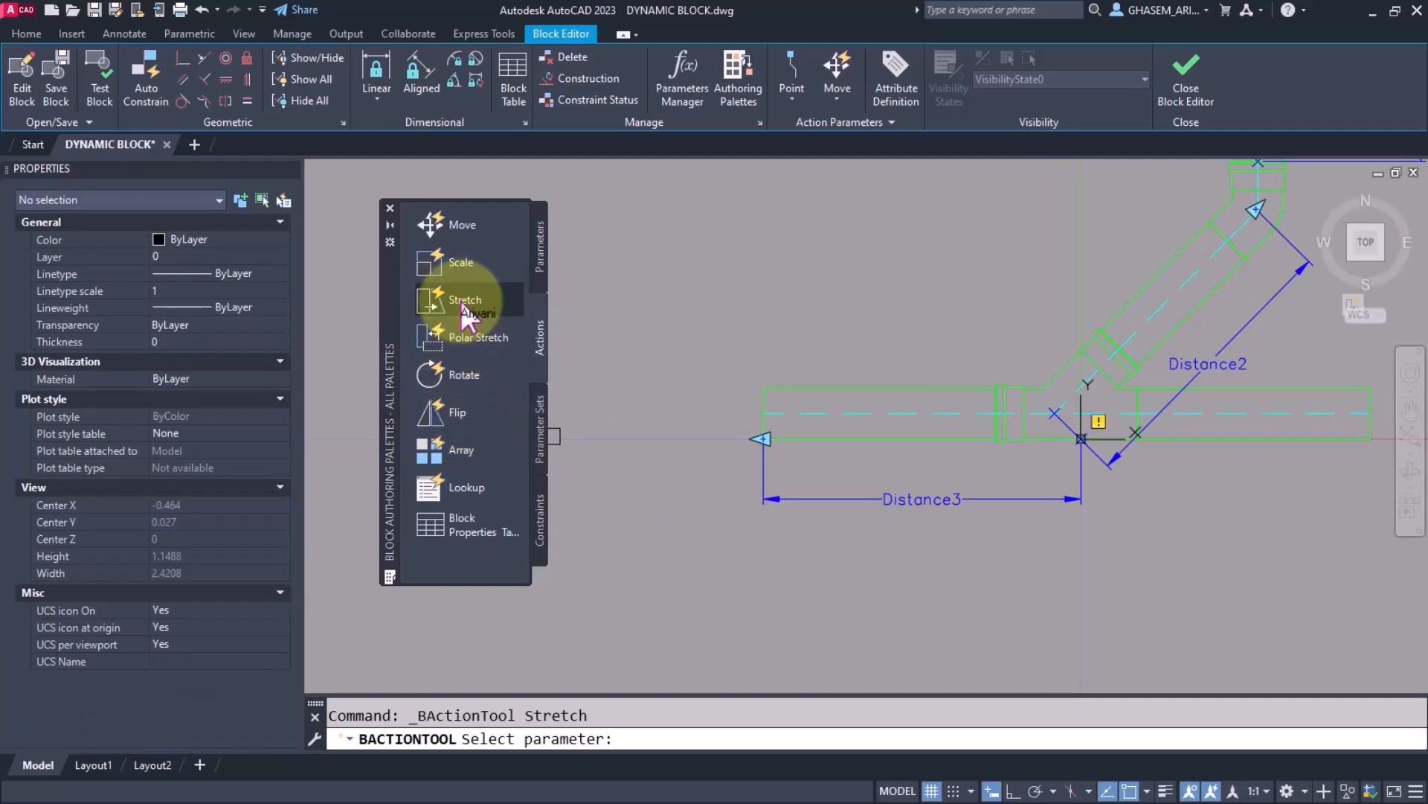
click(760, 437)
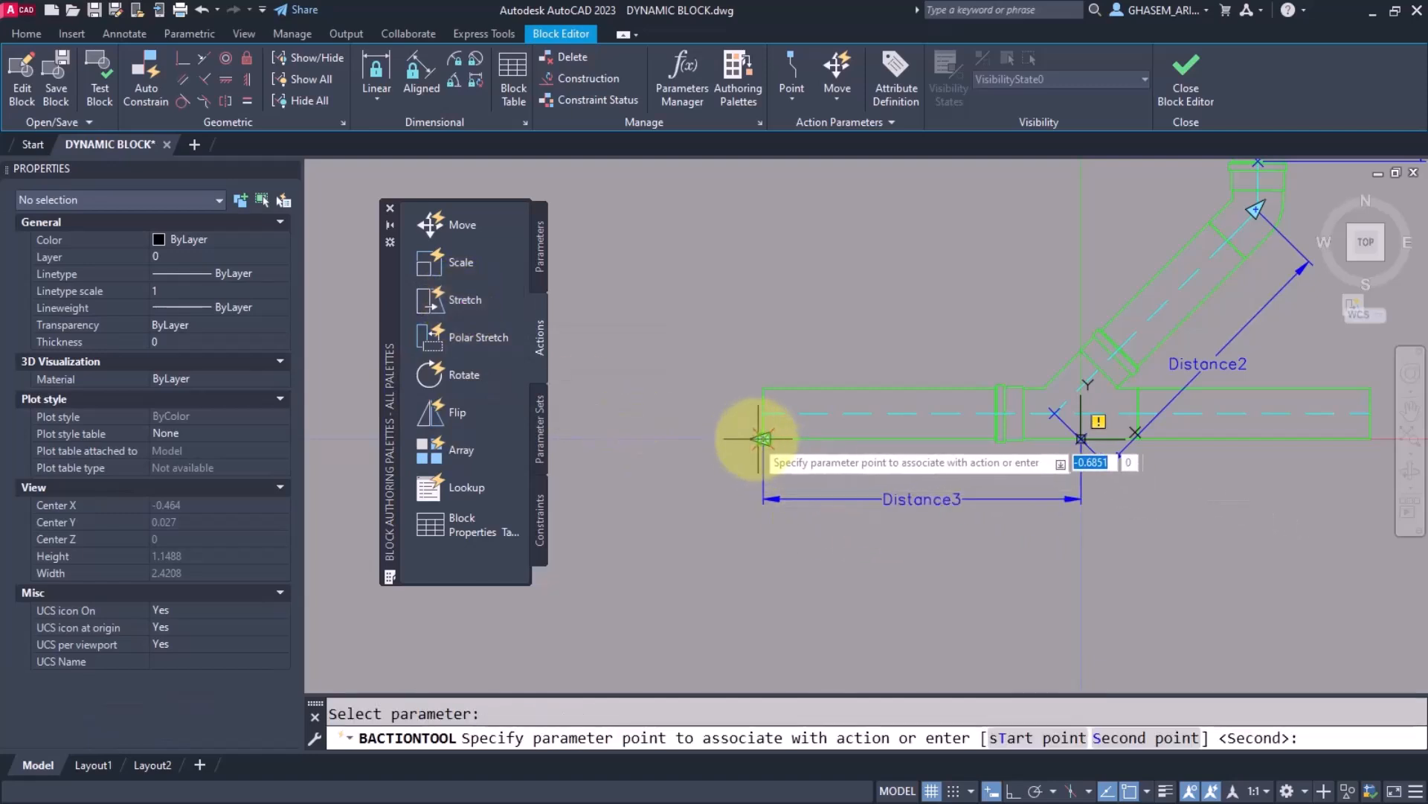
click(762, 439)
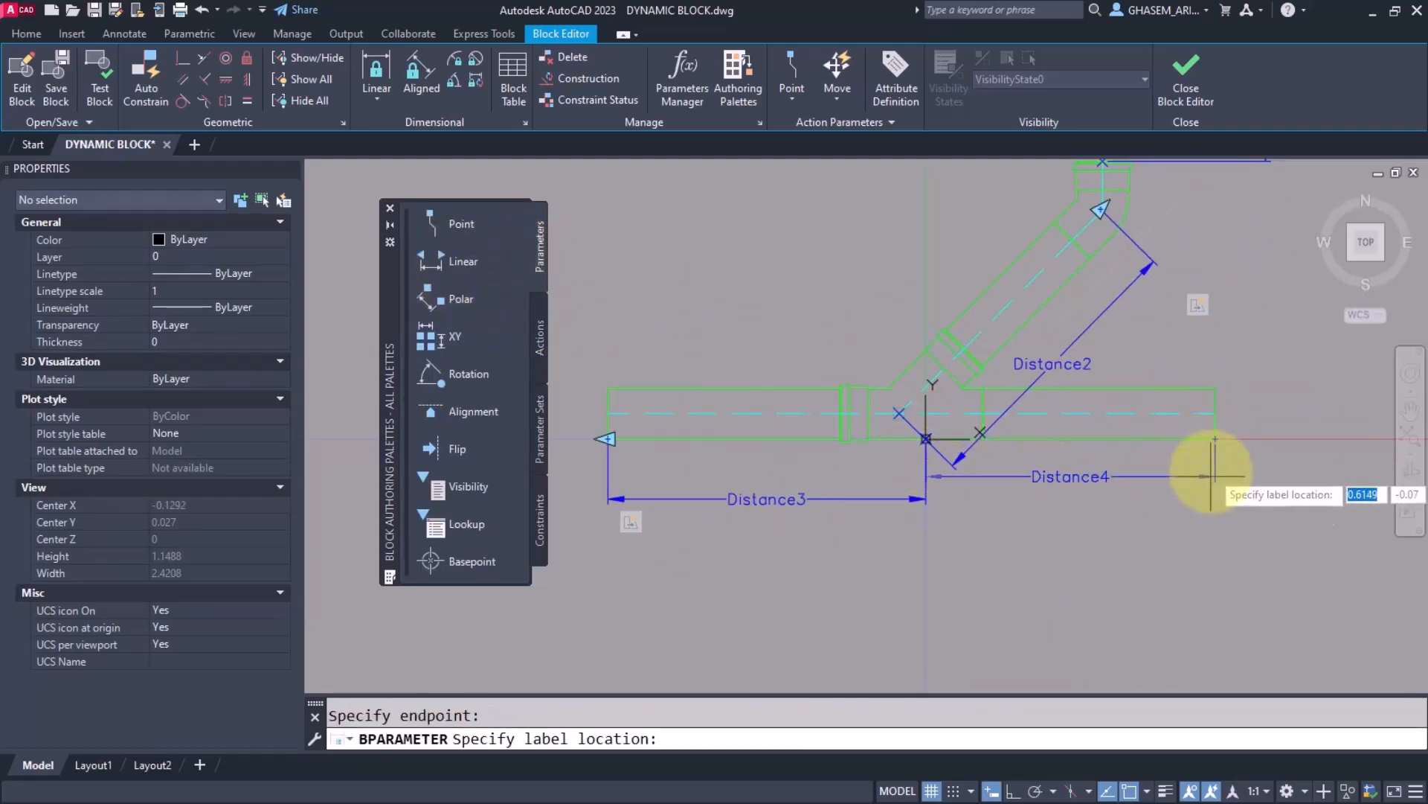
Step: Add linear parameter Distance4 on the right leg with its own Stretch action
click(923, 544)
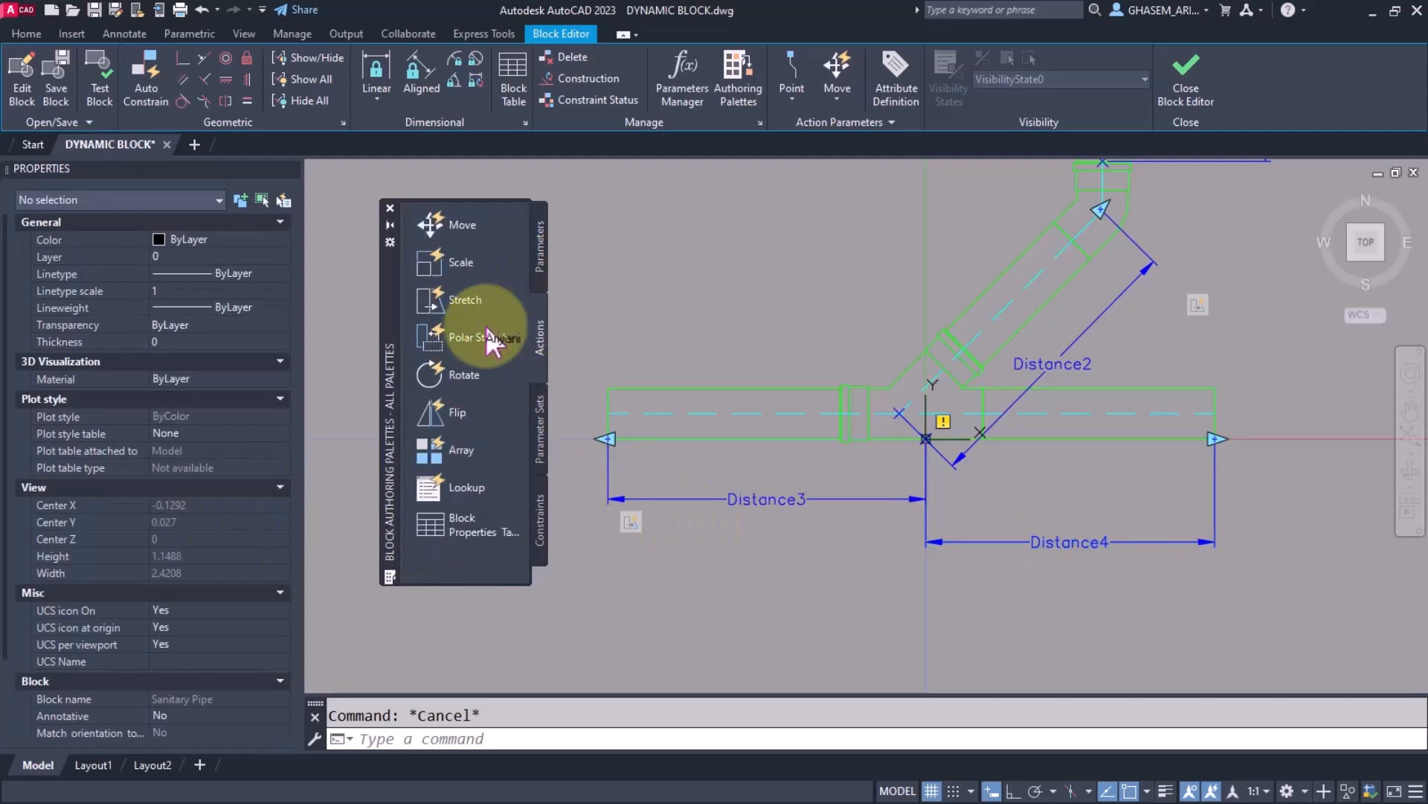
click(477, 337)
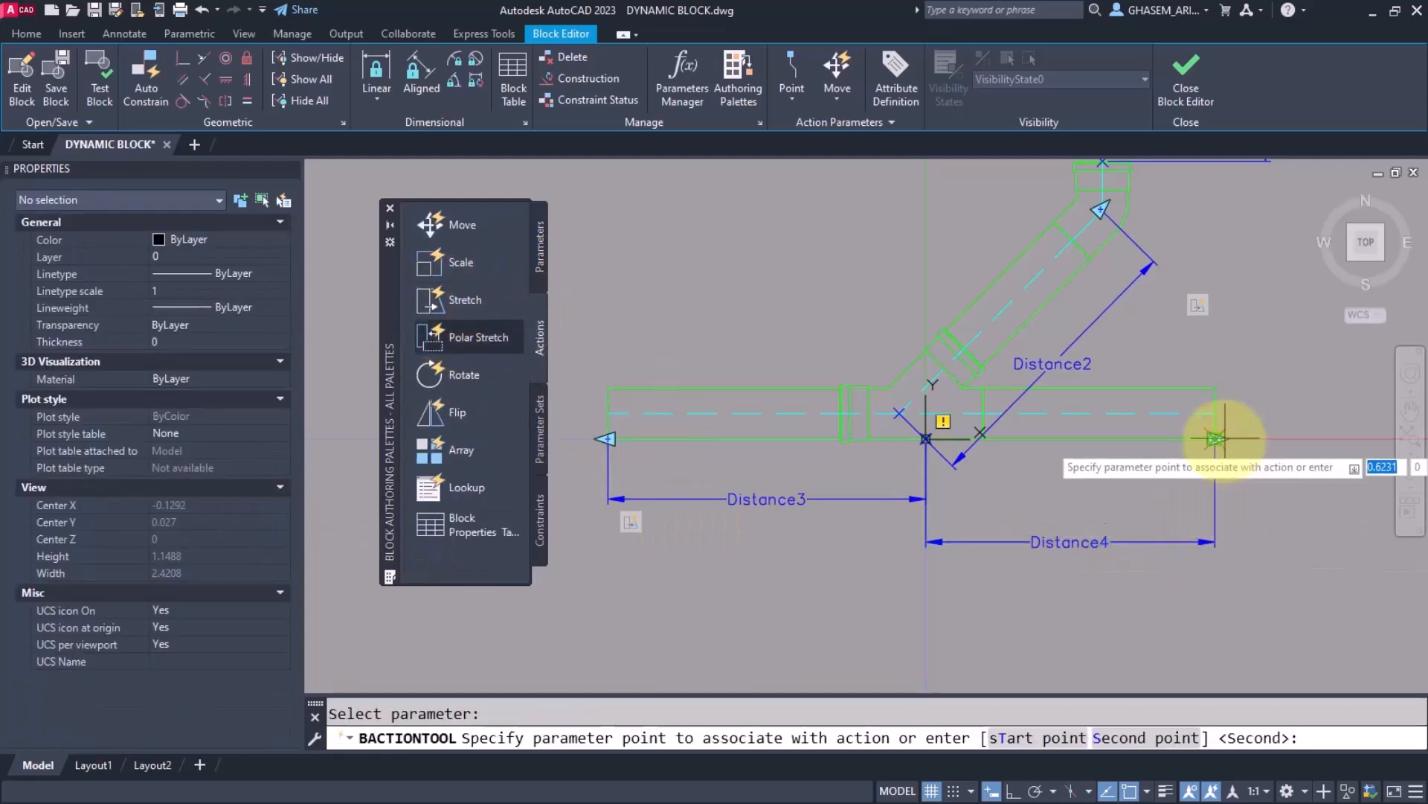
click(1216, 438)
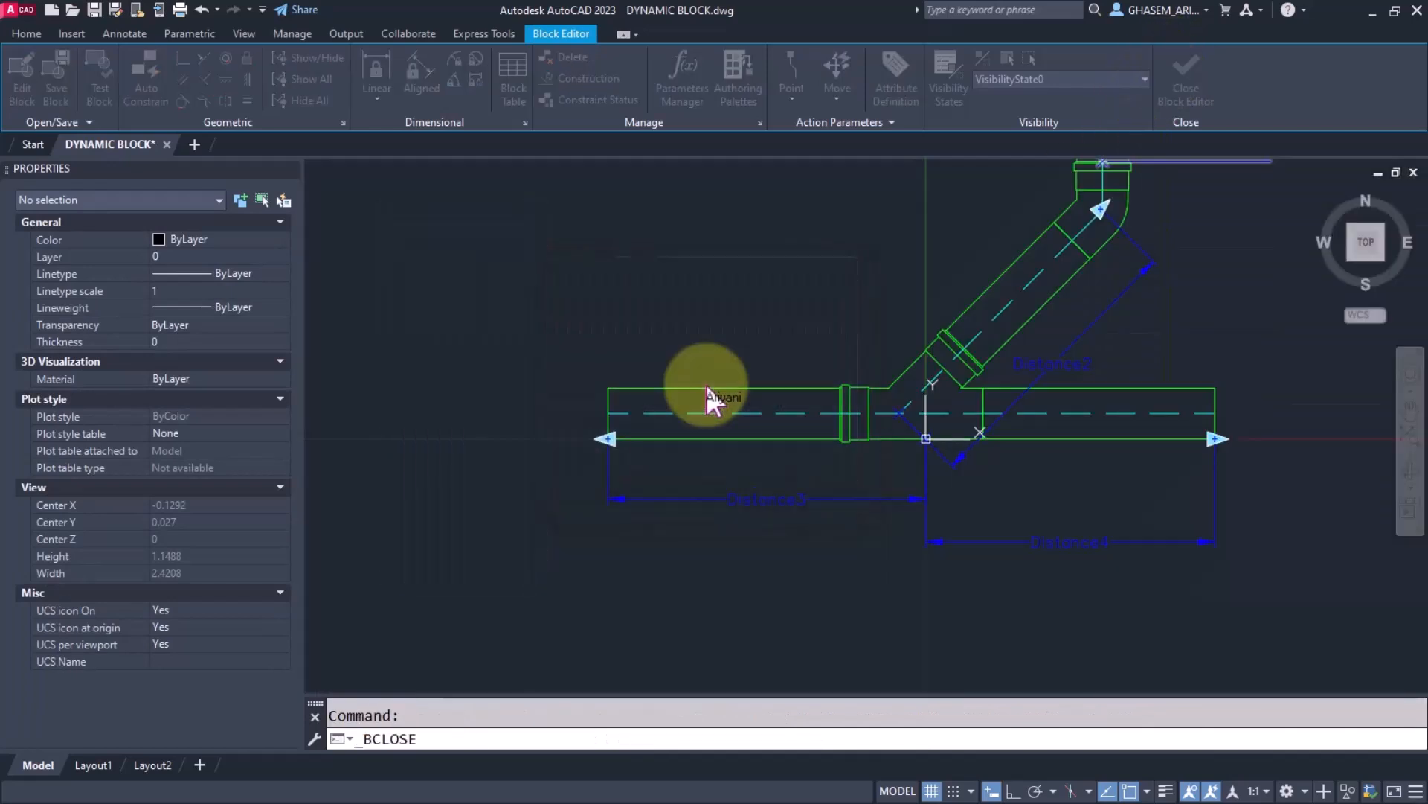
Step: Save the block, test-stretch its leg grips in the drawing, reset the block and reopen it for editing
click(1186, 77)
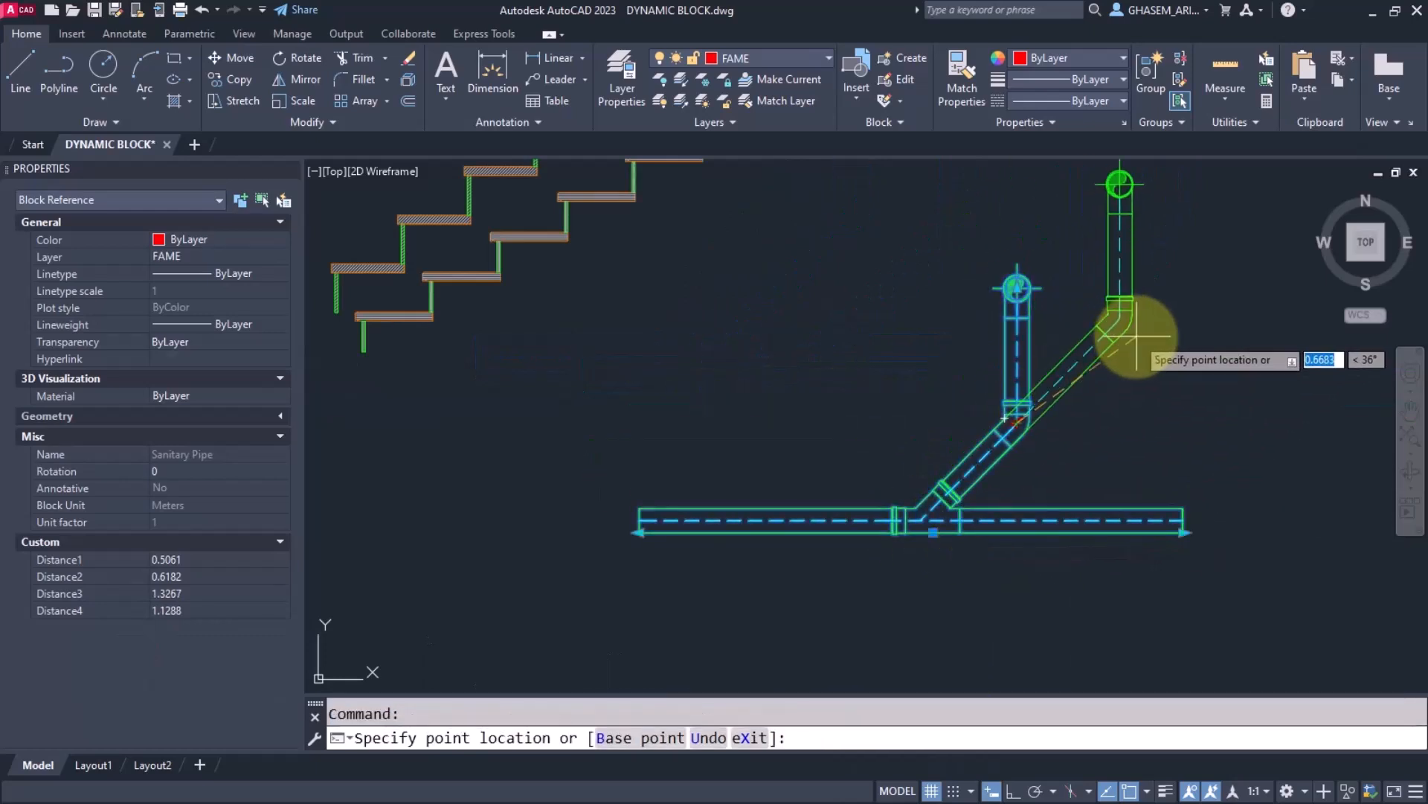
drag(1119, 186, 1072, 198)
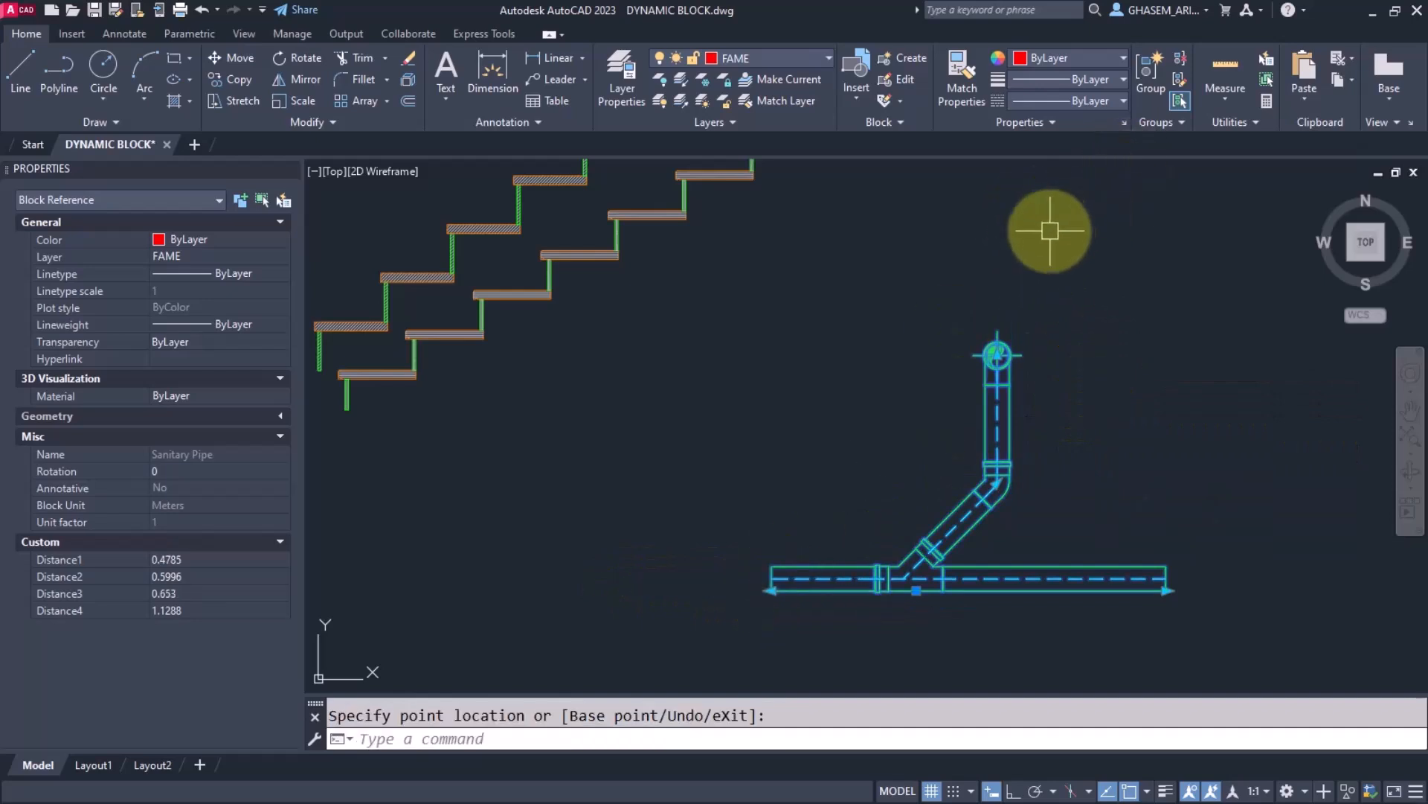
right_click(1049, 229)
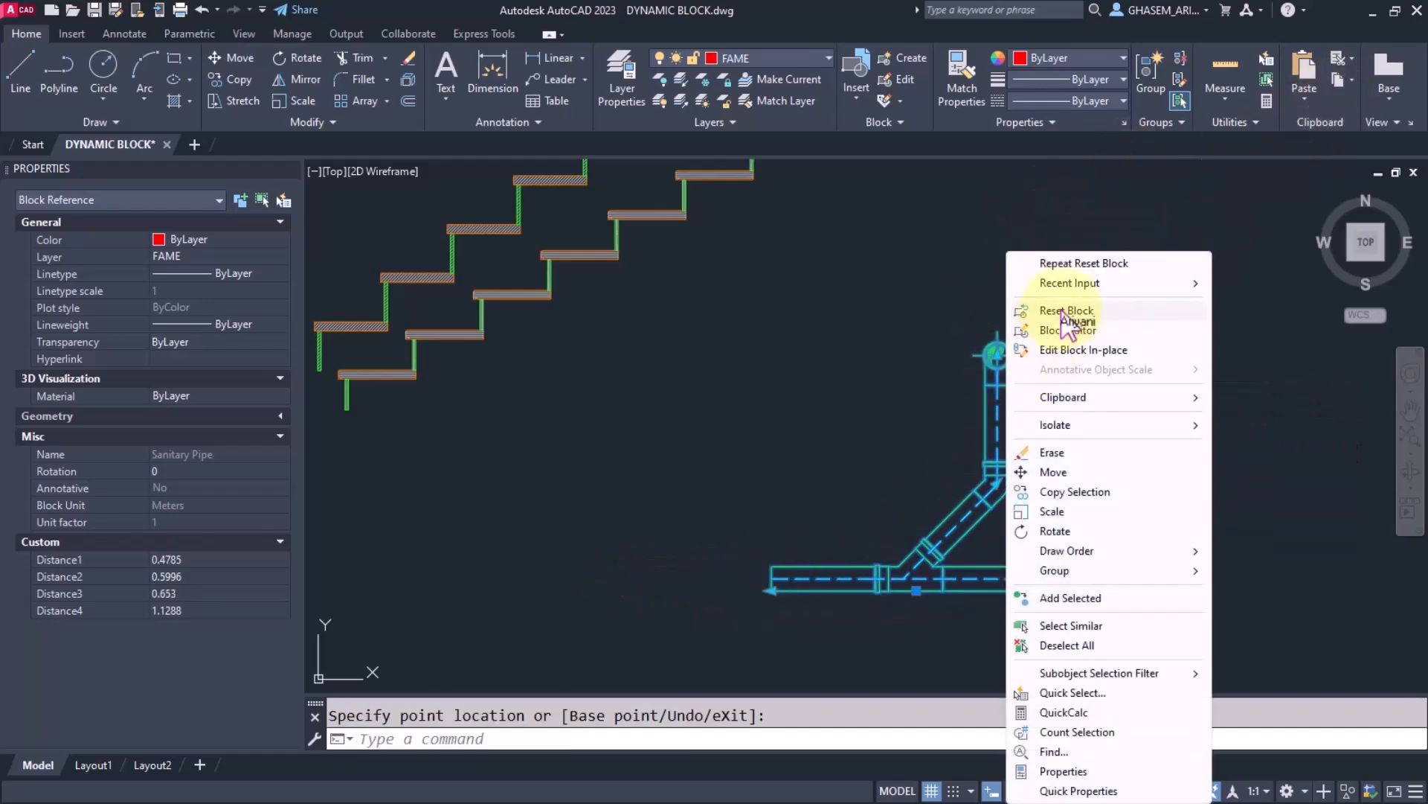
click(1058, 310)
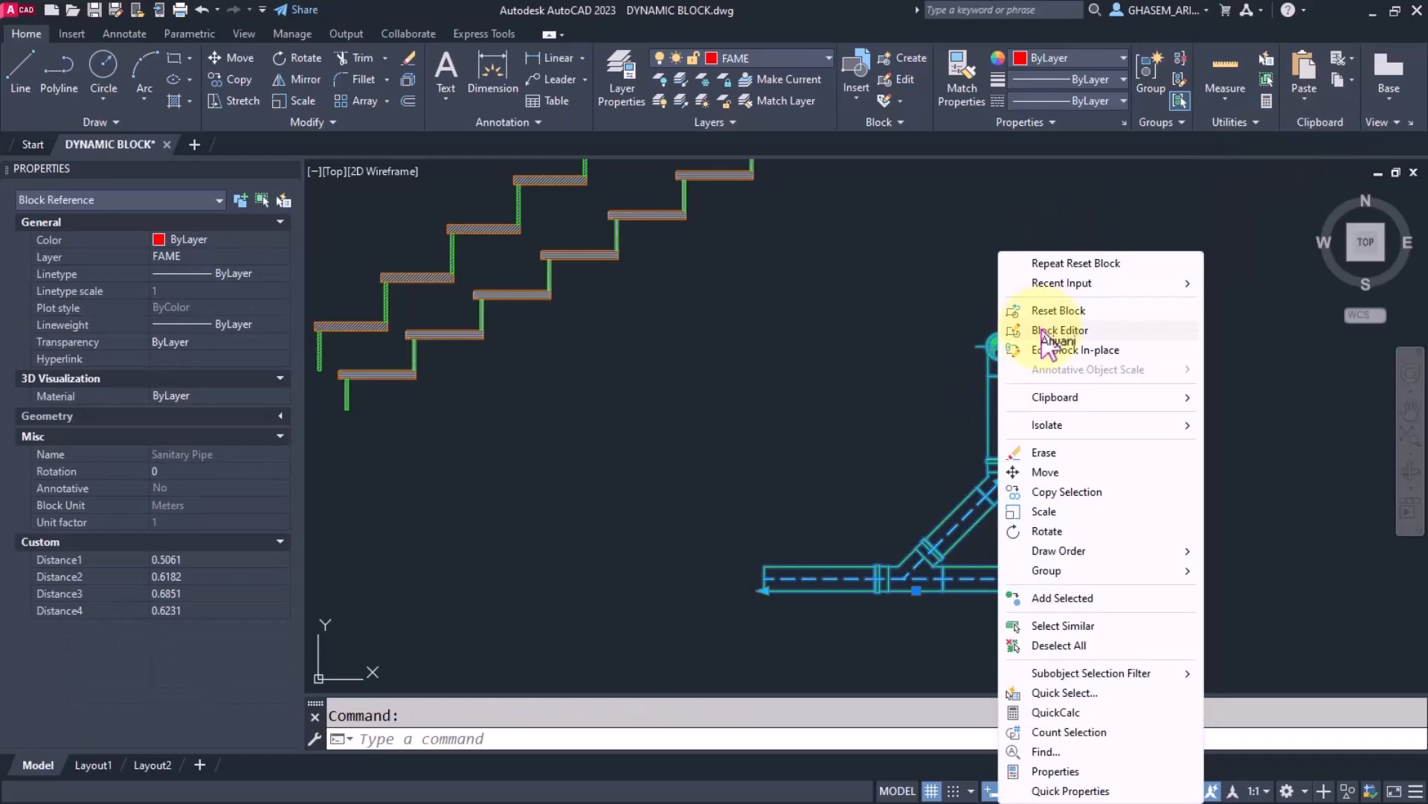
click(1061, 331)
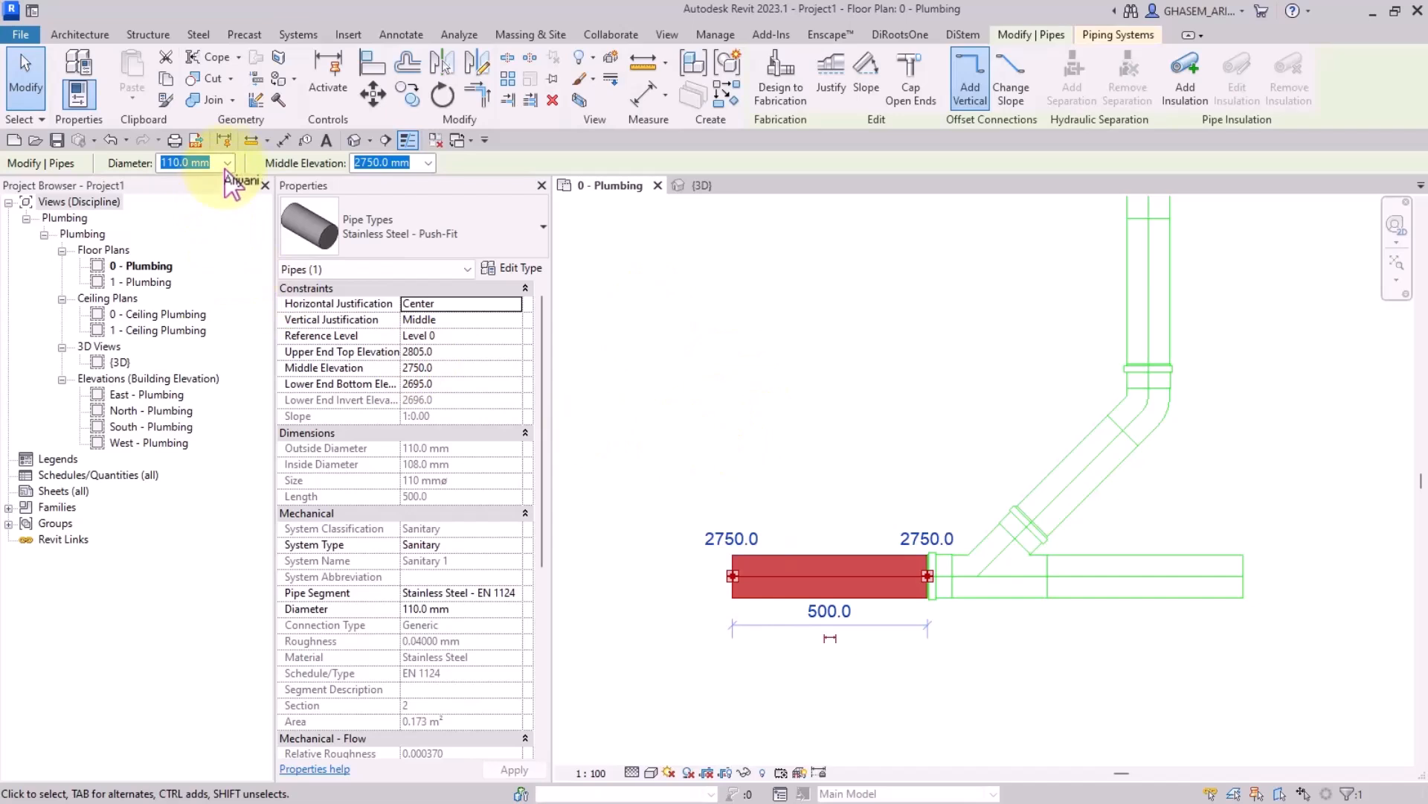
Step: Drop down the Revit pipe Diameter list showing sizes 50 to 200 mm
click(226, 162)
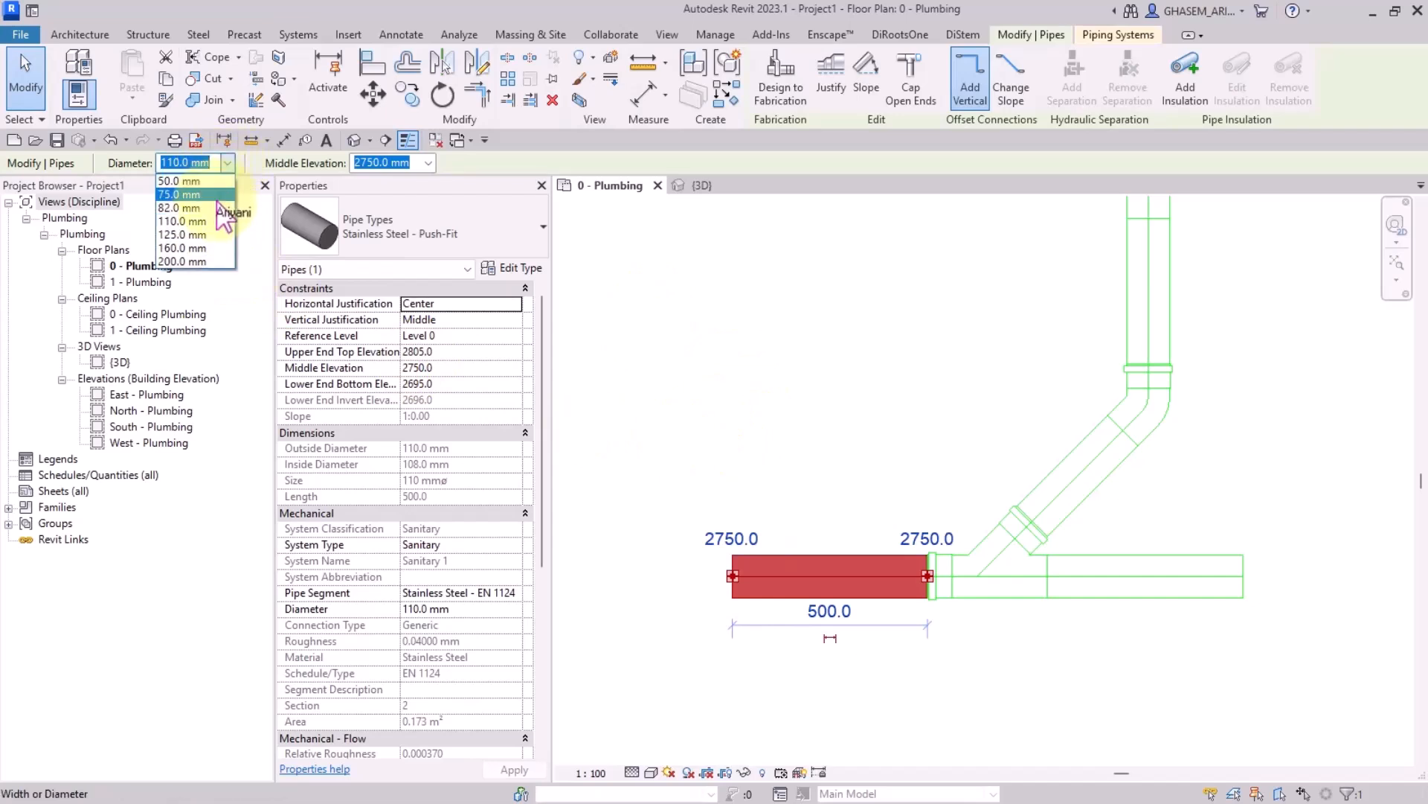
mouse_move(181, 222)
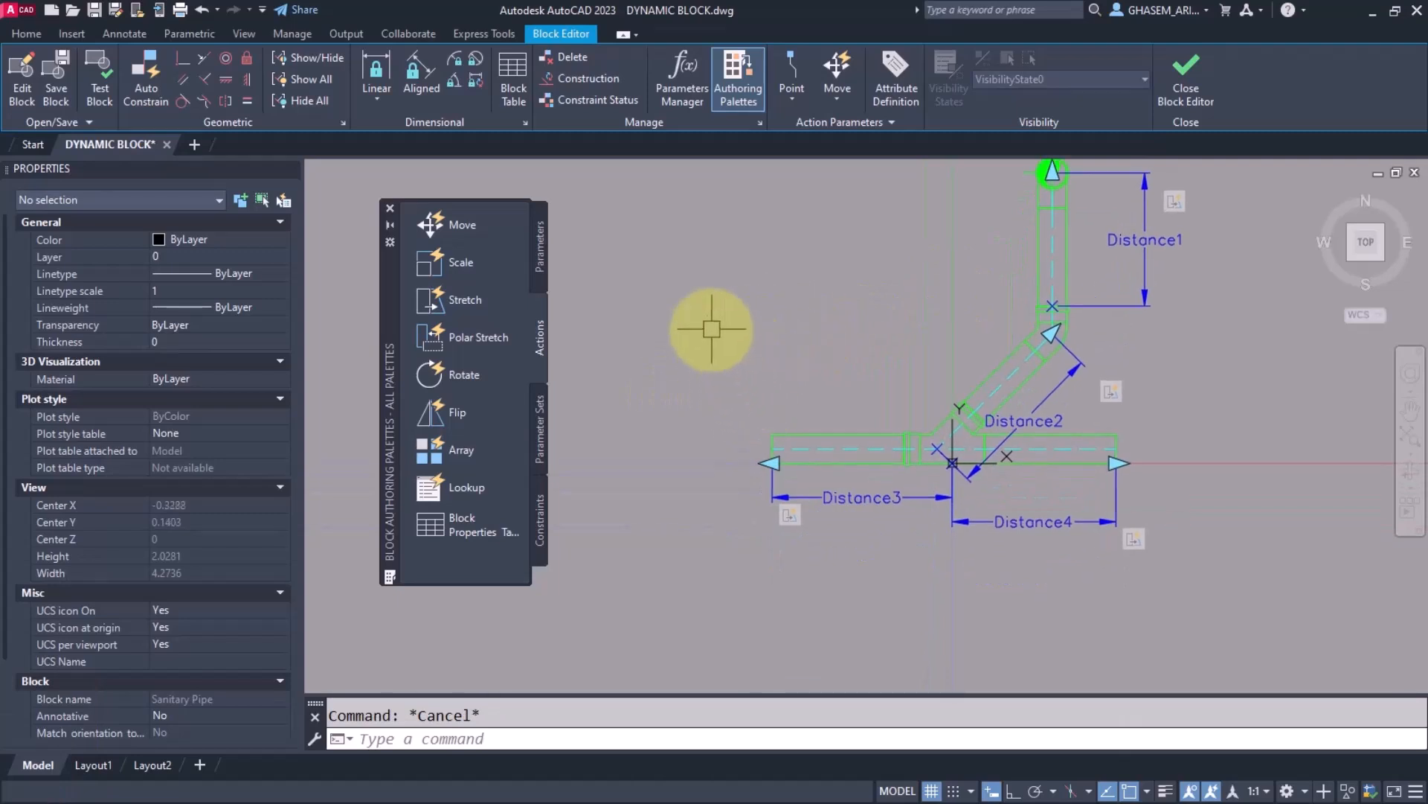
mouse_move(546, 292)
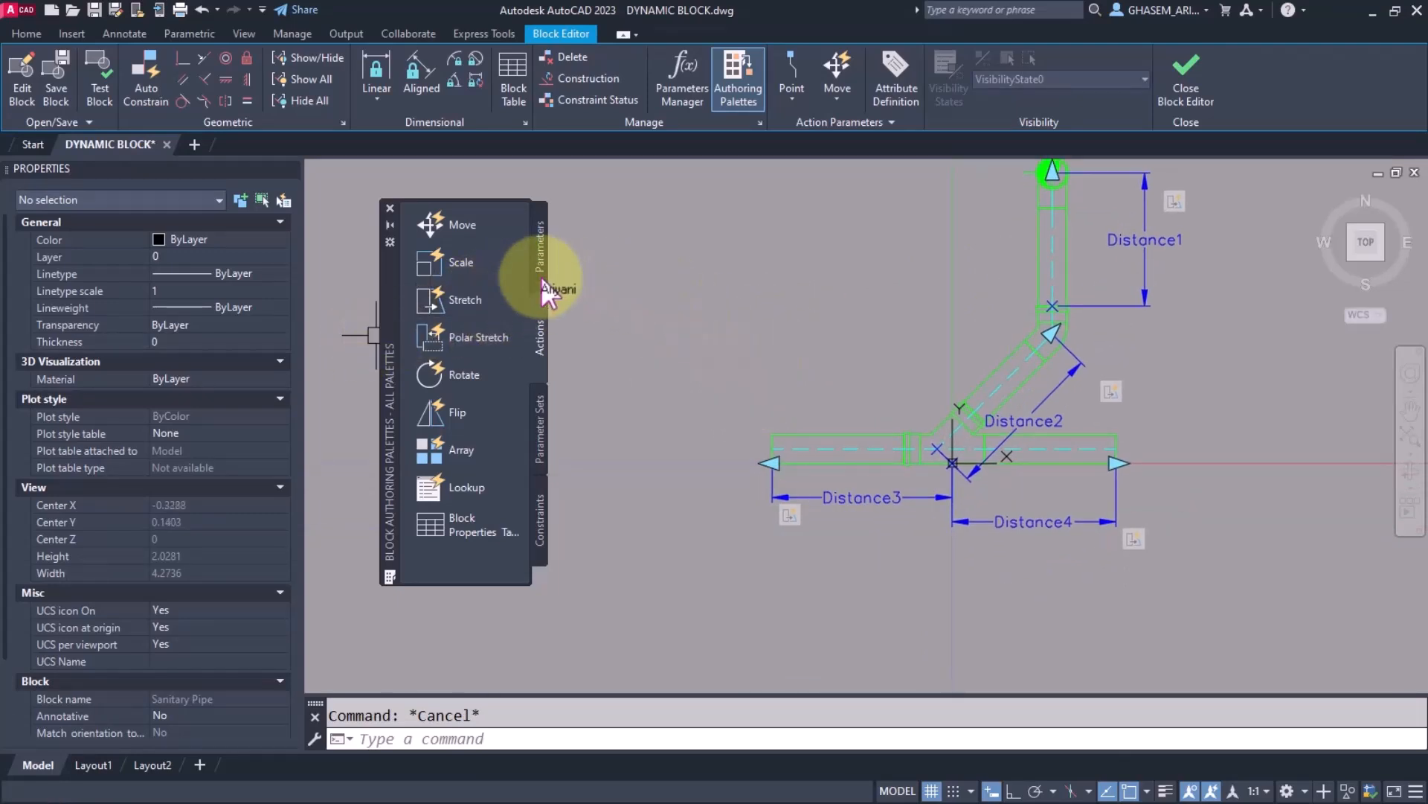
Step: Add a linear parameter across the pipe's left end and rename it DIAMETER
click(463, 262)
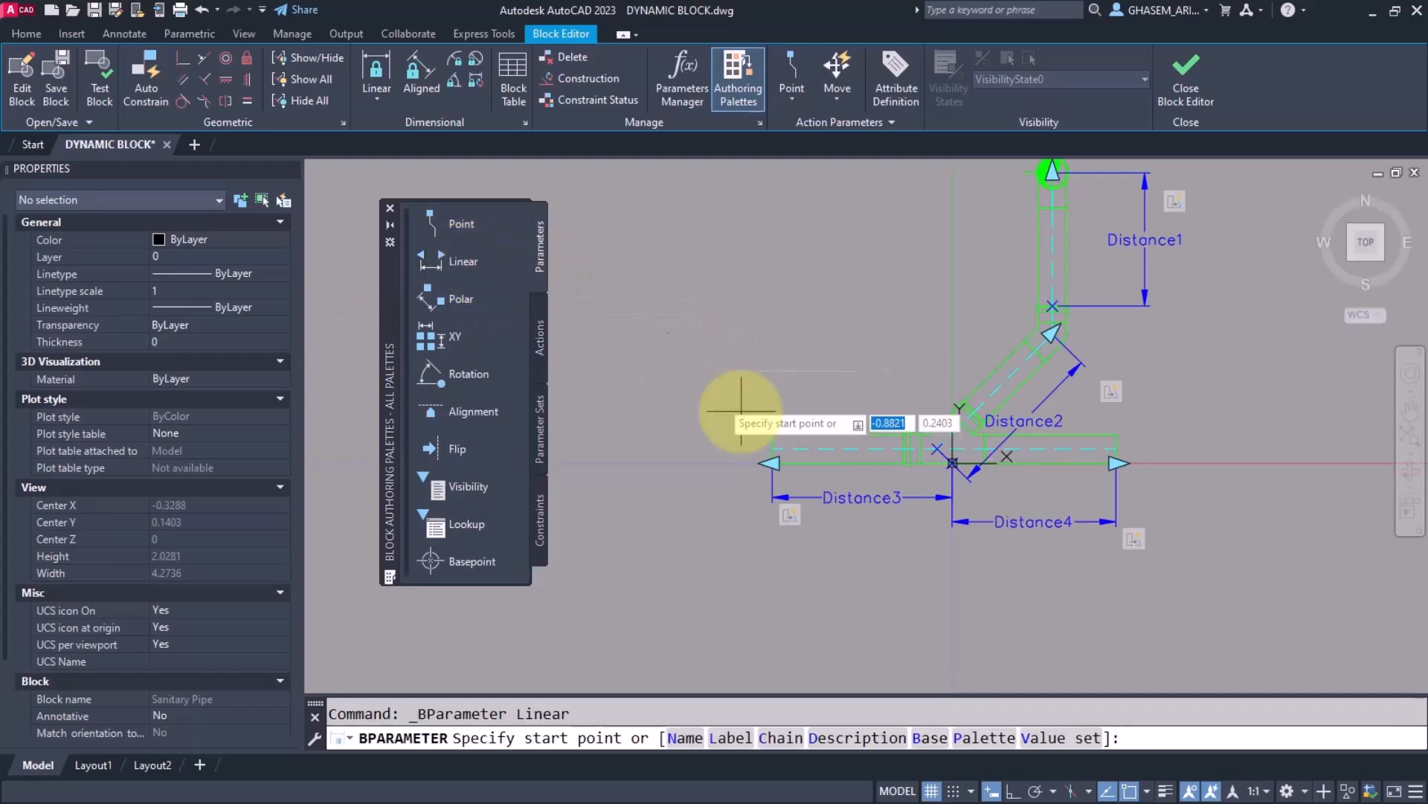
click(738, 411)
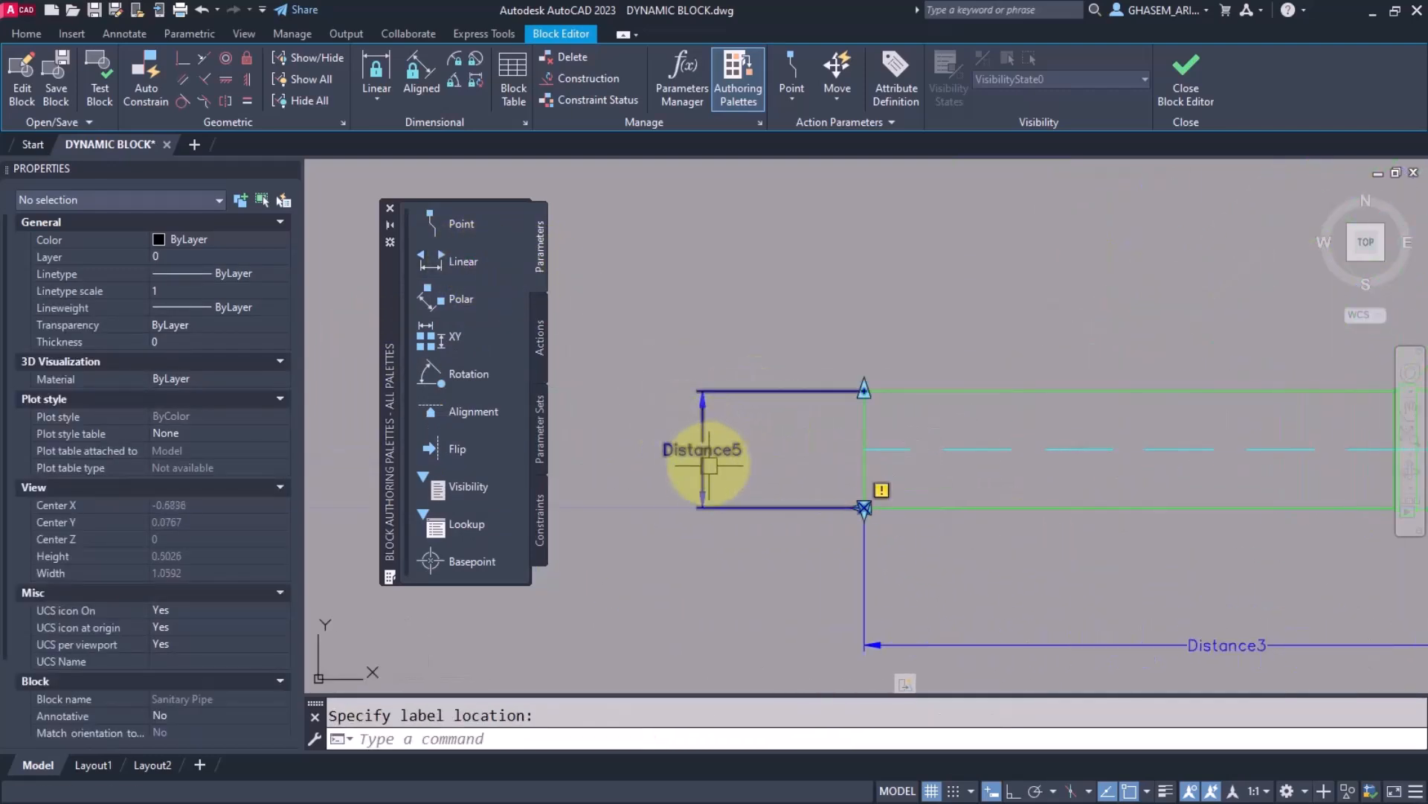
click(631, 506)
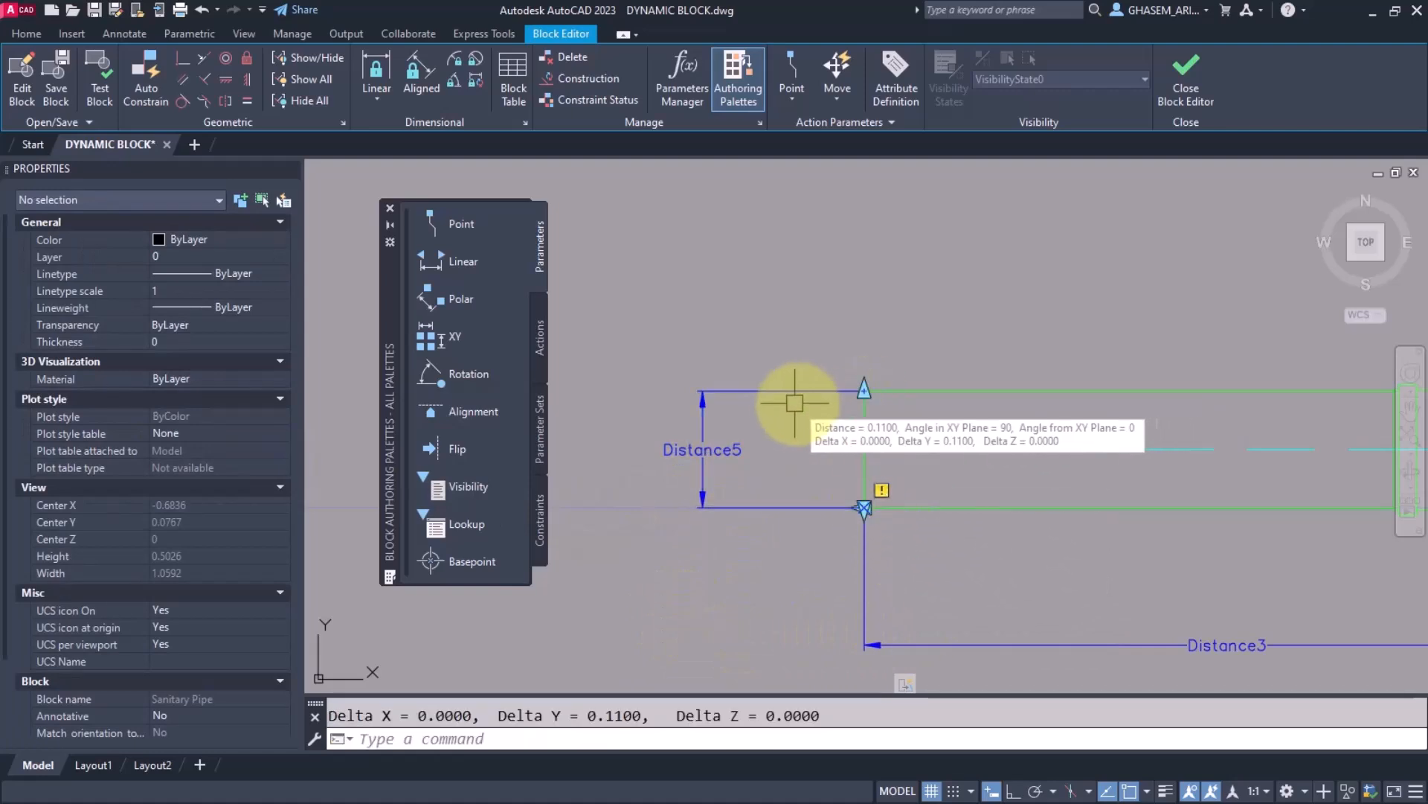
click(795, 404)
text(D)
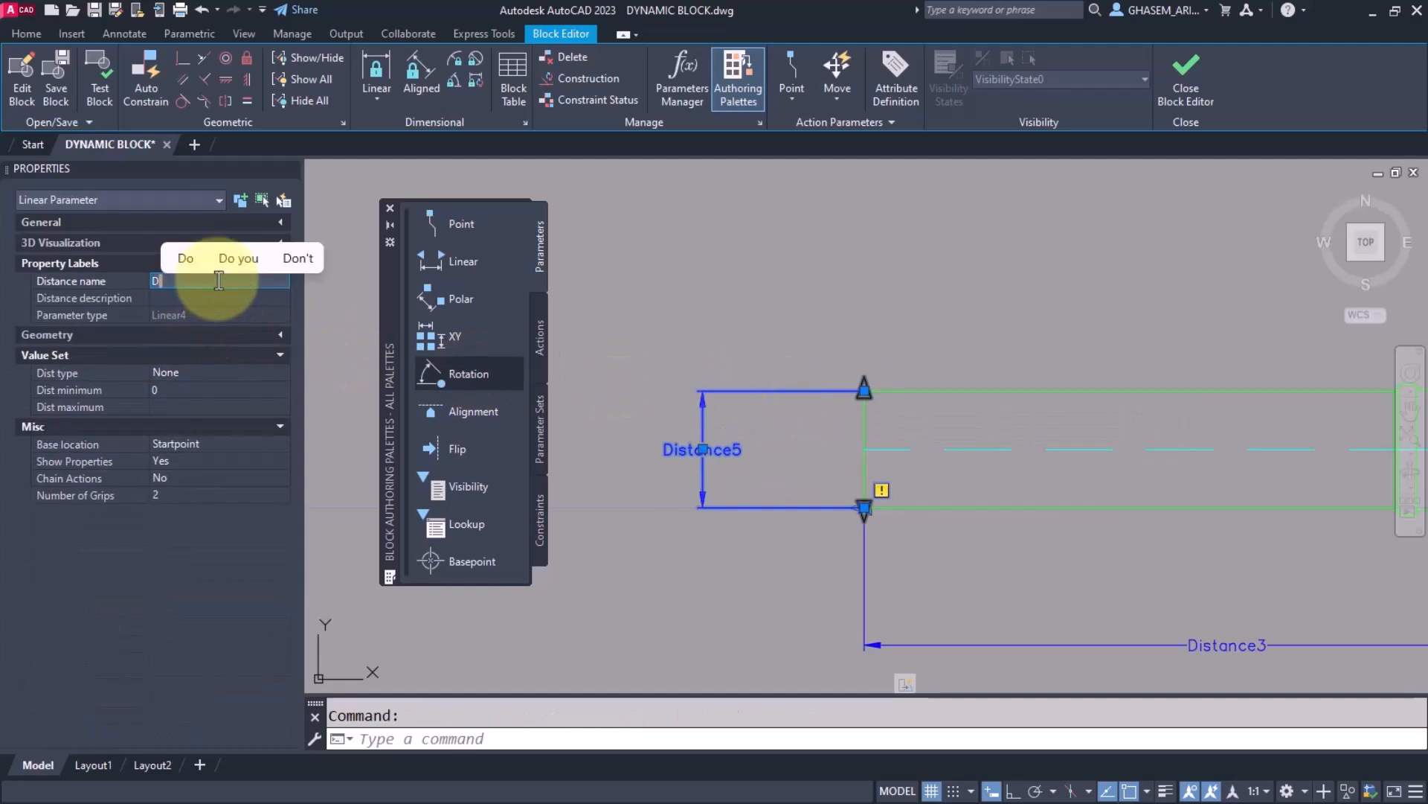
text(IAMETE)
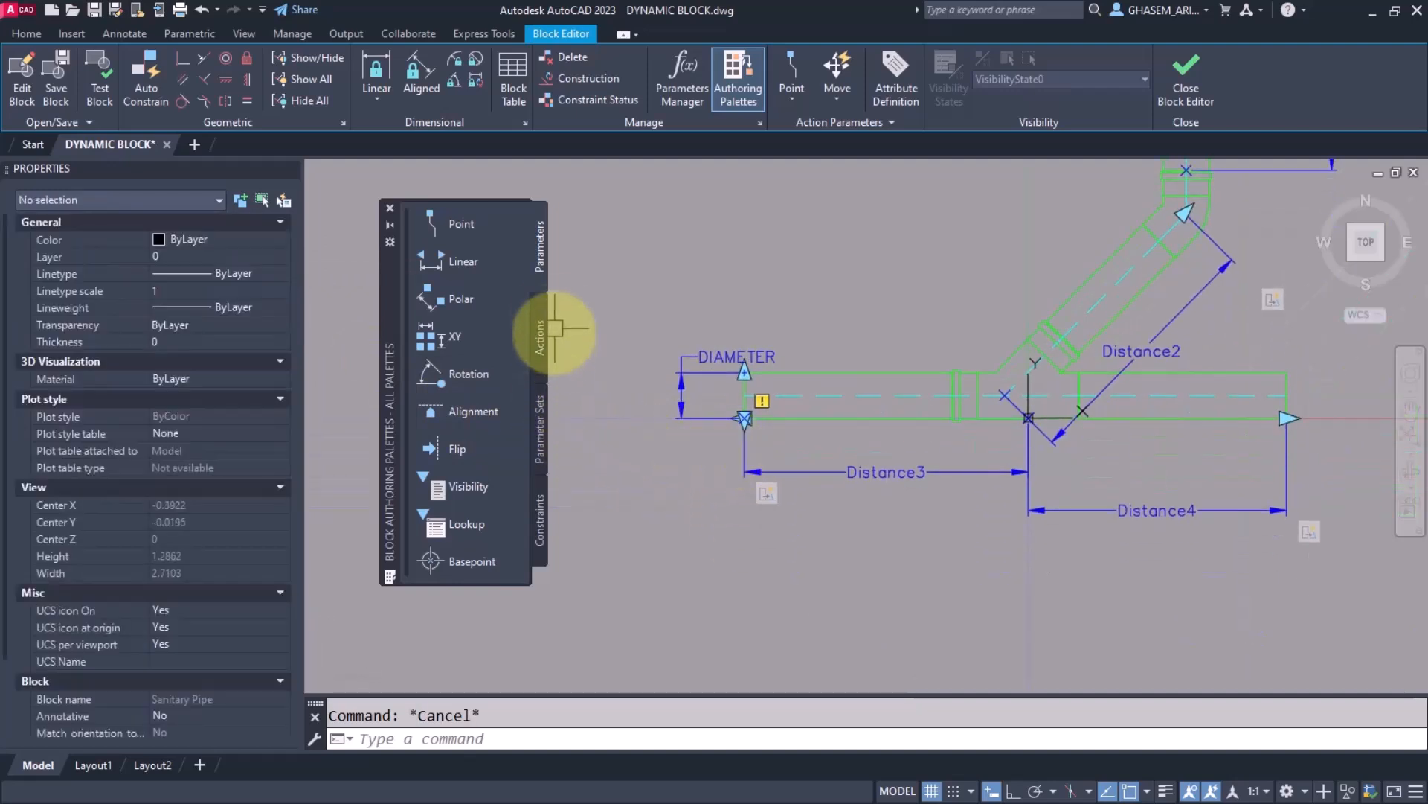
Step: Give DIAMETER a stretch action and start a Block Properties Table from the Actions palette
click(540, 334)
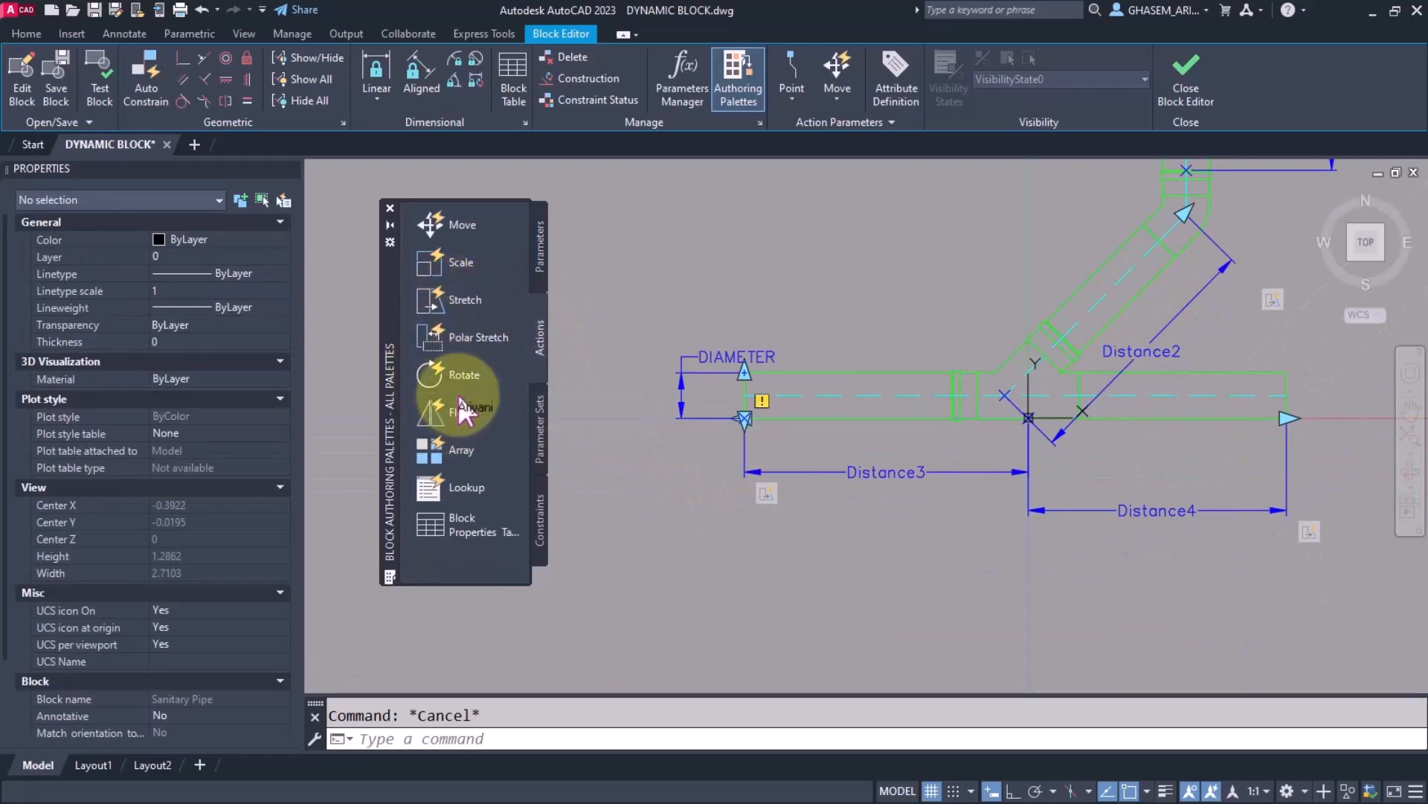
mouse_move(464, 273)
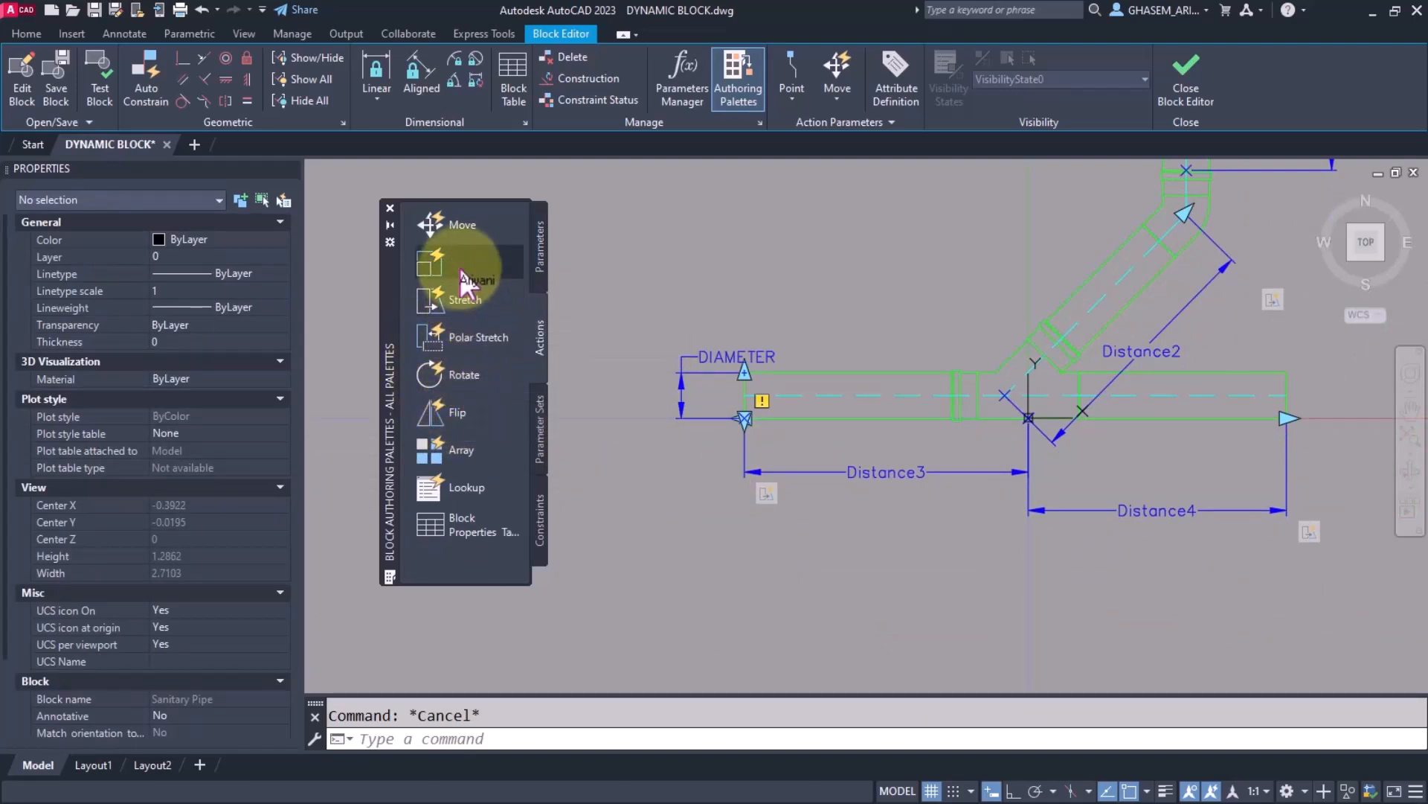
click(462, 262)
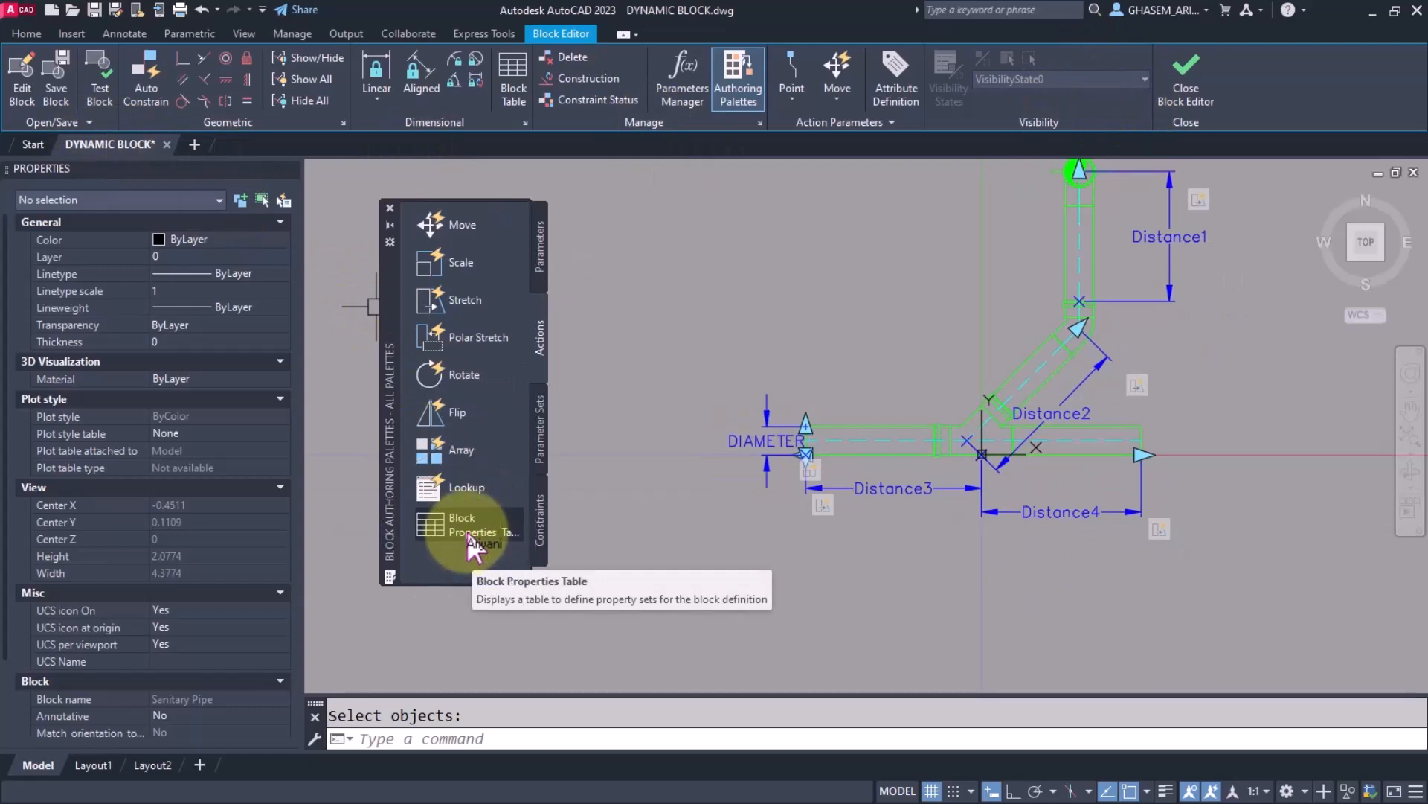
click(473, 525)
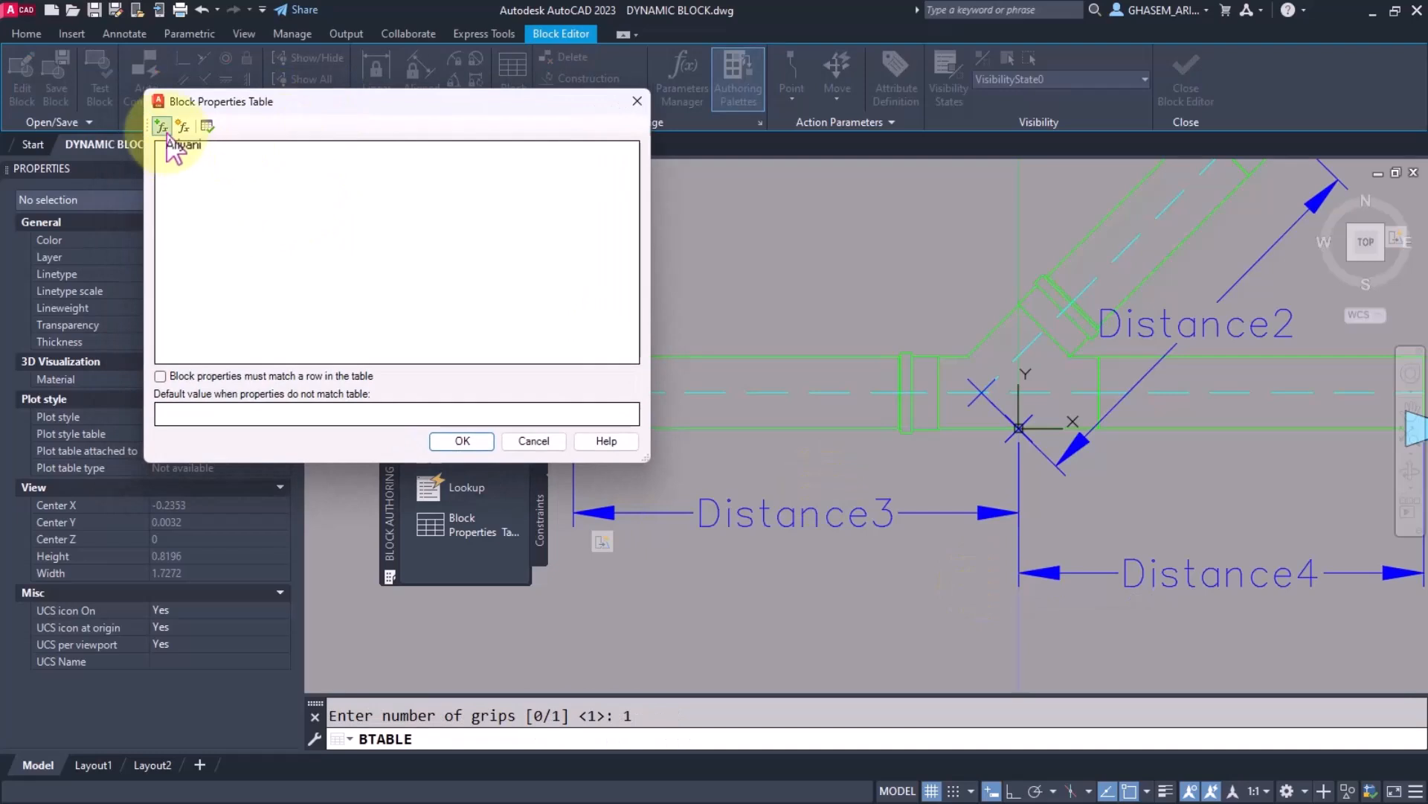
Step: Add DIAMETER as the column of the block properties table
click(161, 125)
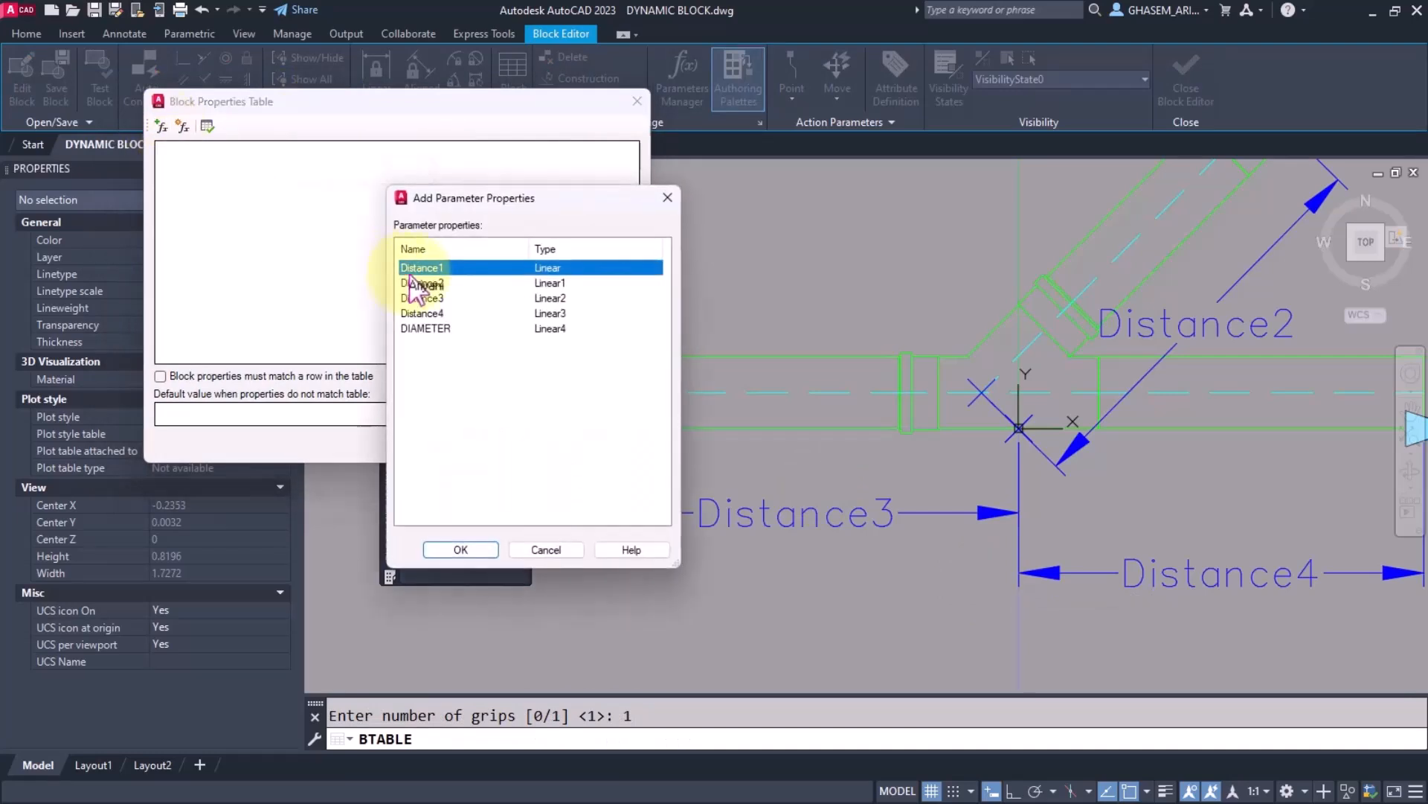
click(426, 328)
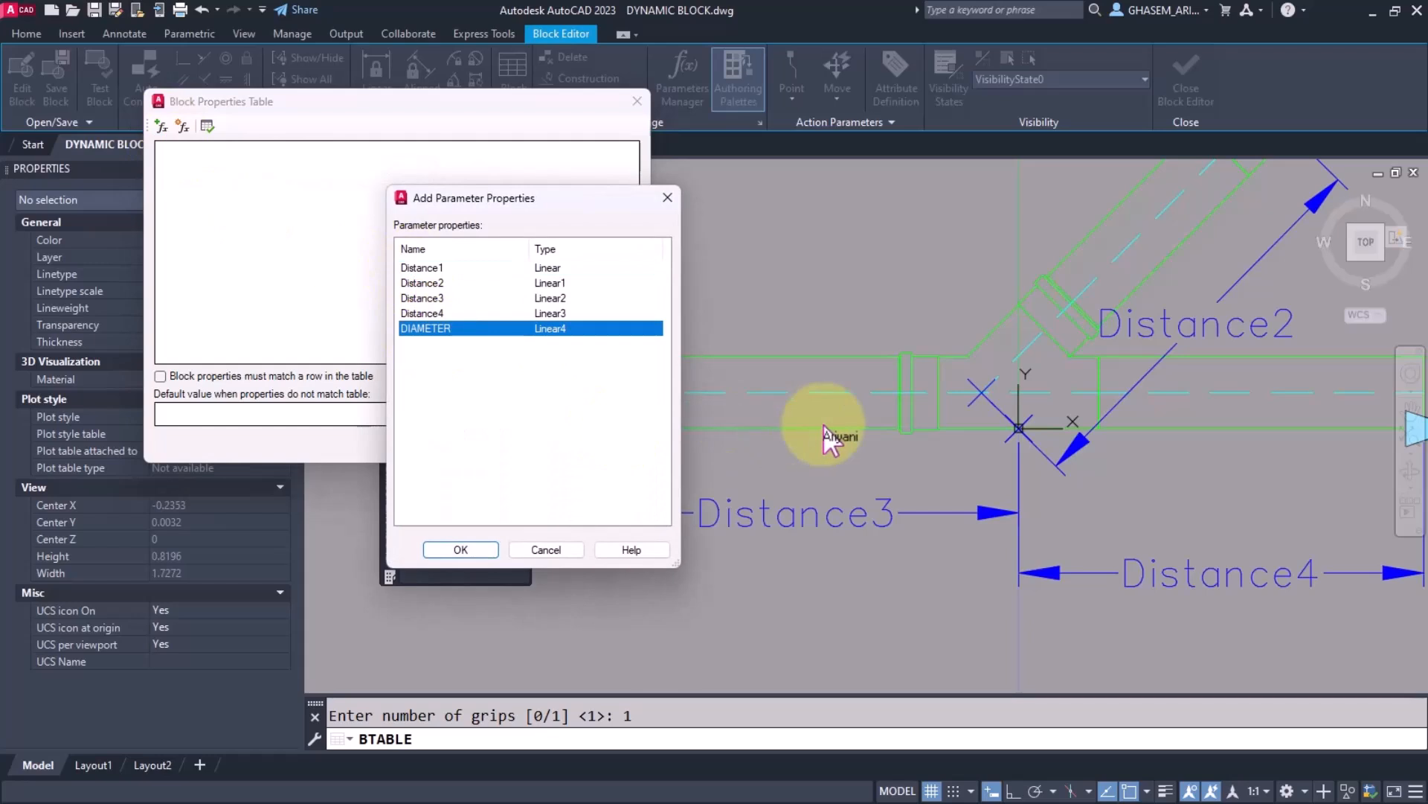
click(460, 549)
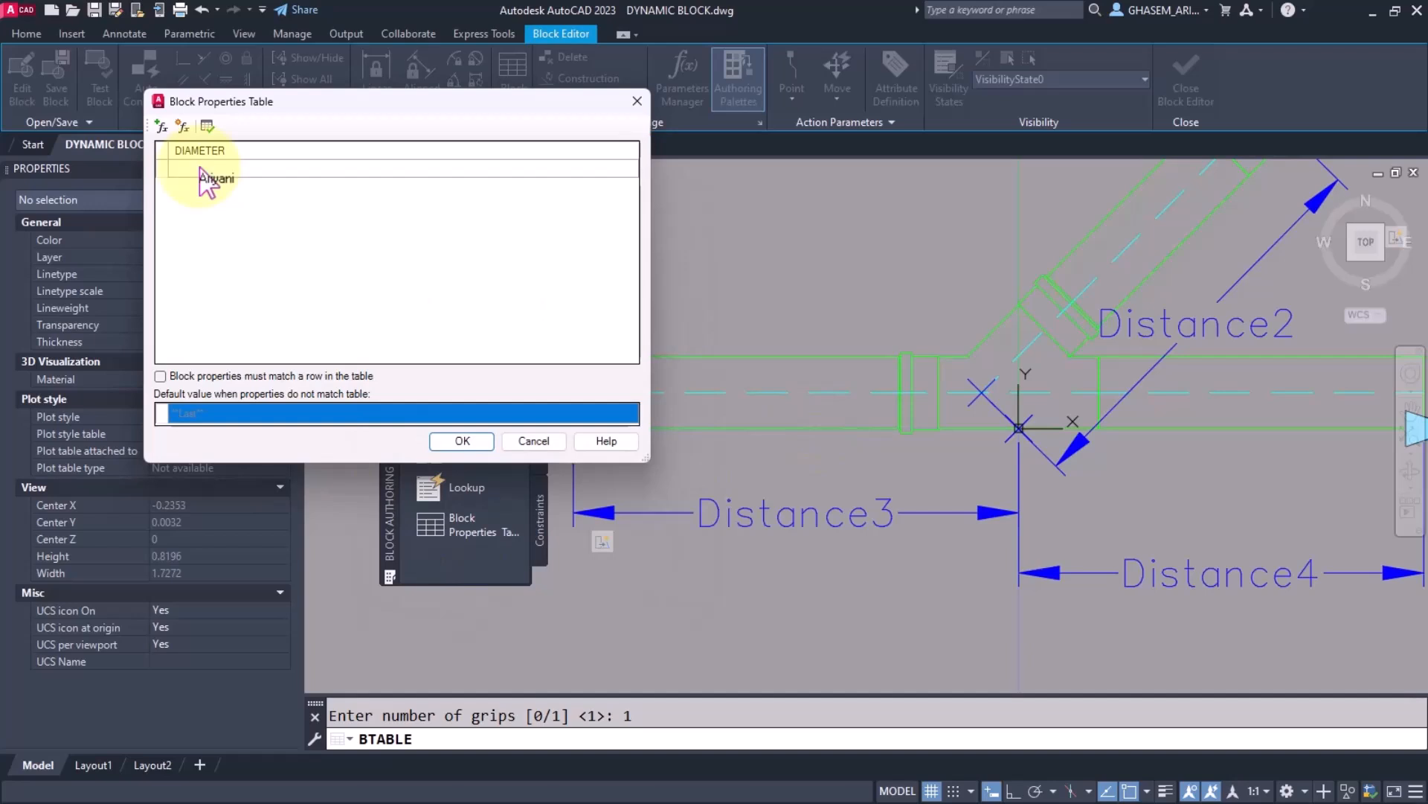
Step: Enter DIAMETER rows 0.05, 0.09, 0.11 and 0.125 and accept the table
text(0.05)
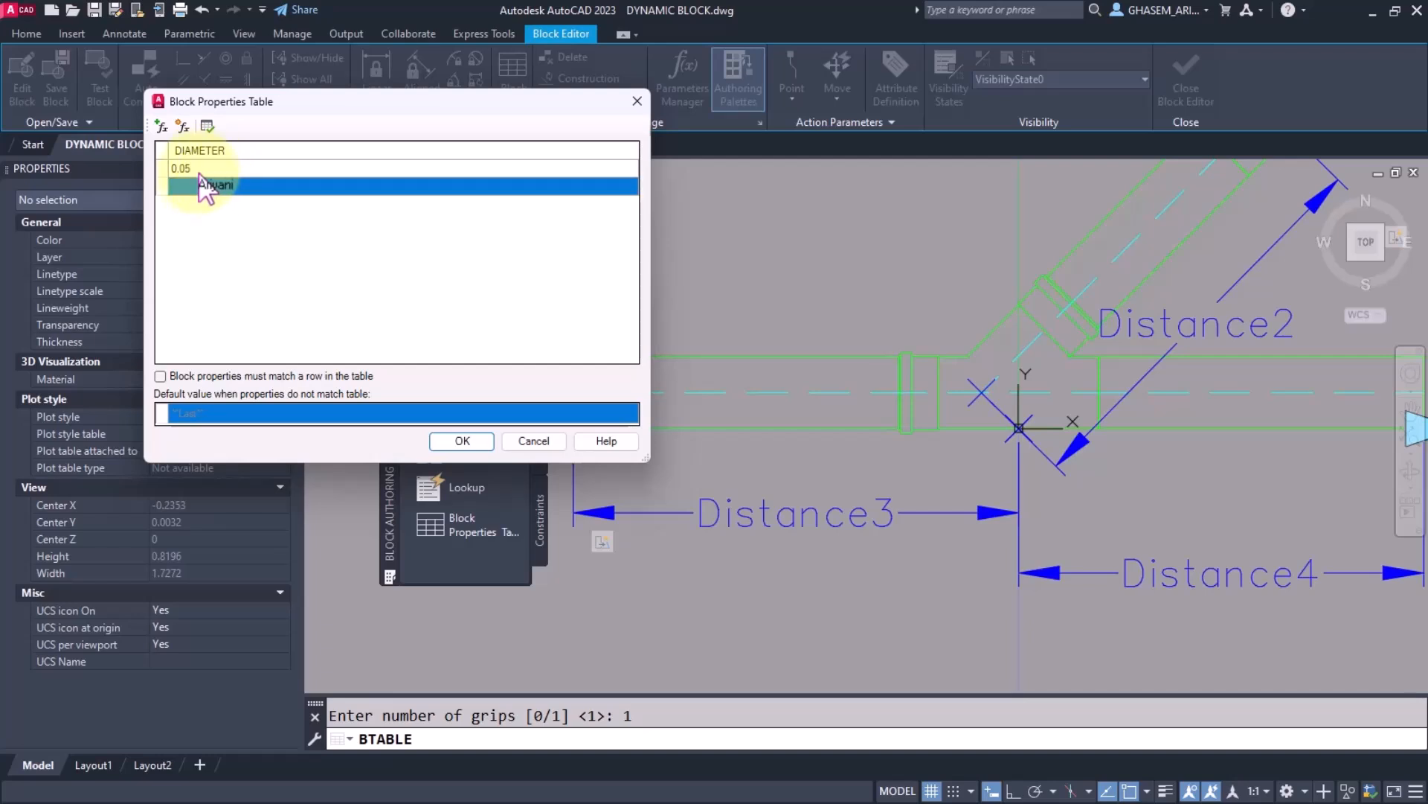
text(0.9)
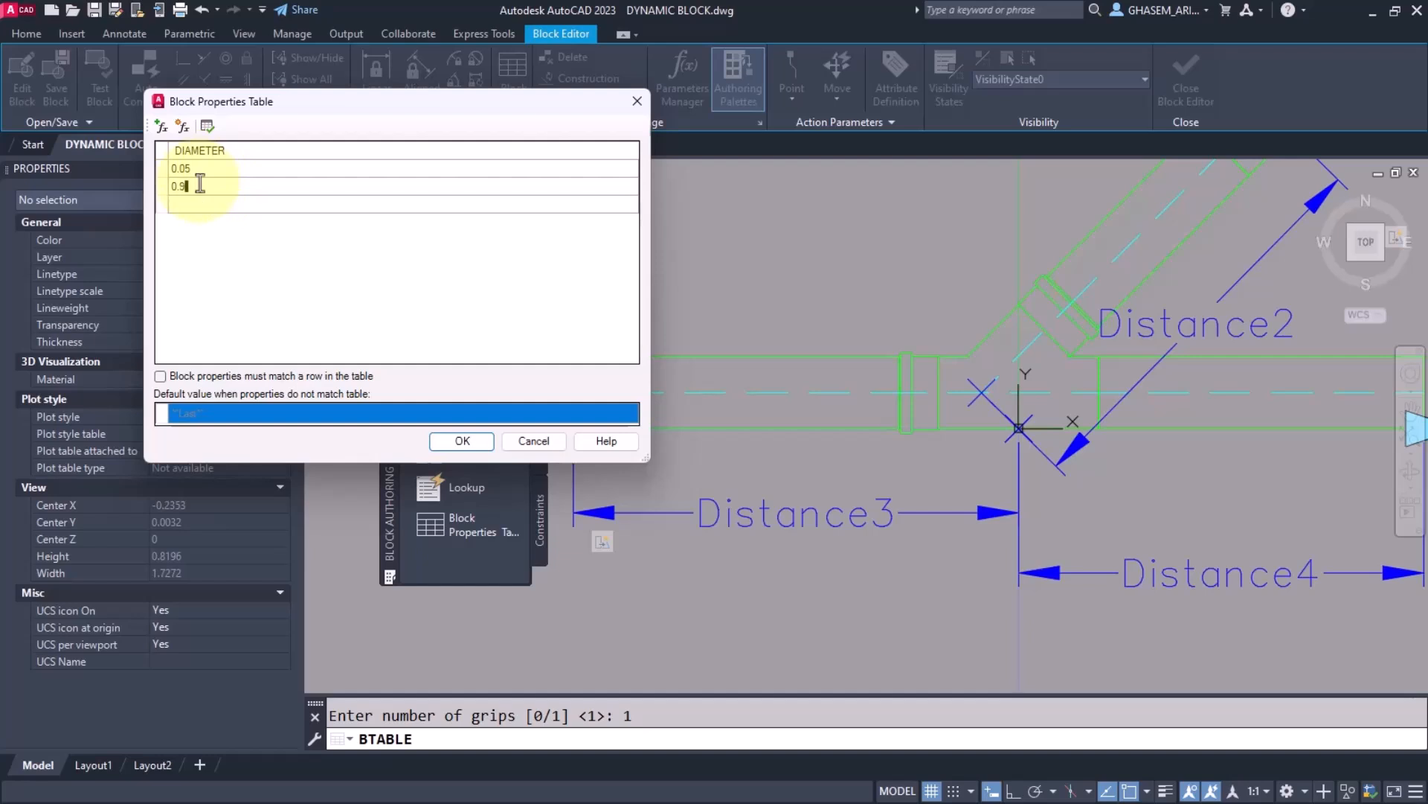
key(Backspace)
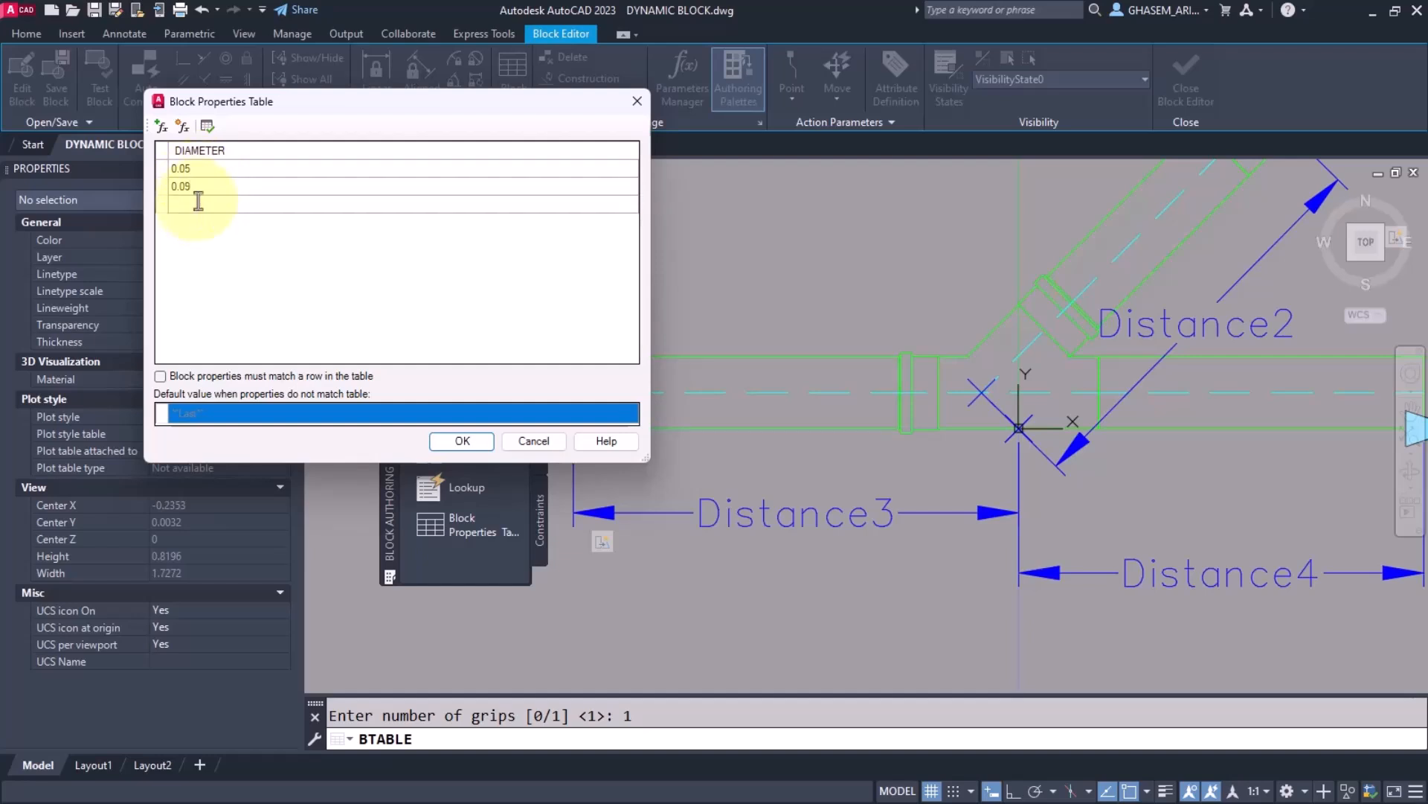
click(177, 204)
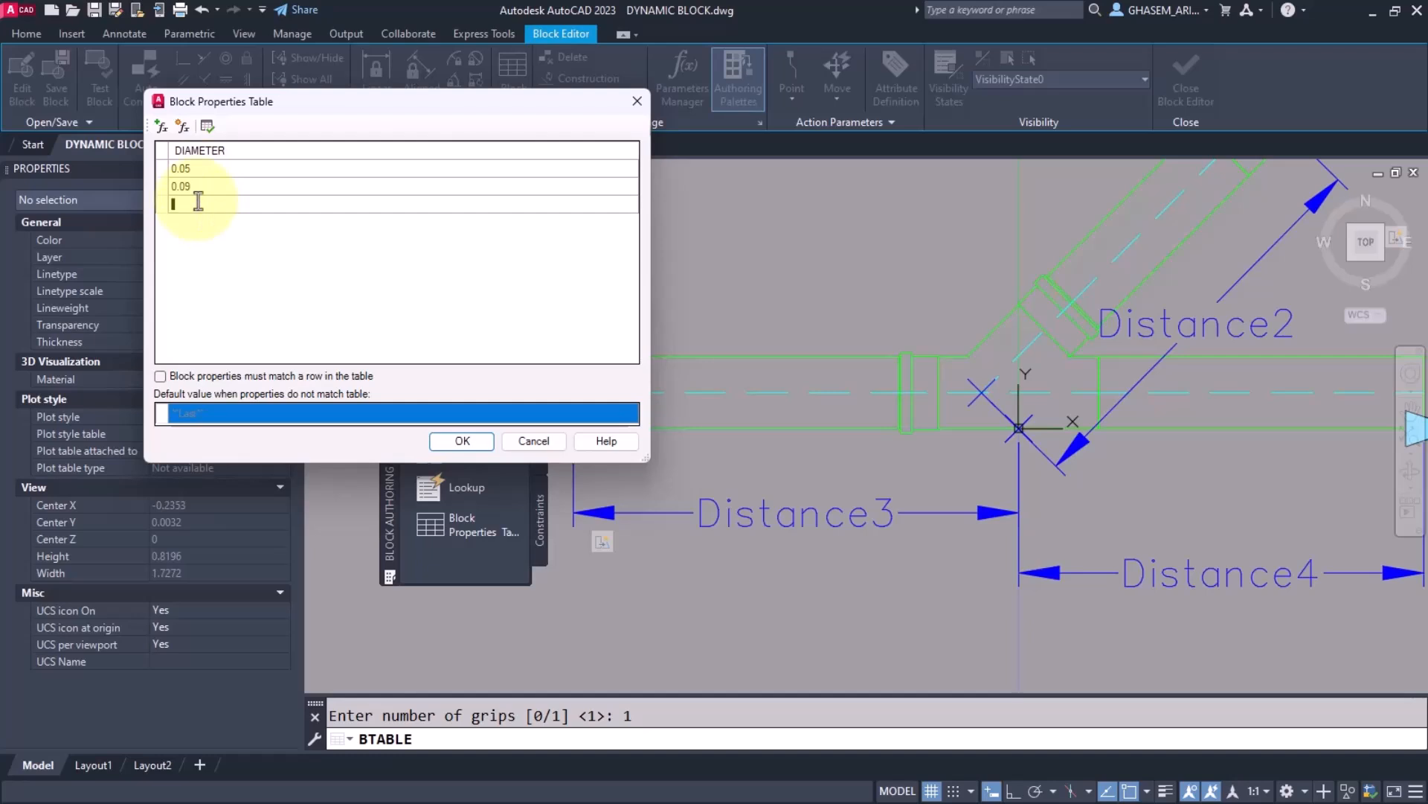
text(11)
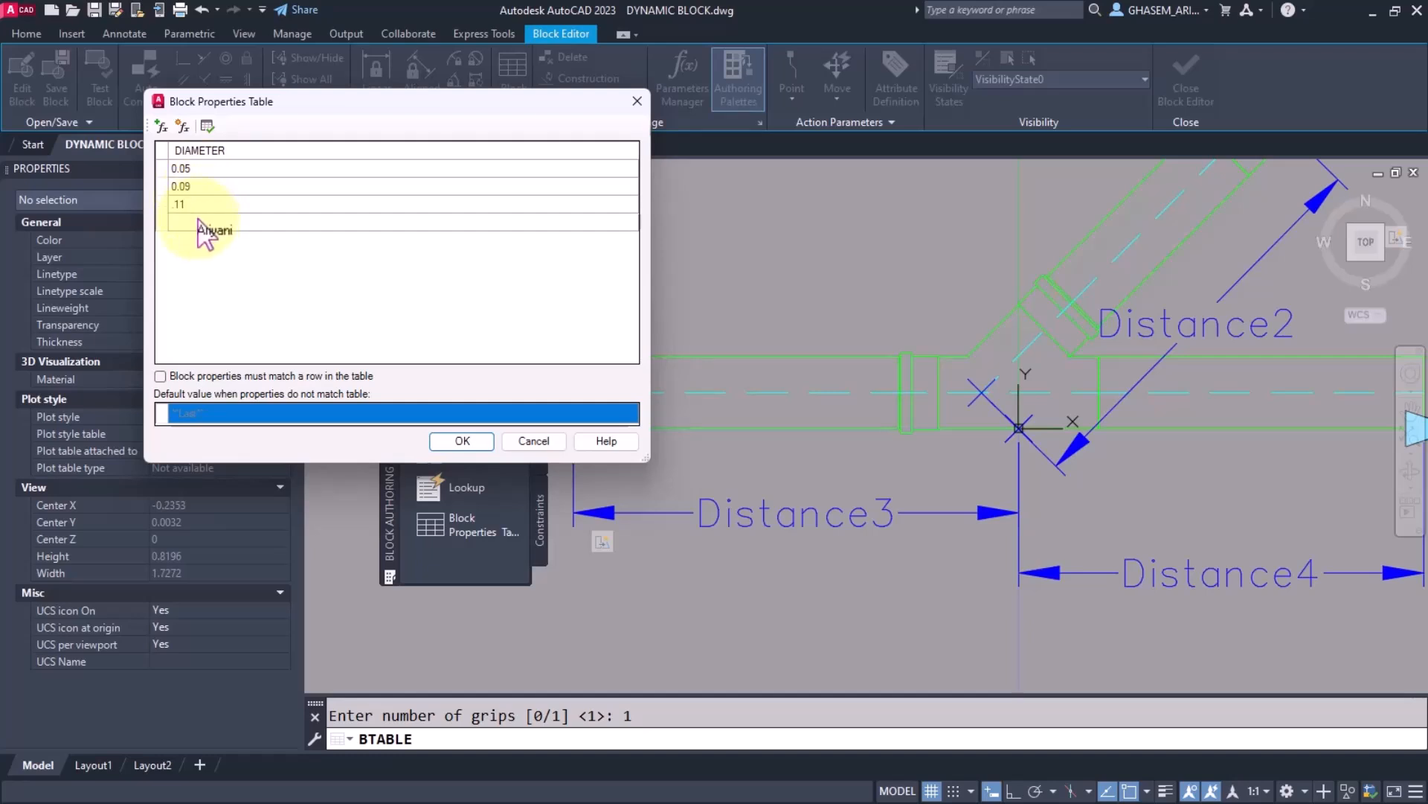
text(0.11)
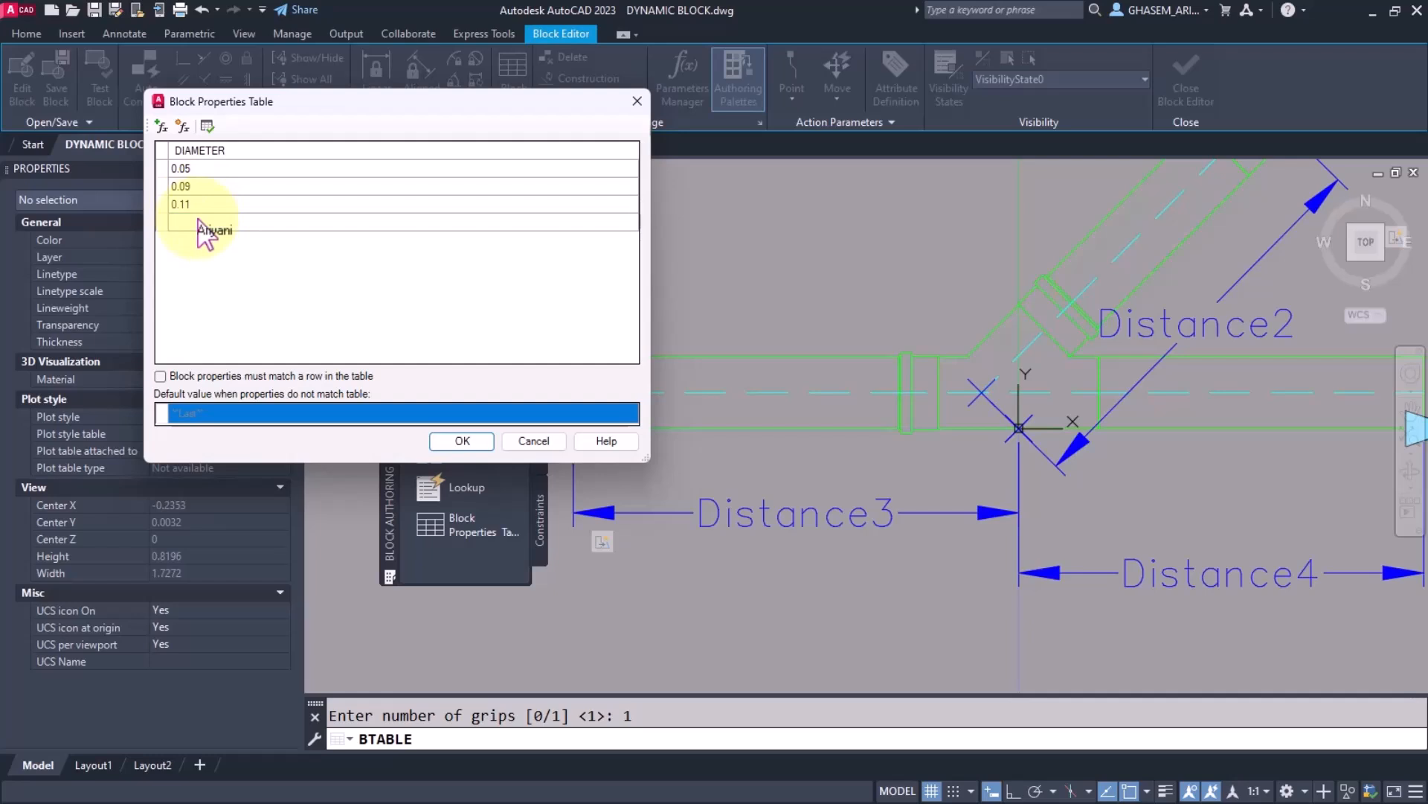
text(125)
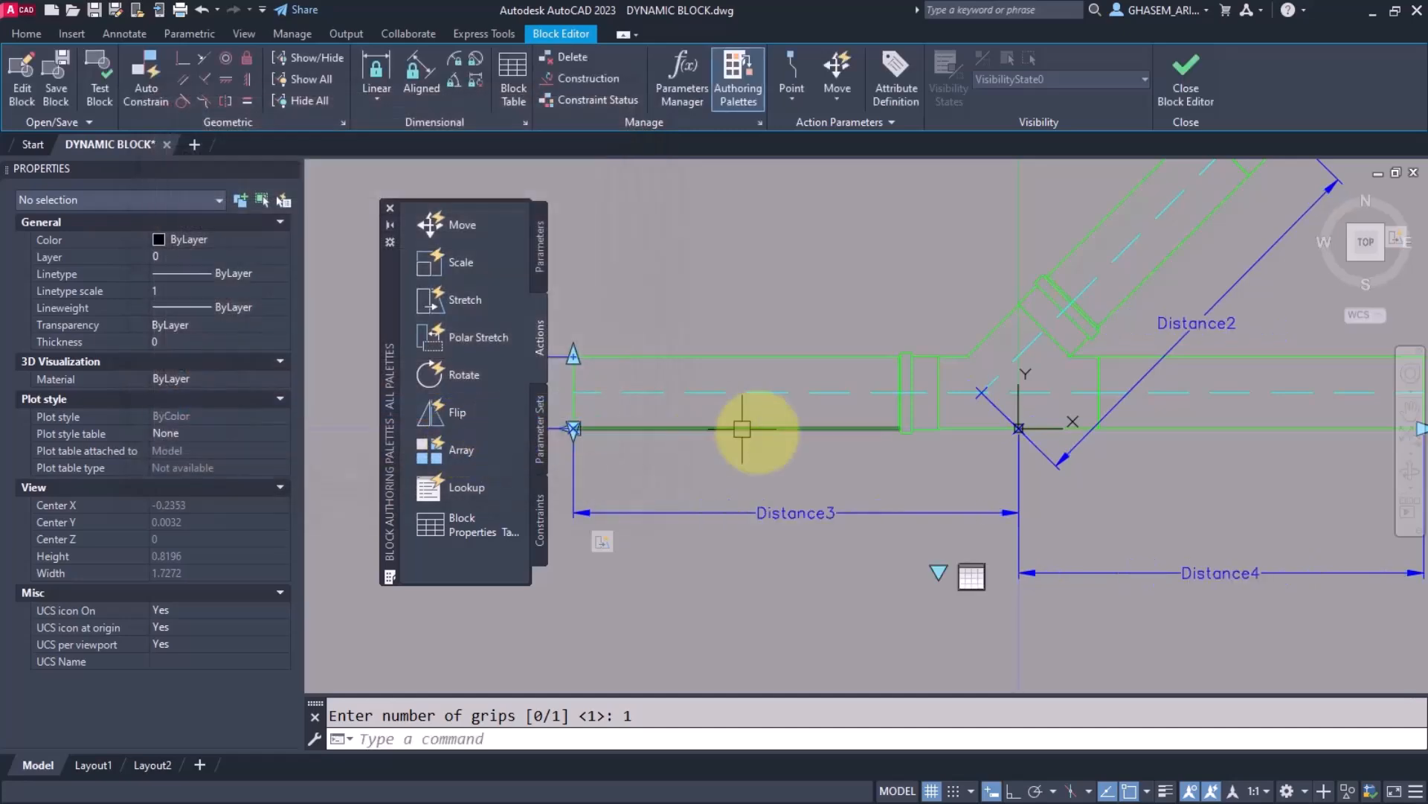
click(1186, 77)
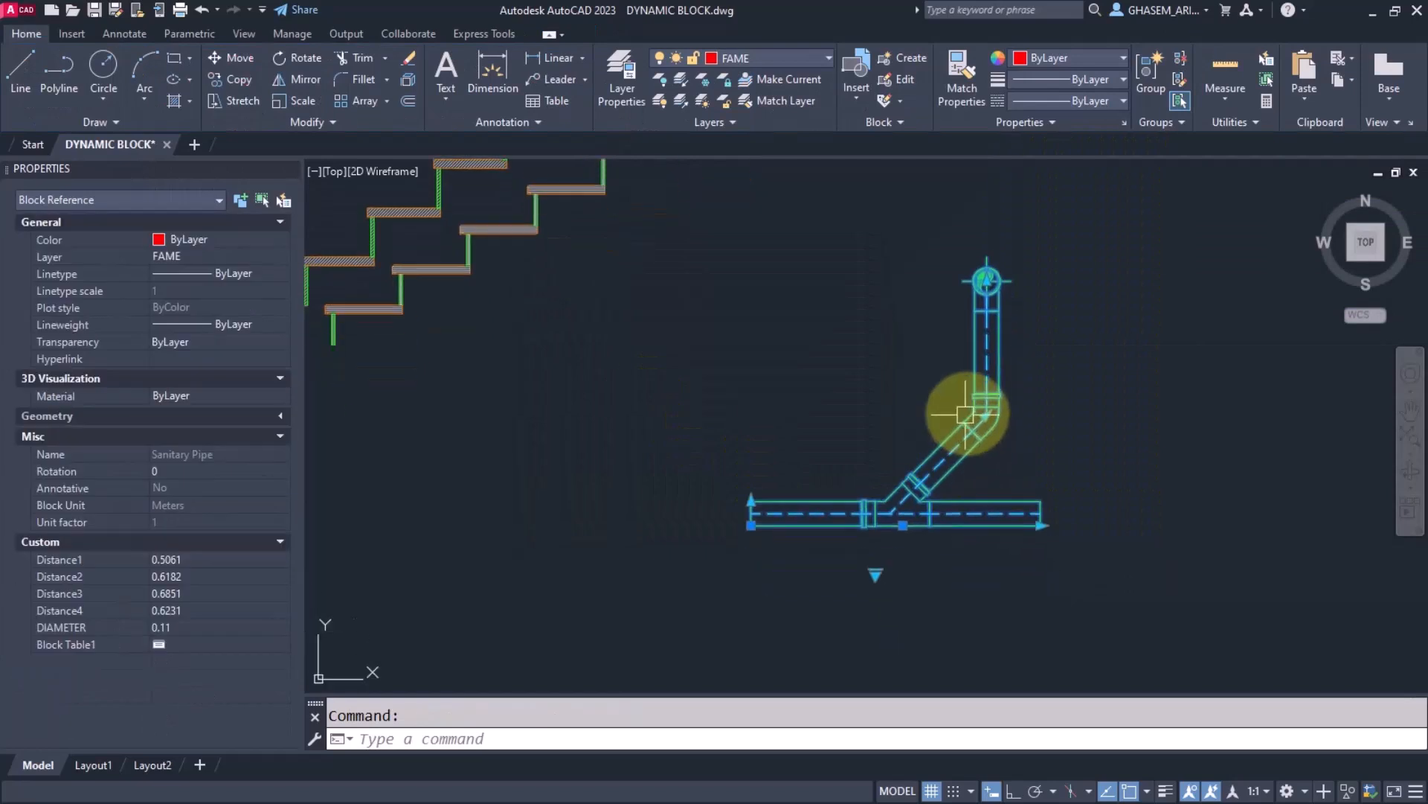
click(875, 575)
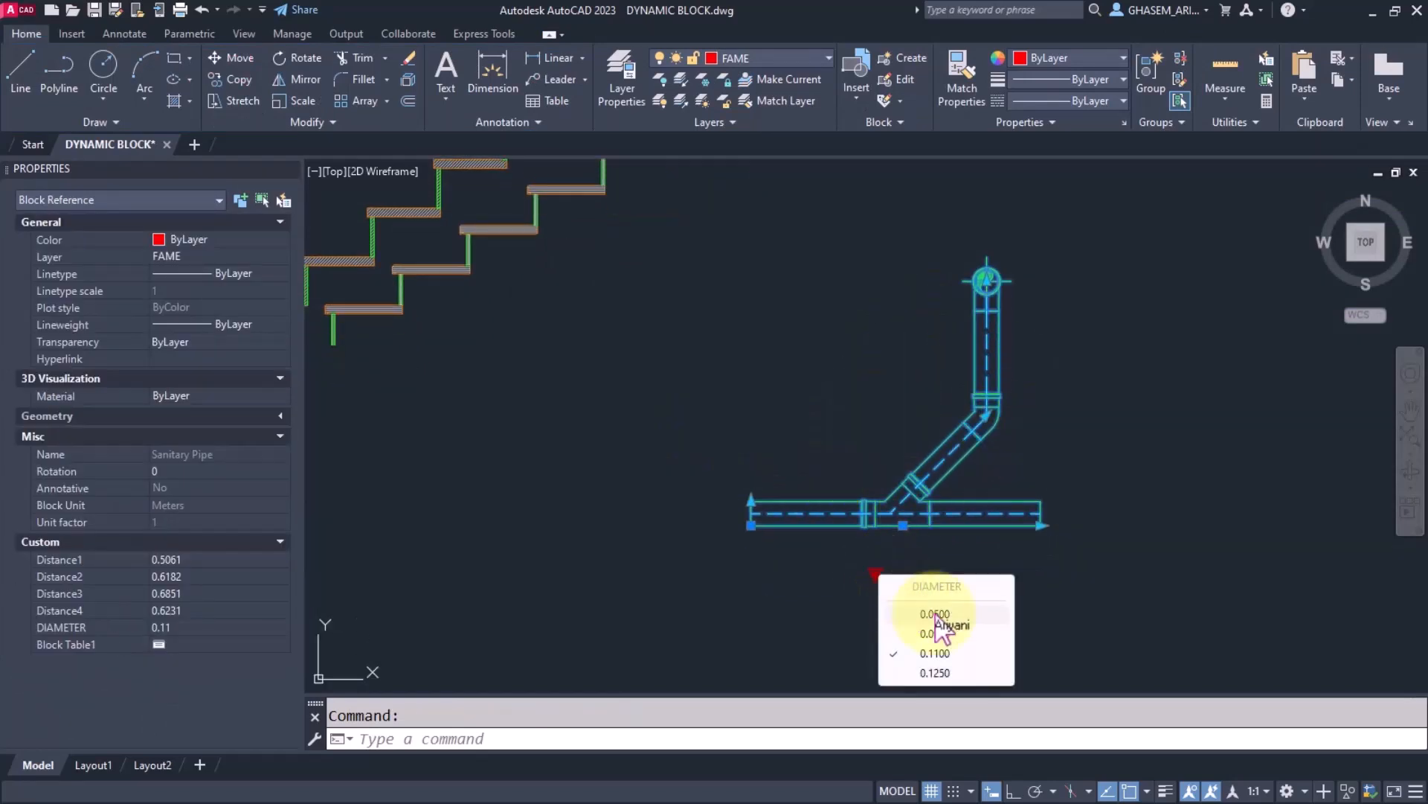
click(934, 613)
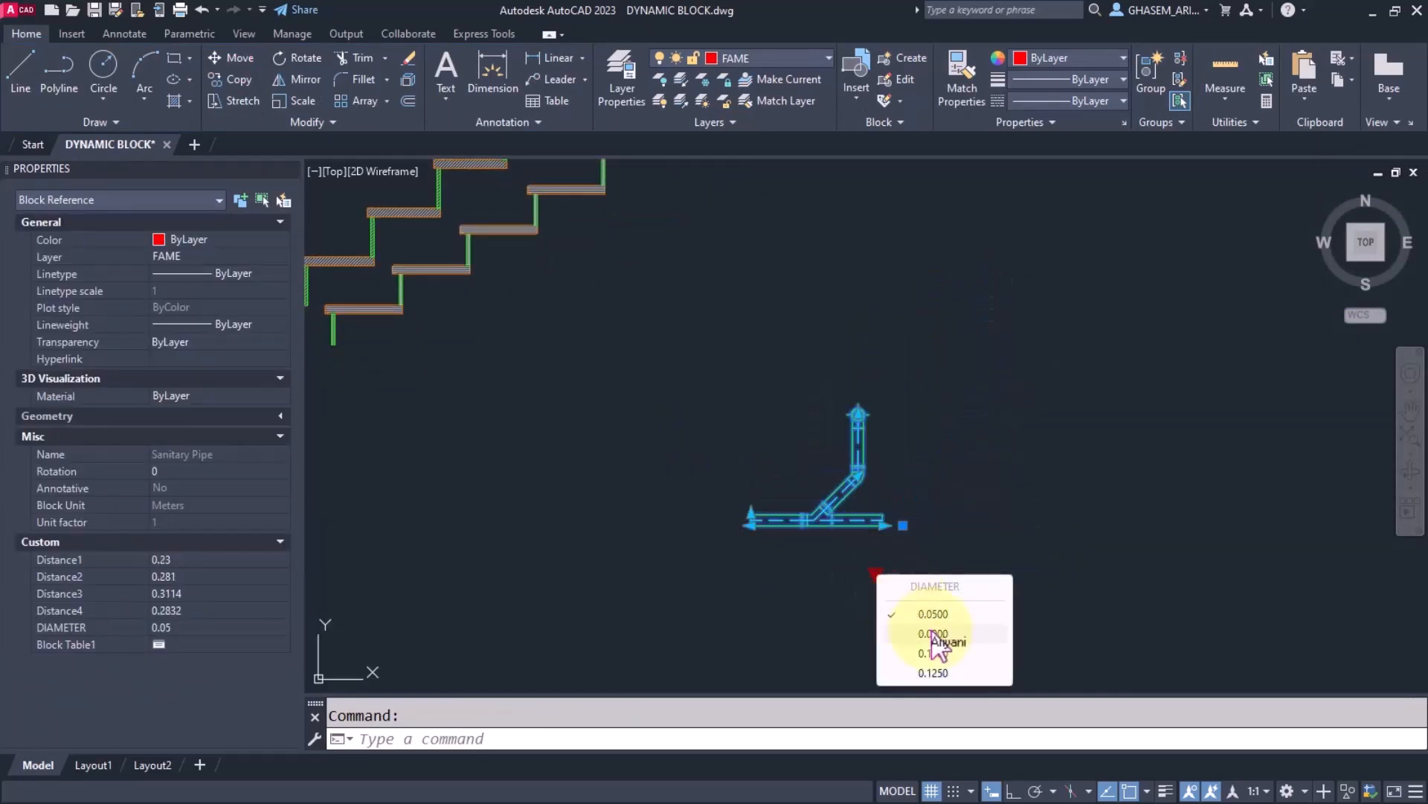
click(931, 634)
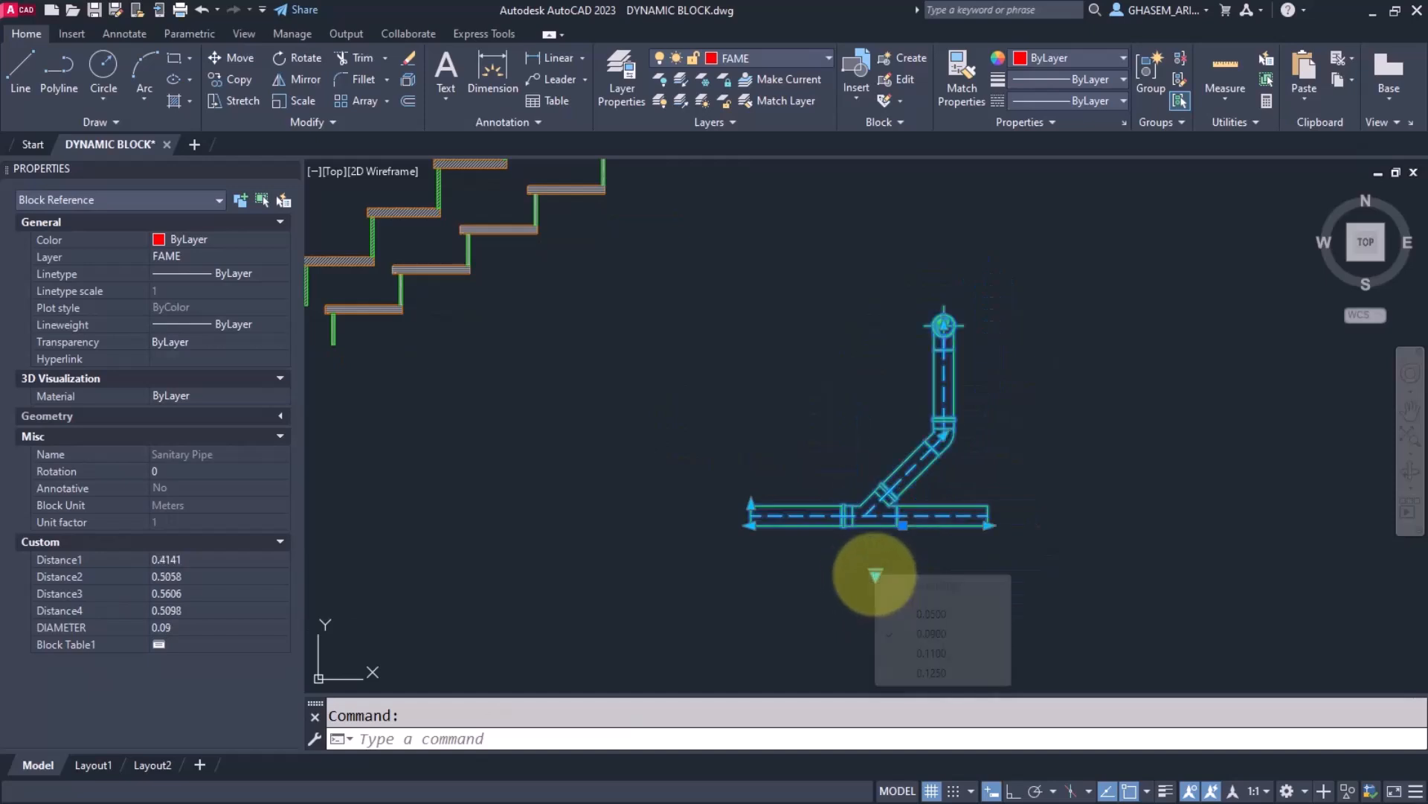
click(928, 653)
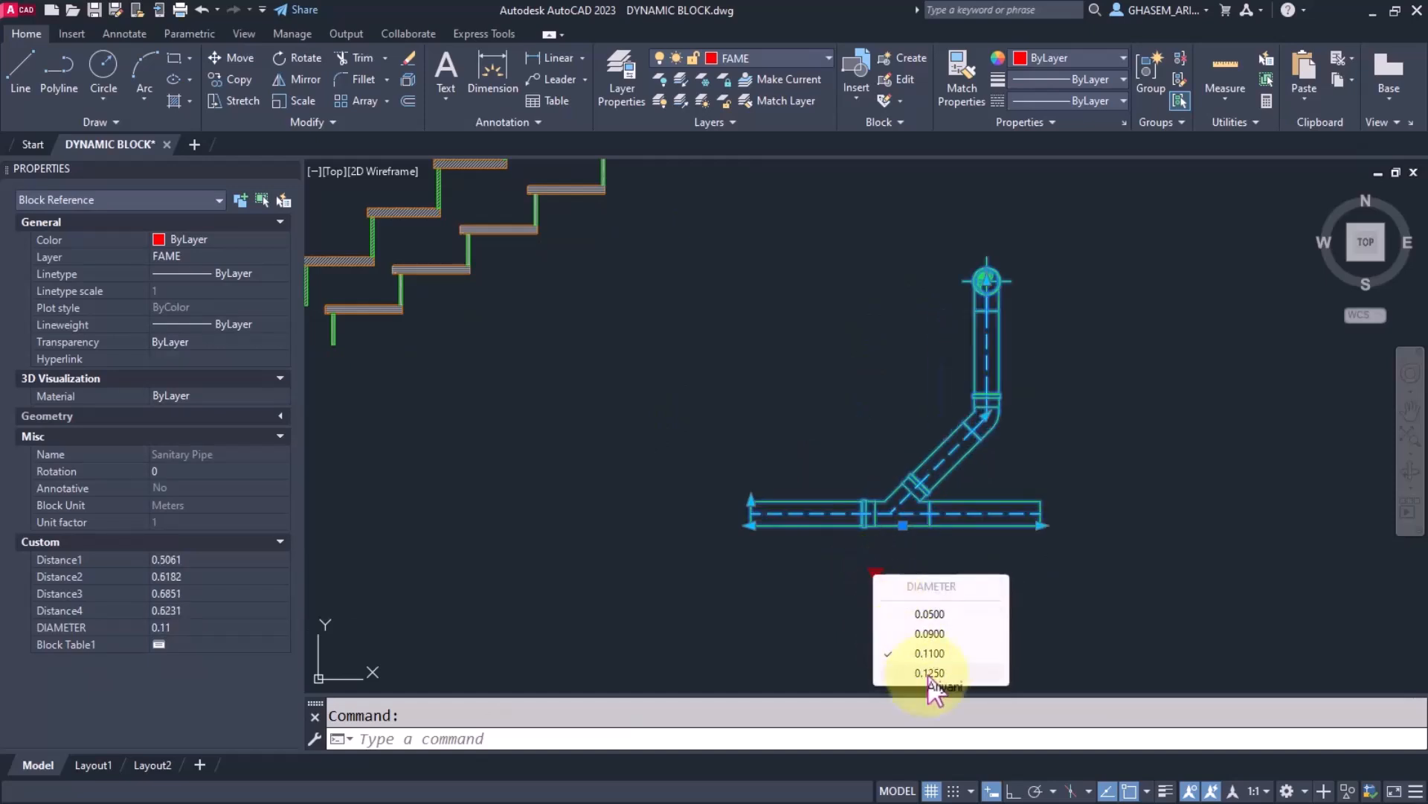
click(928, 672)
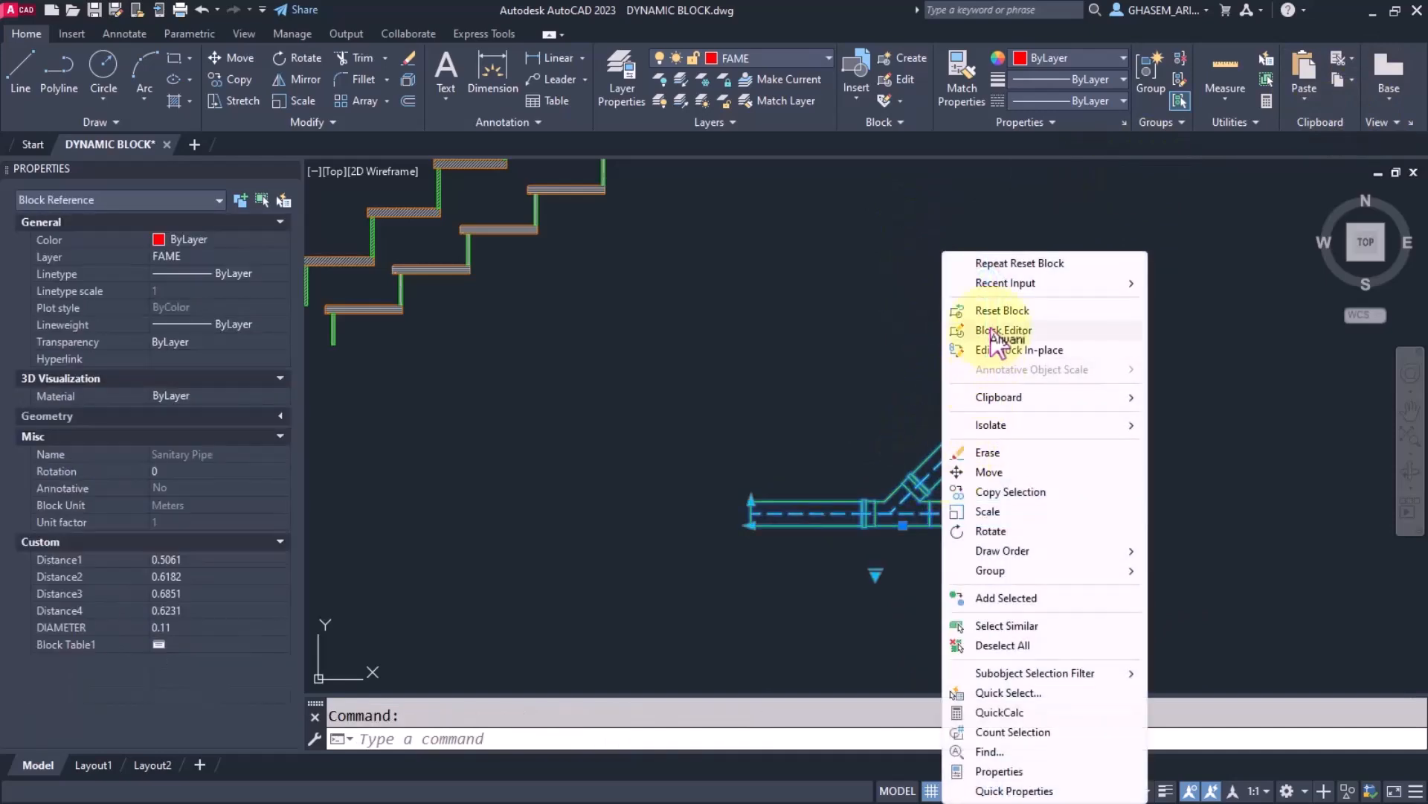
Step: Reopen the block and add Flip state1 with a vertical reflection line at the pipe end
click(1003, 331)
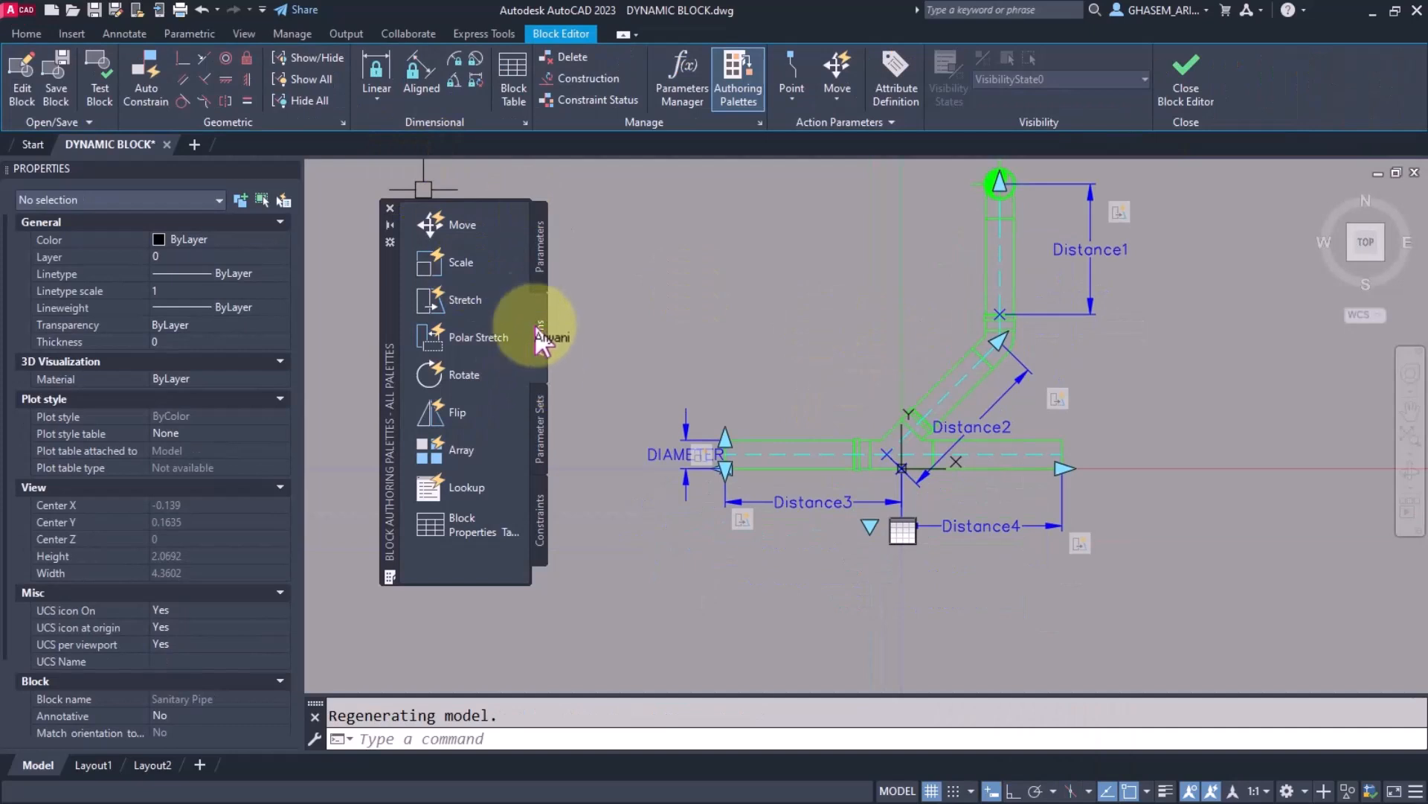
click(541, 254)
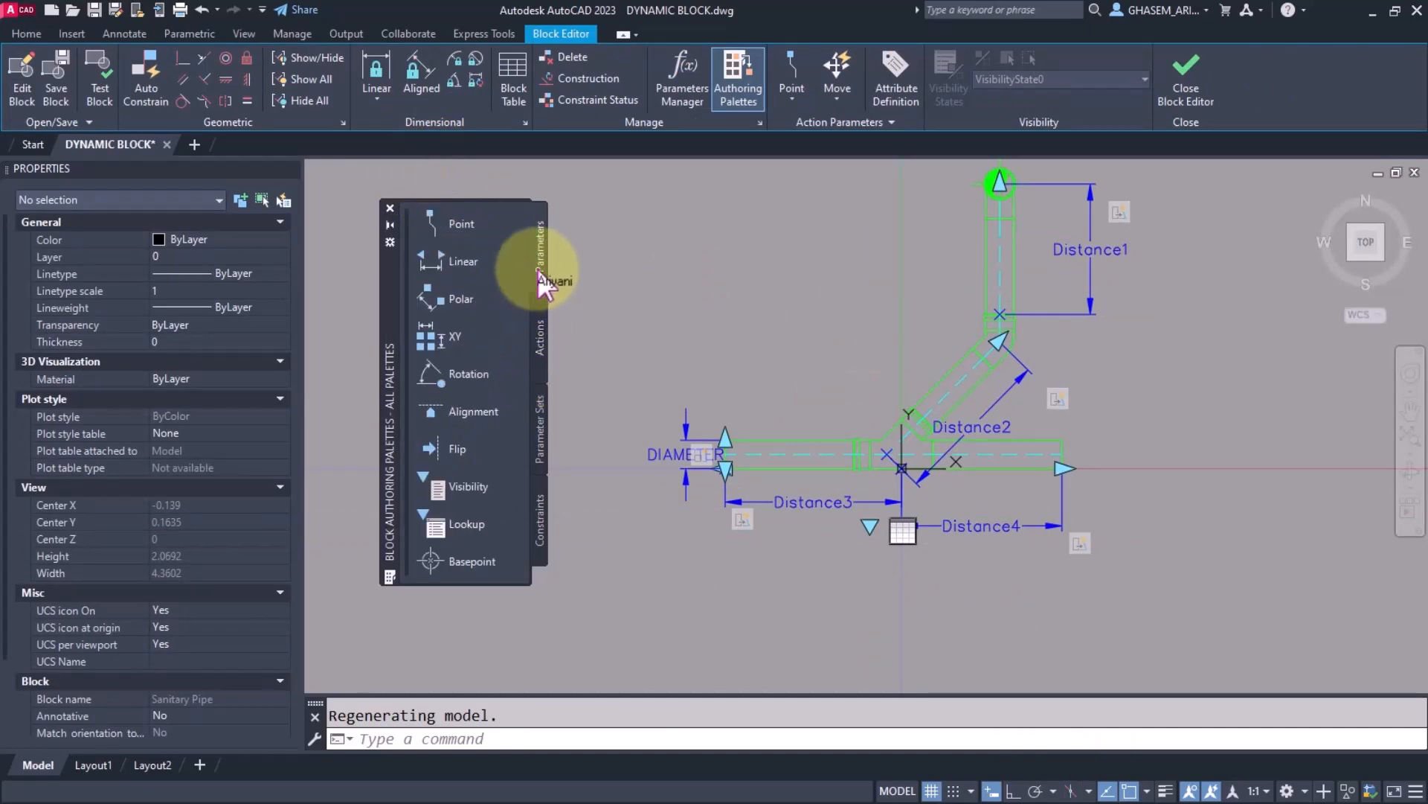
mouse_move(471, 476)
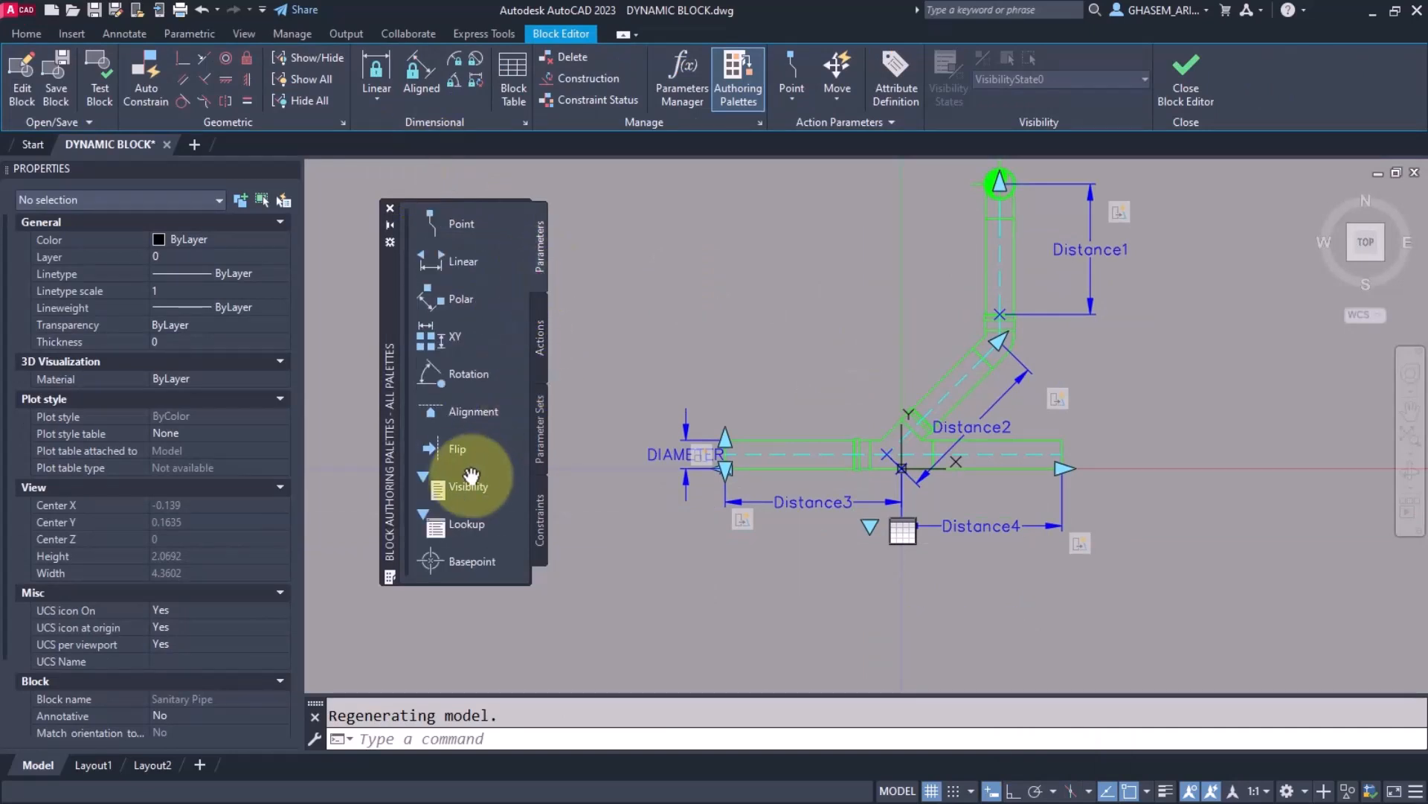
click(457, 448)
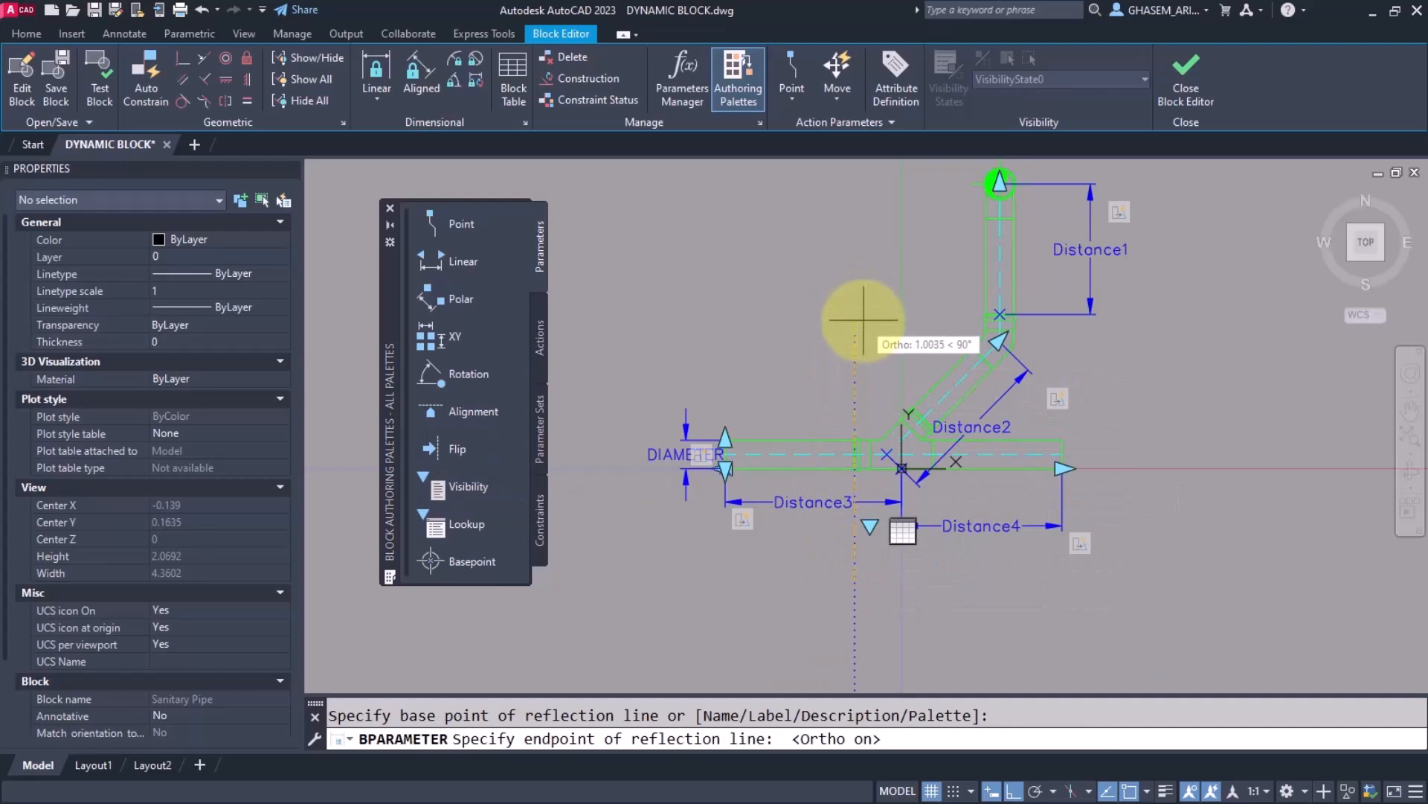
click(860, 529)
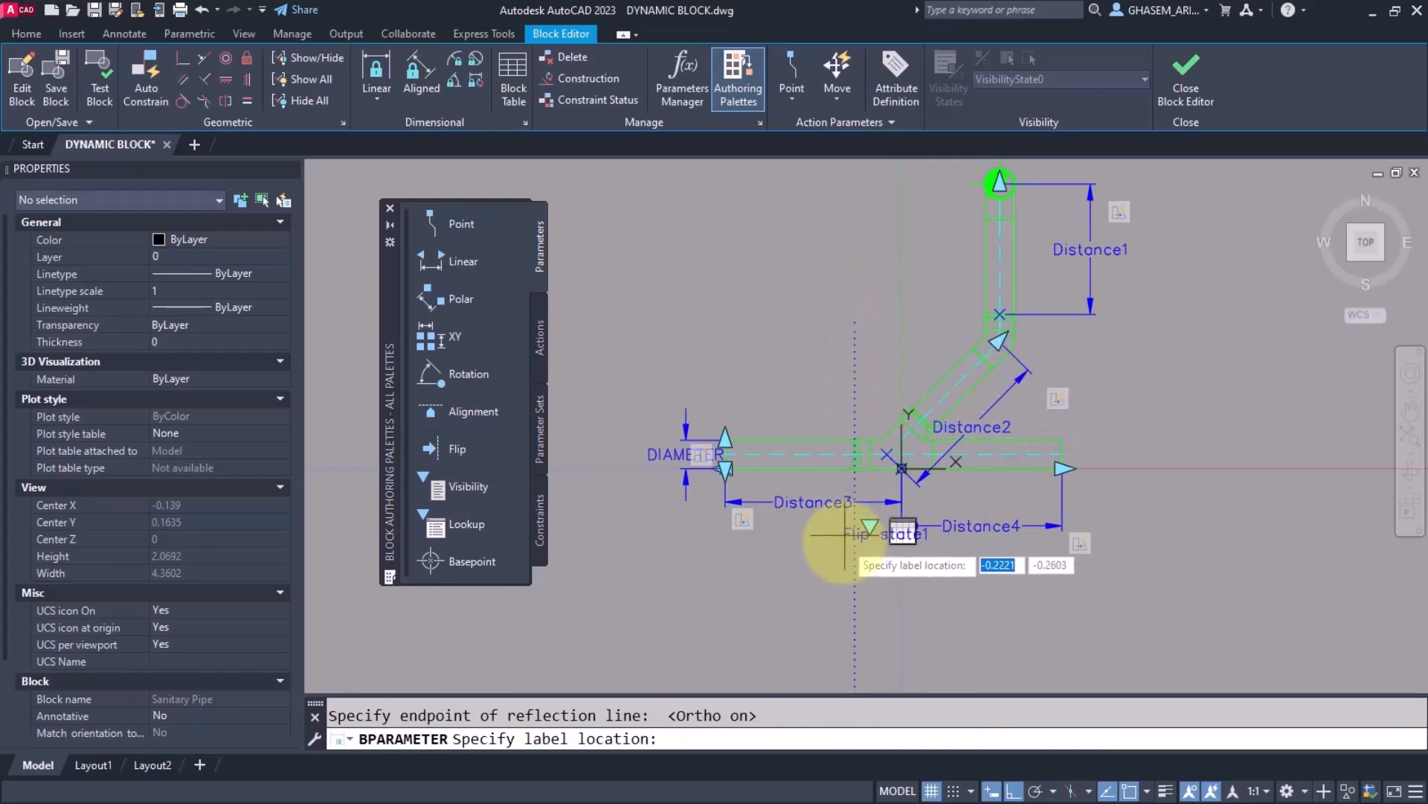
click(817, 378)
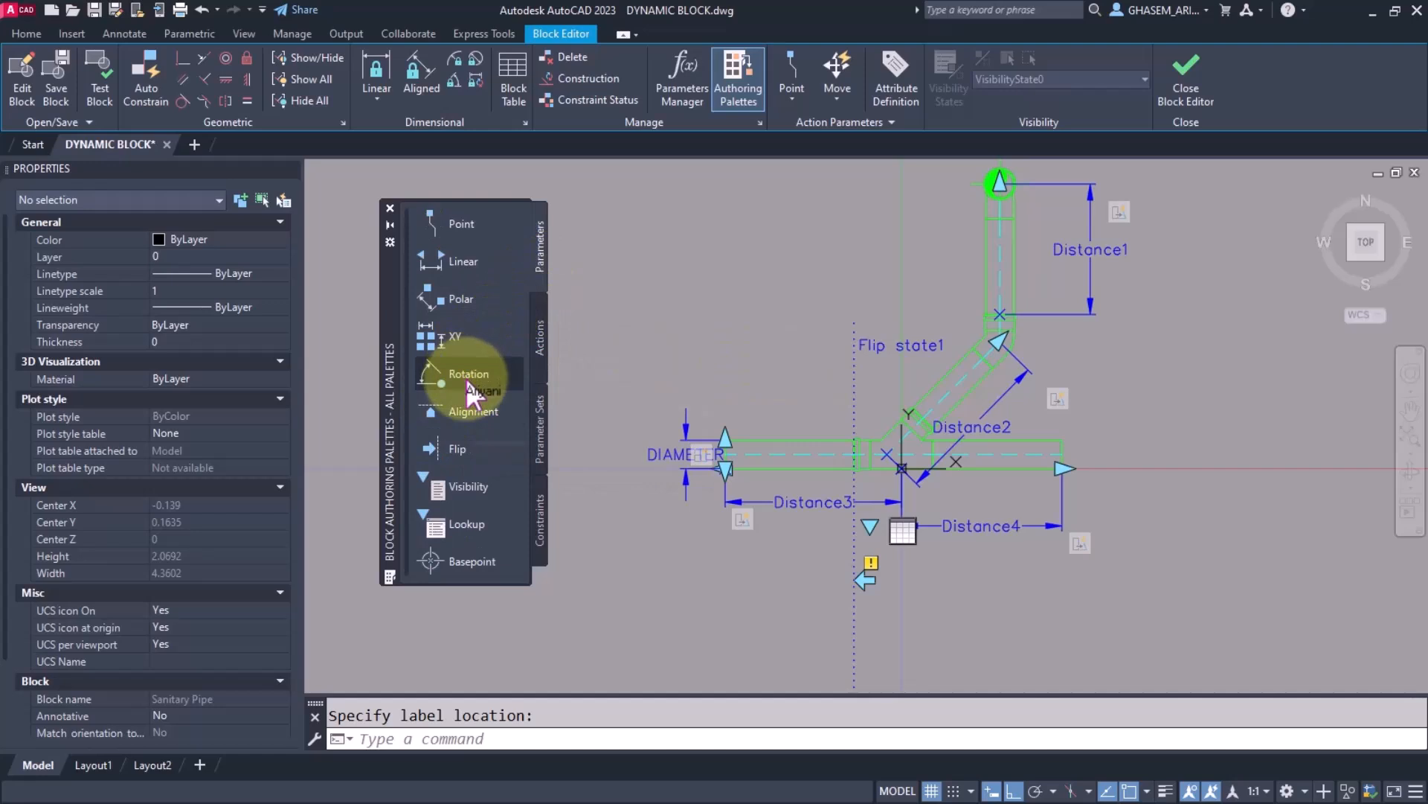
Step: Add an alignment base at the pipe end and Flip state2 with a horizontal reflection line
click(473, 411)
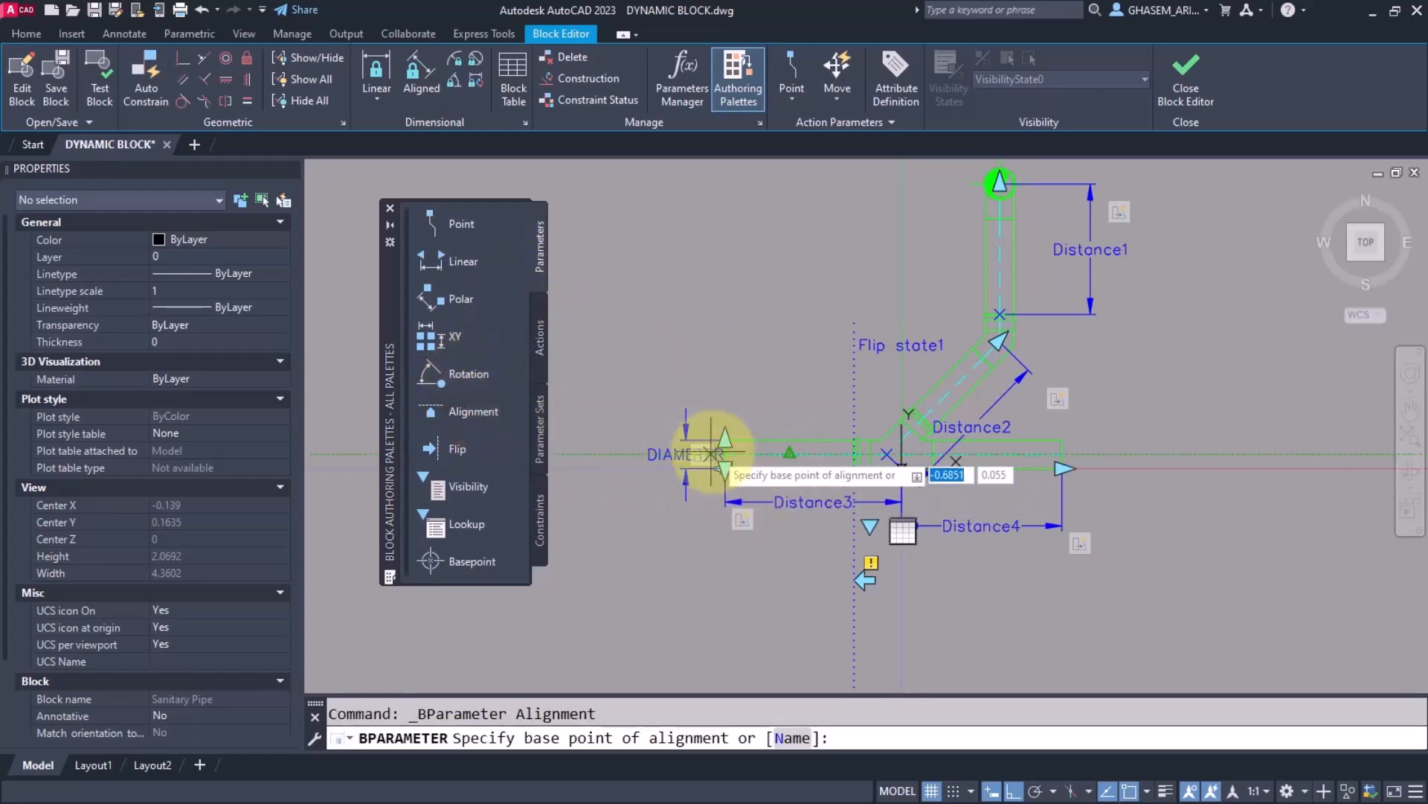
click(725, 456)
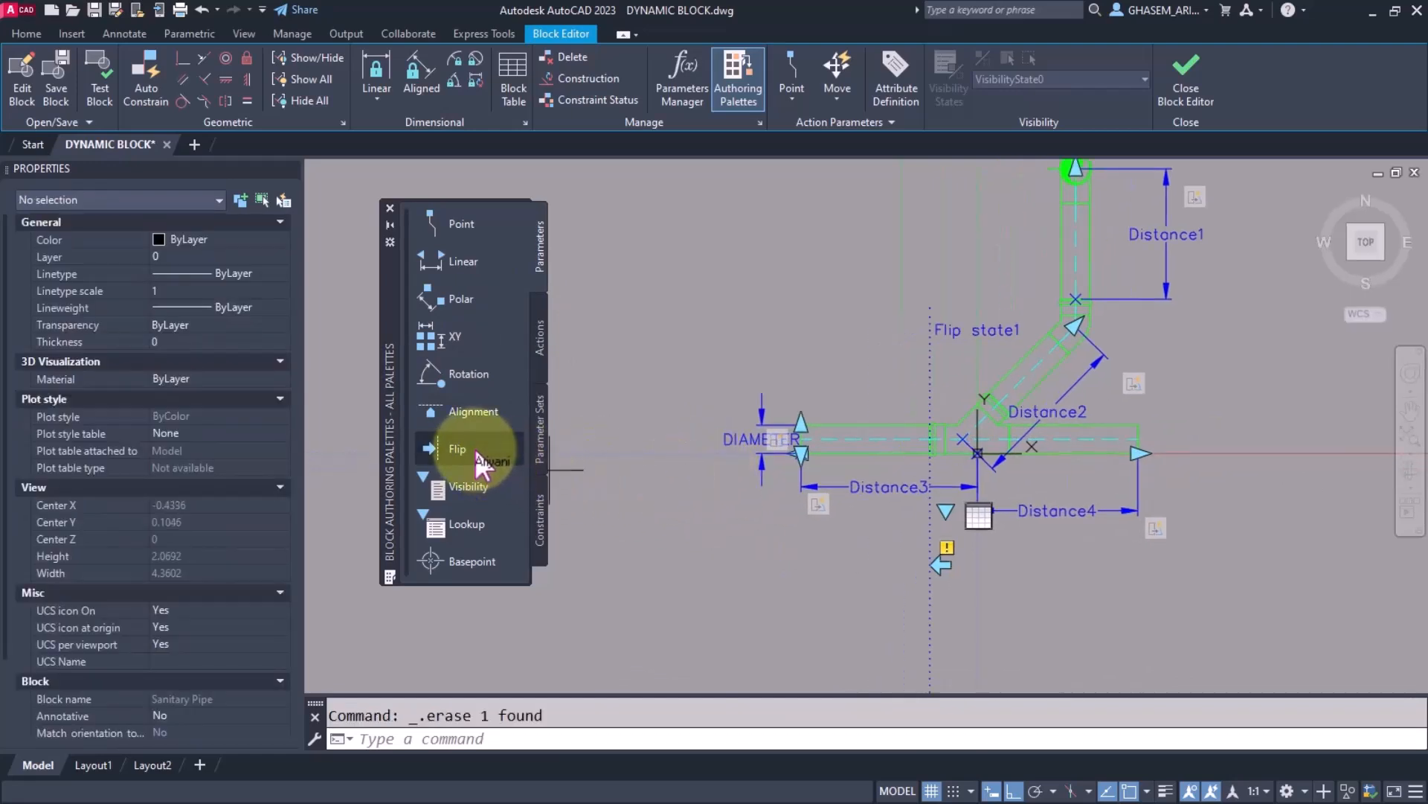
click(456, 448)
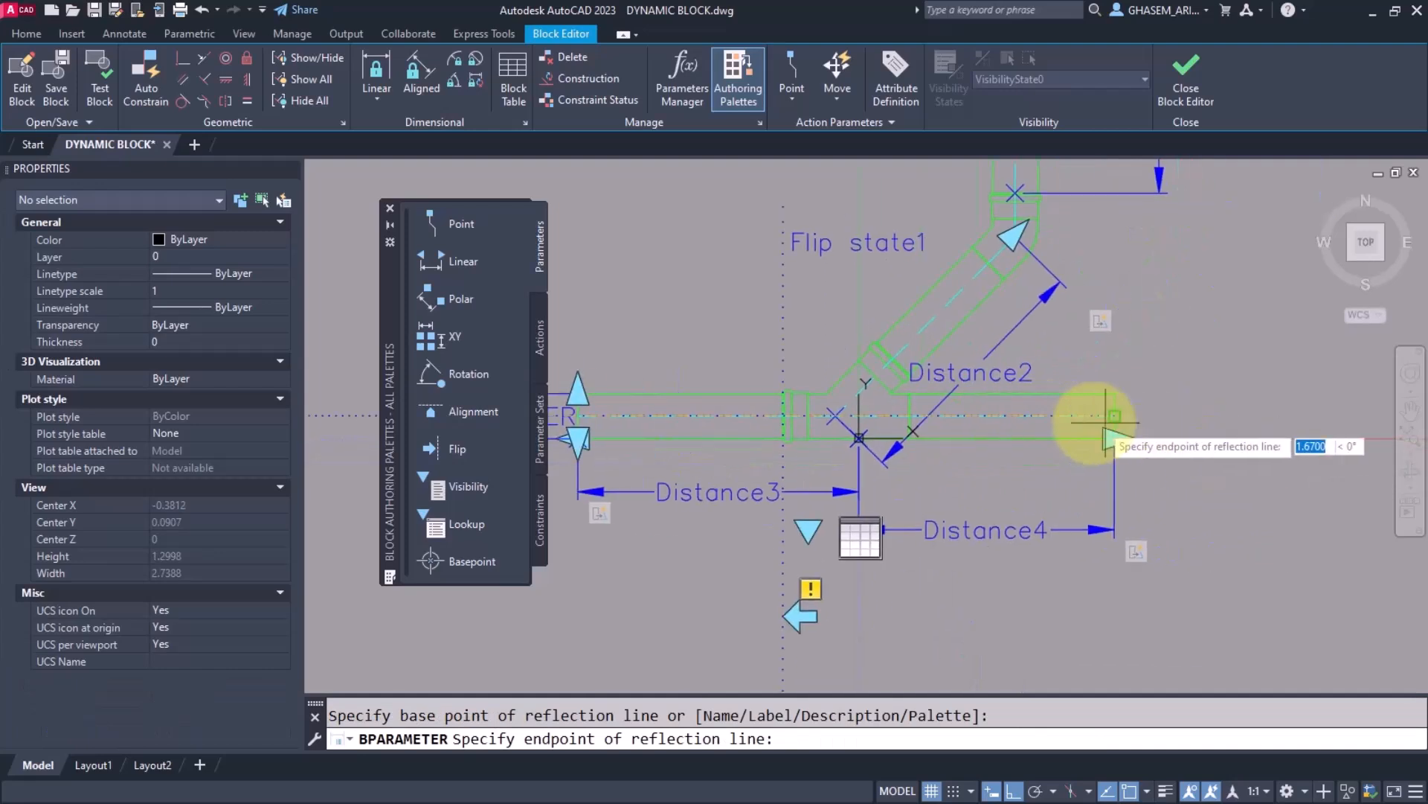
click(1103, 419)
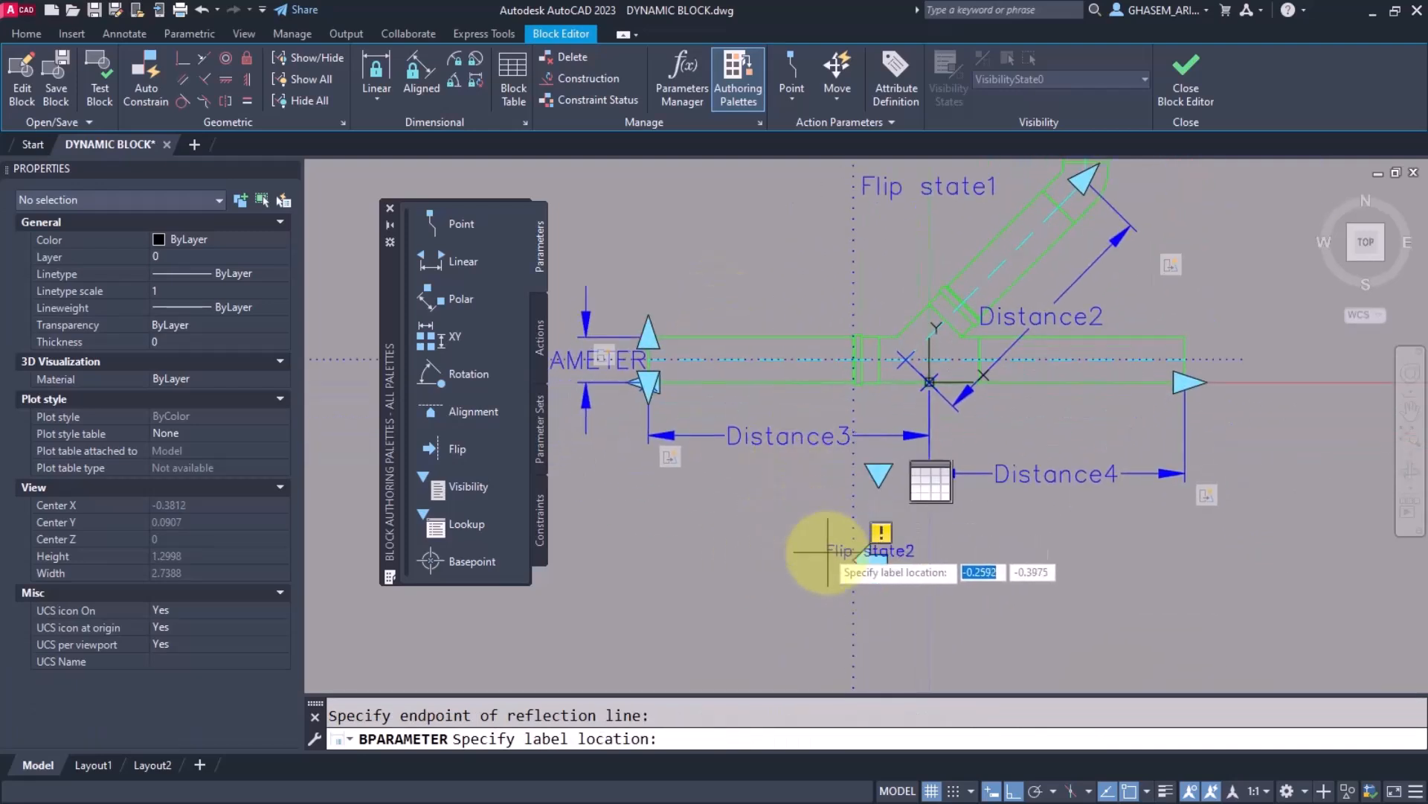
click(924, 604)
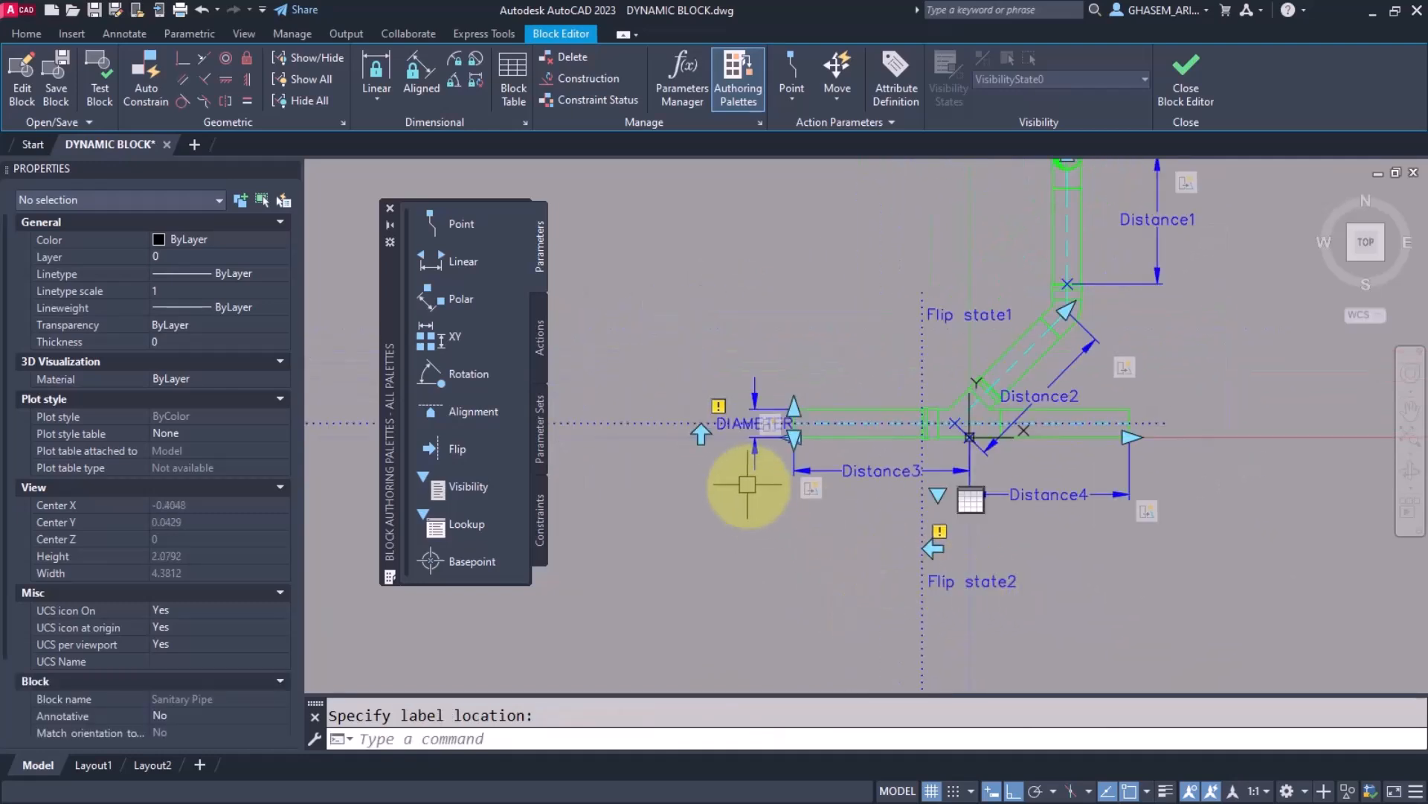
click(701, 436)
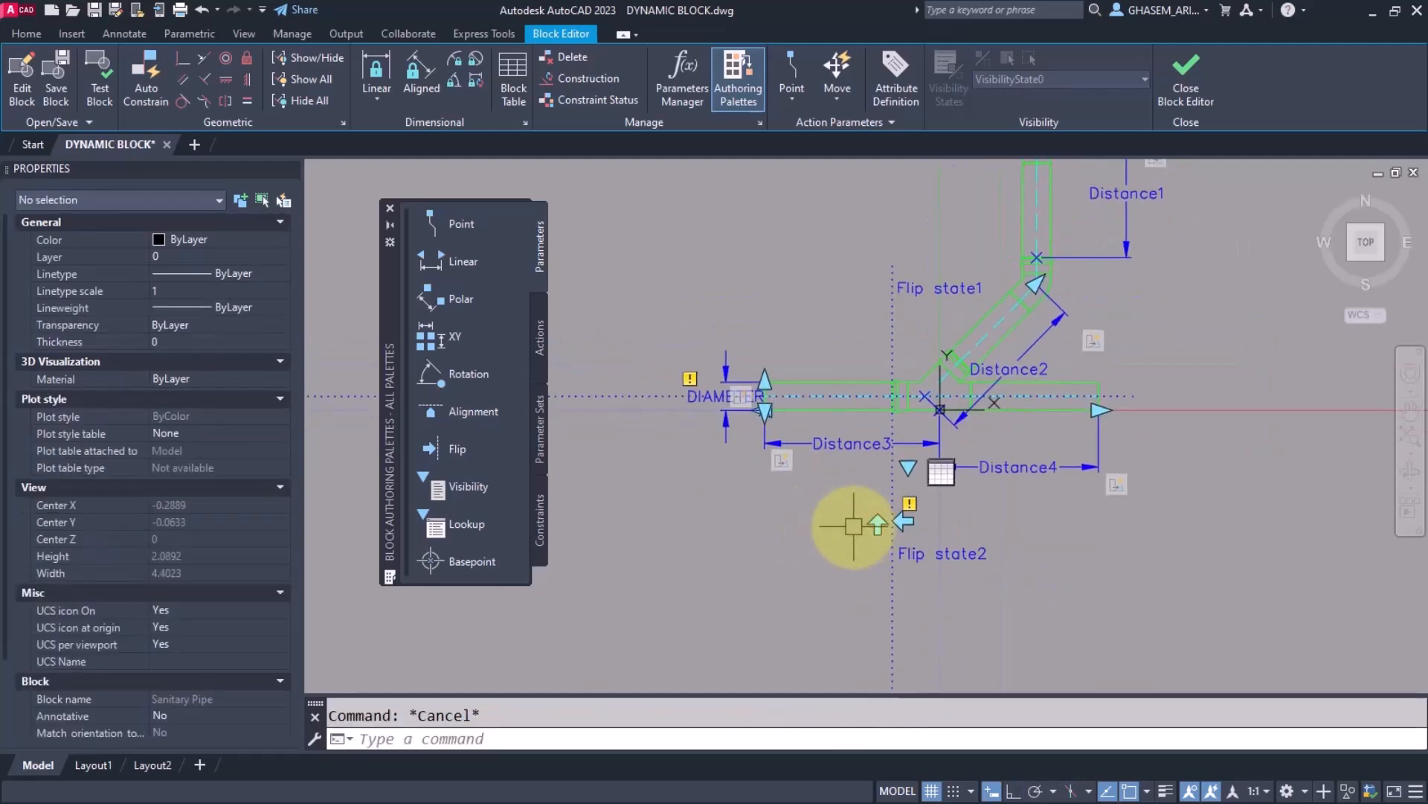
Step: Attach a Flip action to the flip parameter over the pipe geometry and close the editor
click(539, 332)
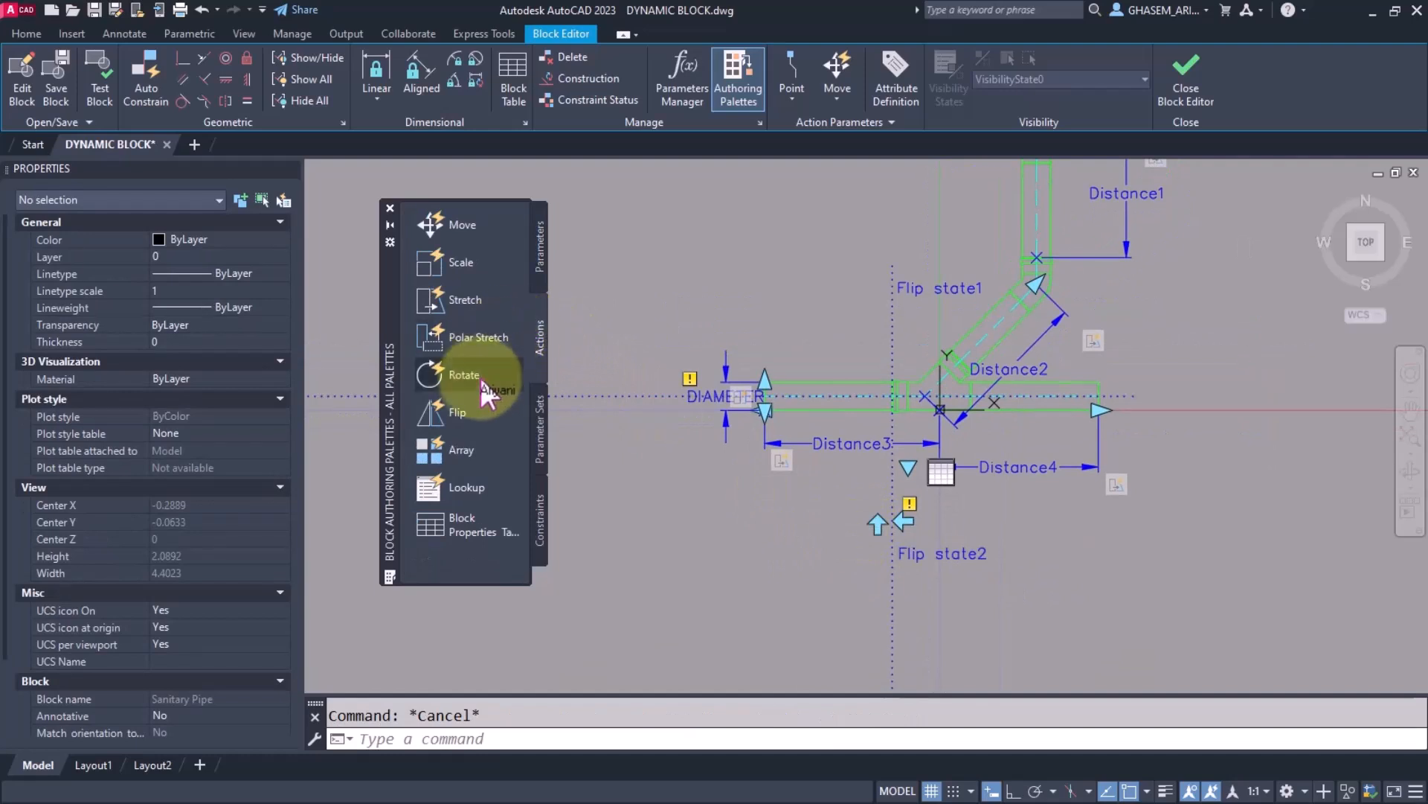
click(456, 412)
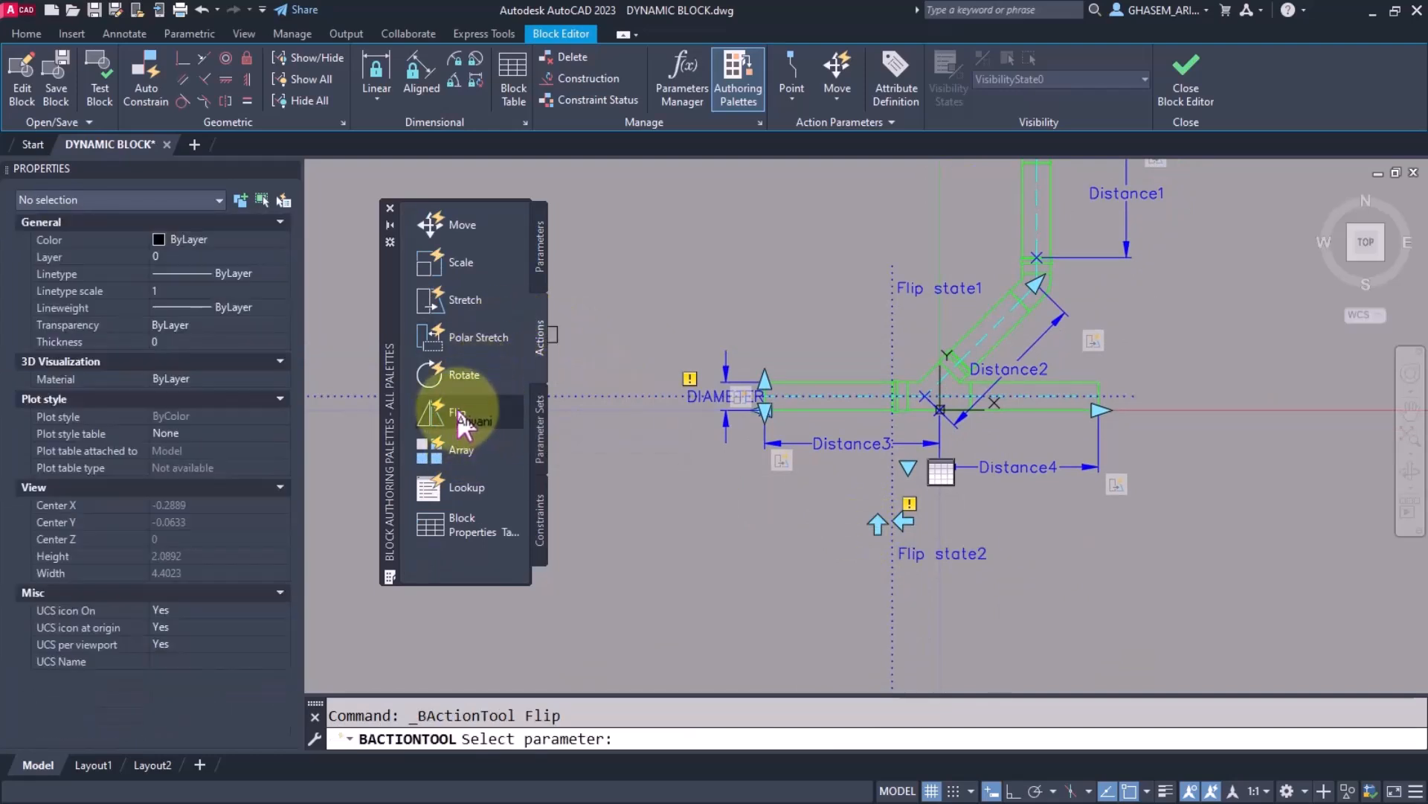
click(465, 412)
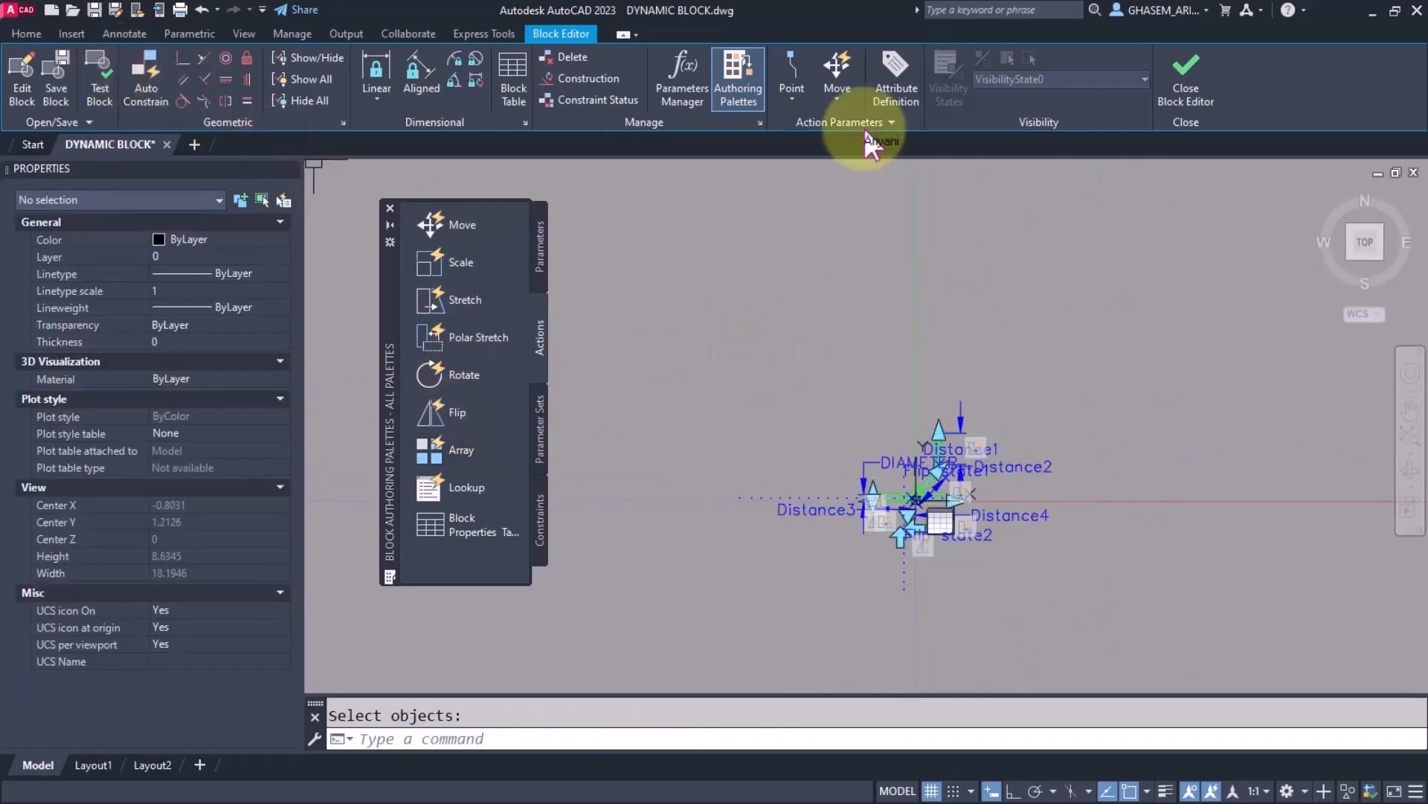
click(1186, 77)
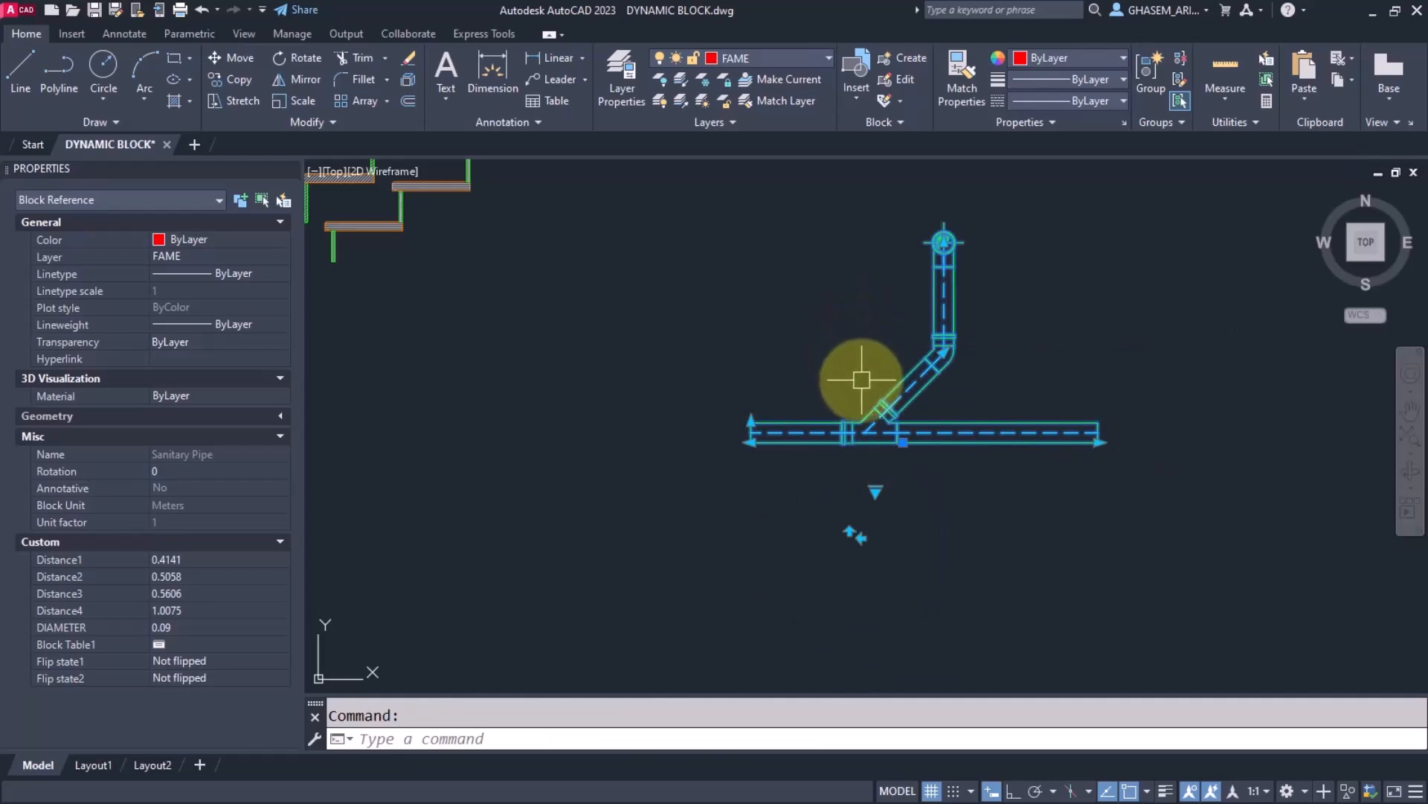
Step: Drag the right leg's stretch grip longer, then grab and cancel a stretch of the left leg
drag(862, 381, 952, 372)
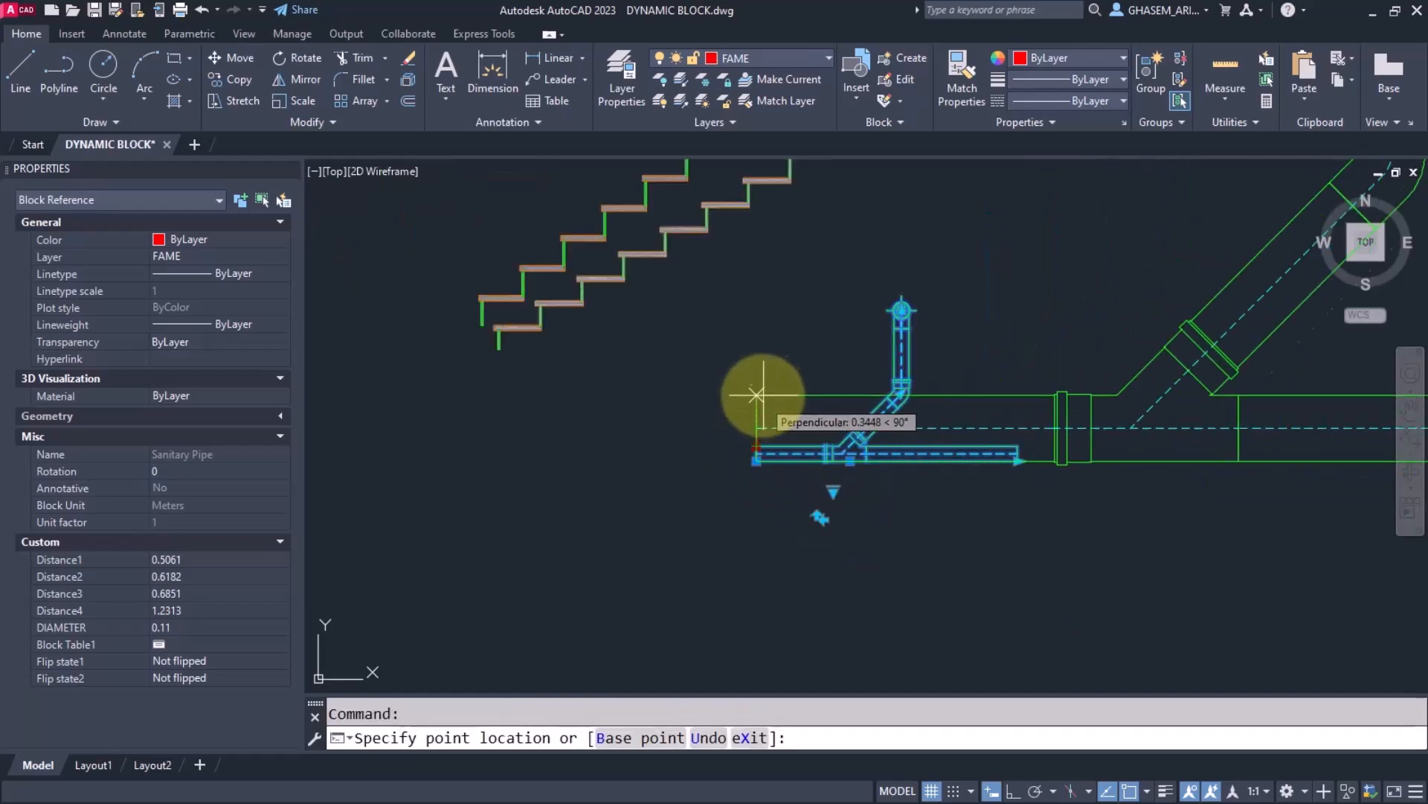
click(757, 390)
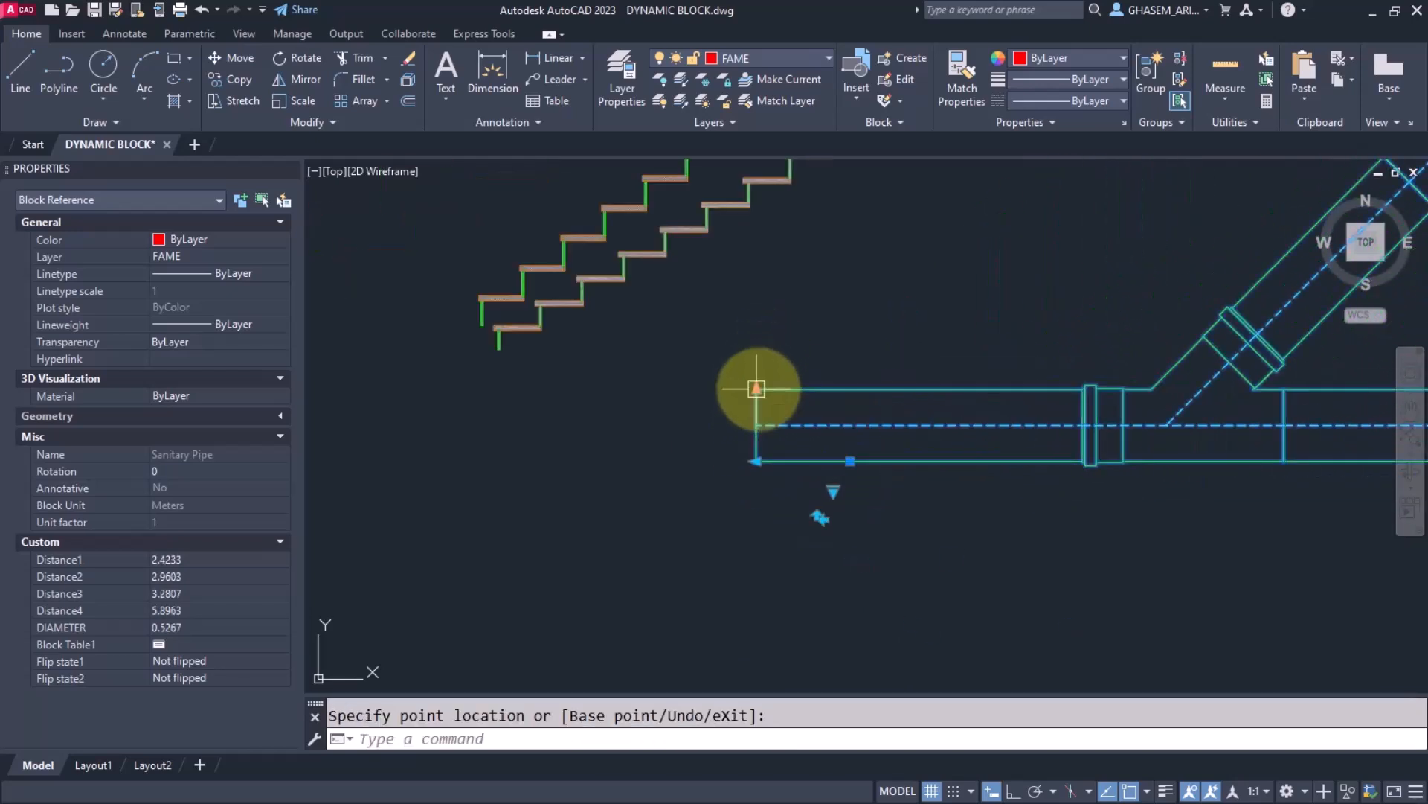
right_click(756, 386)
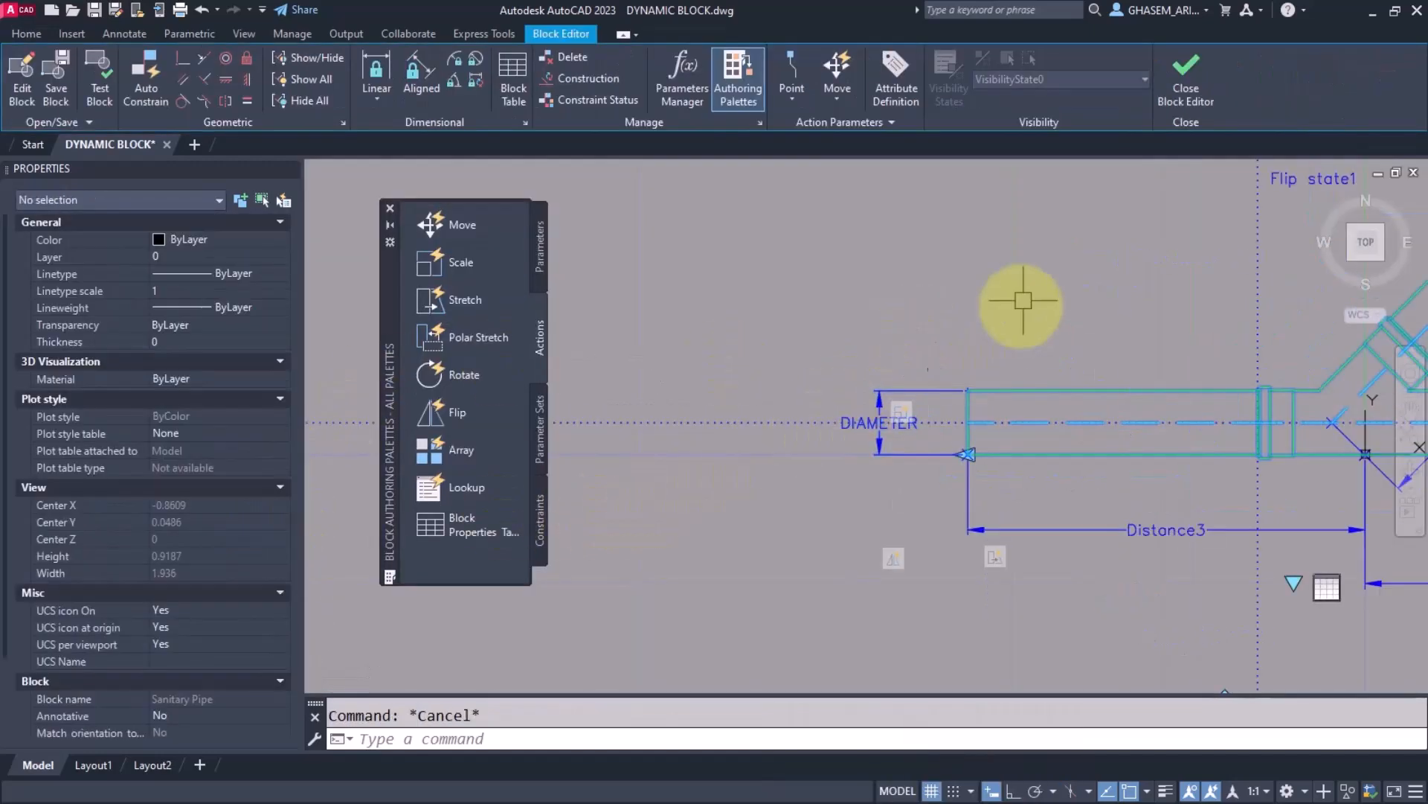
Step: Return to the drawing and flip the pipe so its angled branch points downward
click(1186, 78)
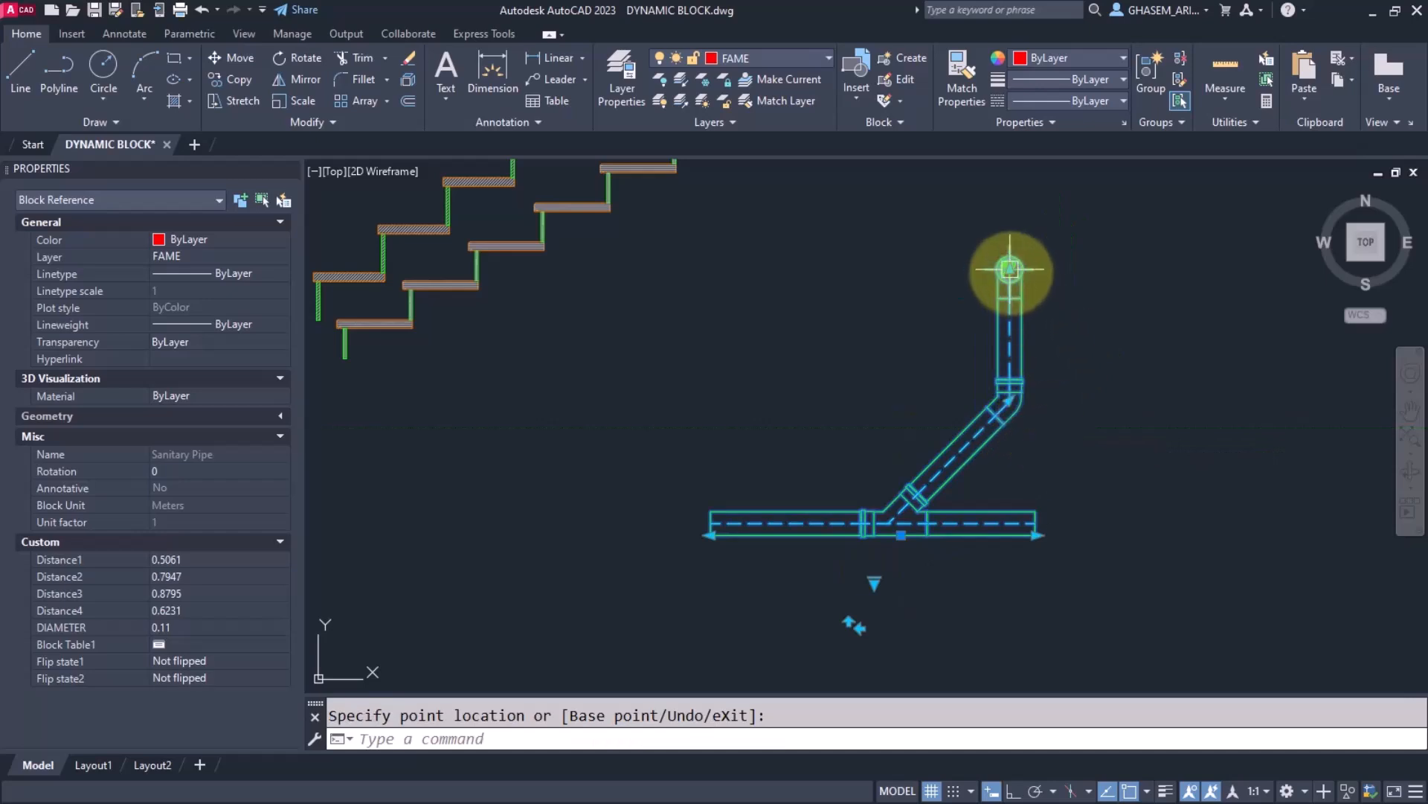
click(854, 626)
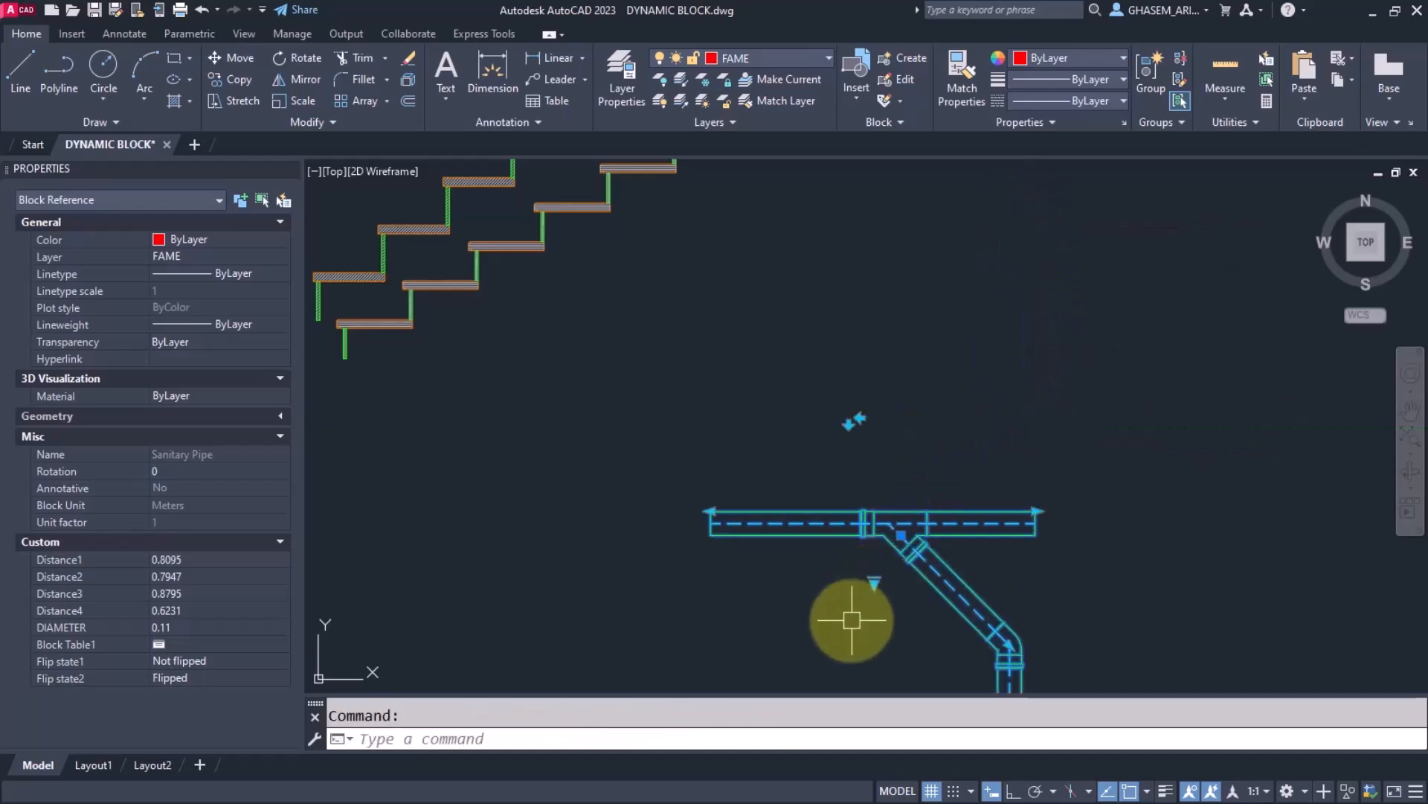